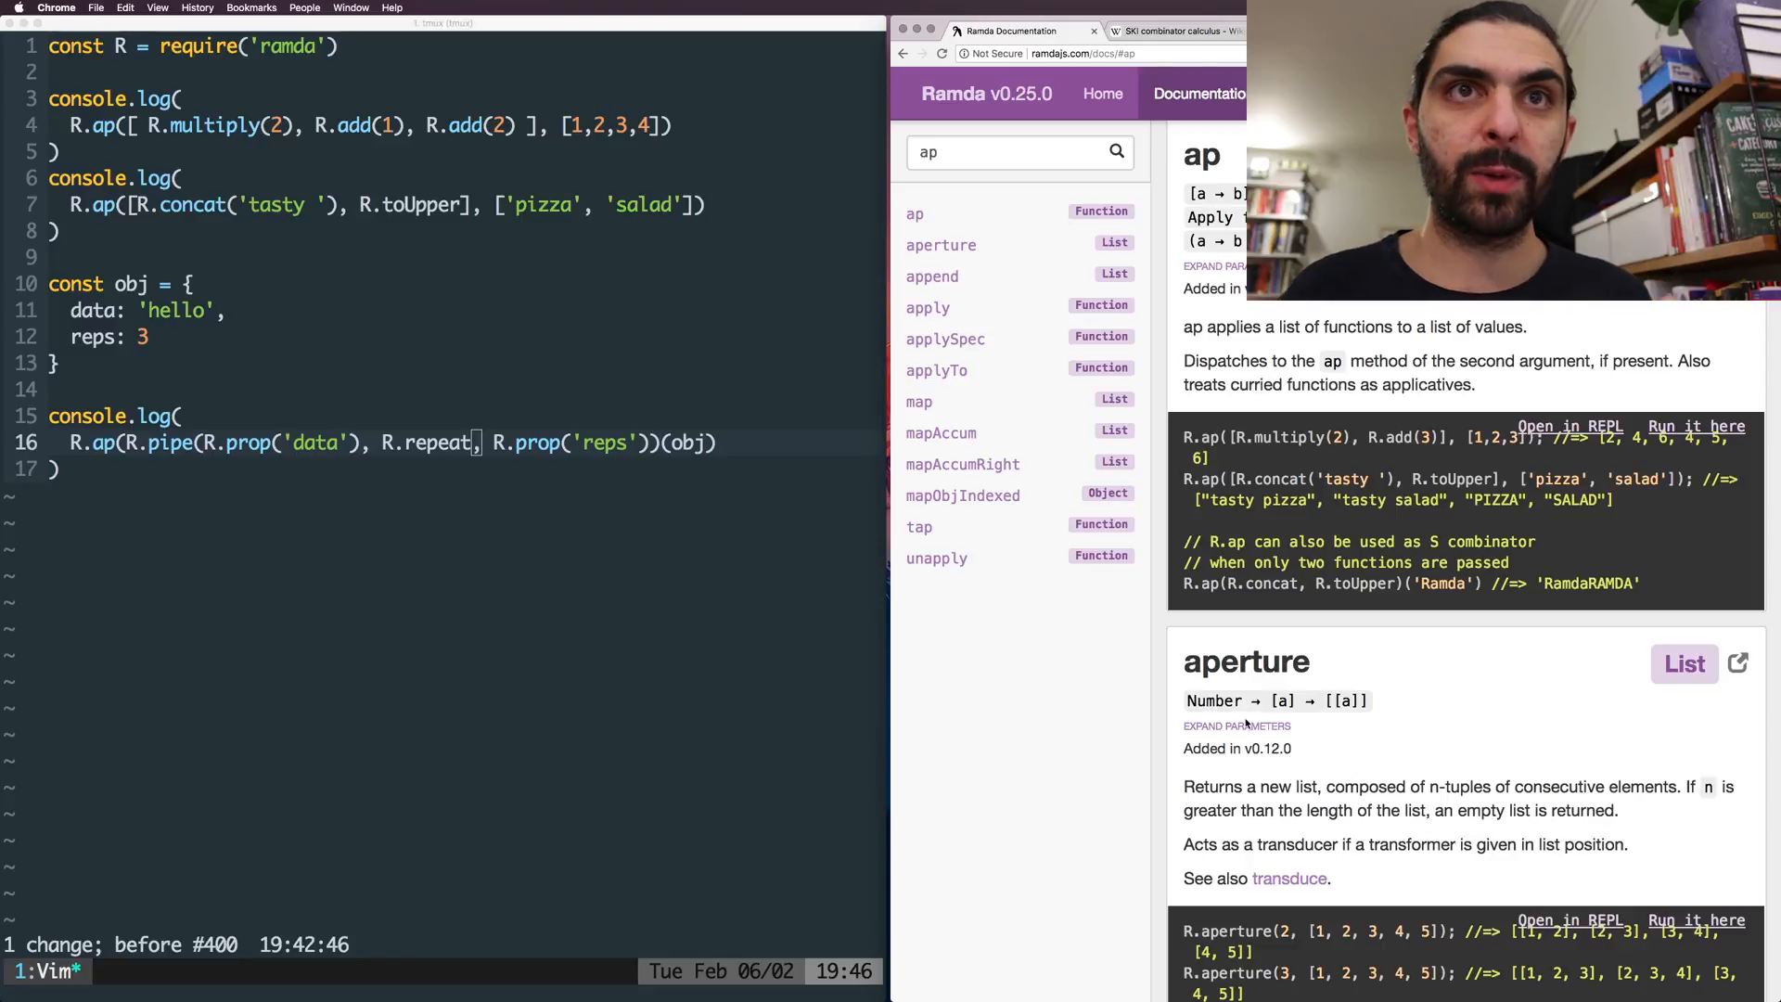
- Scroll the Ramda docs below ap to show the aperture entry and its examples
scroll(down, 3)
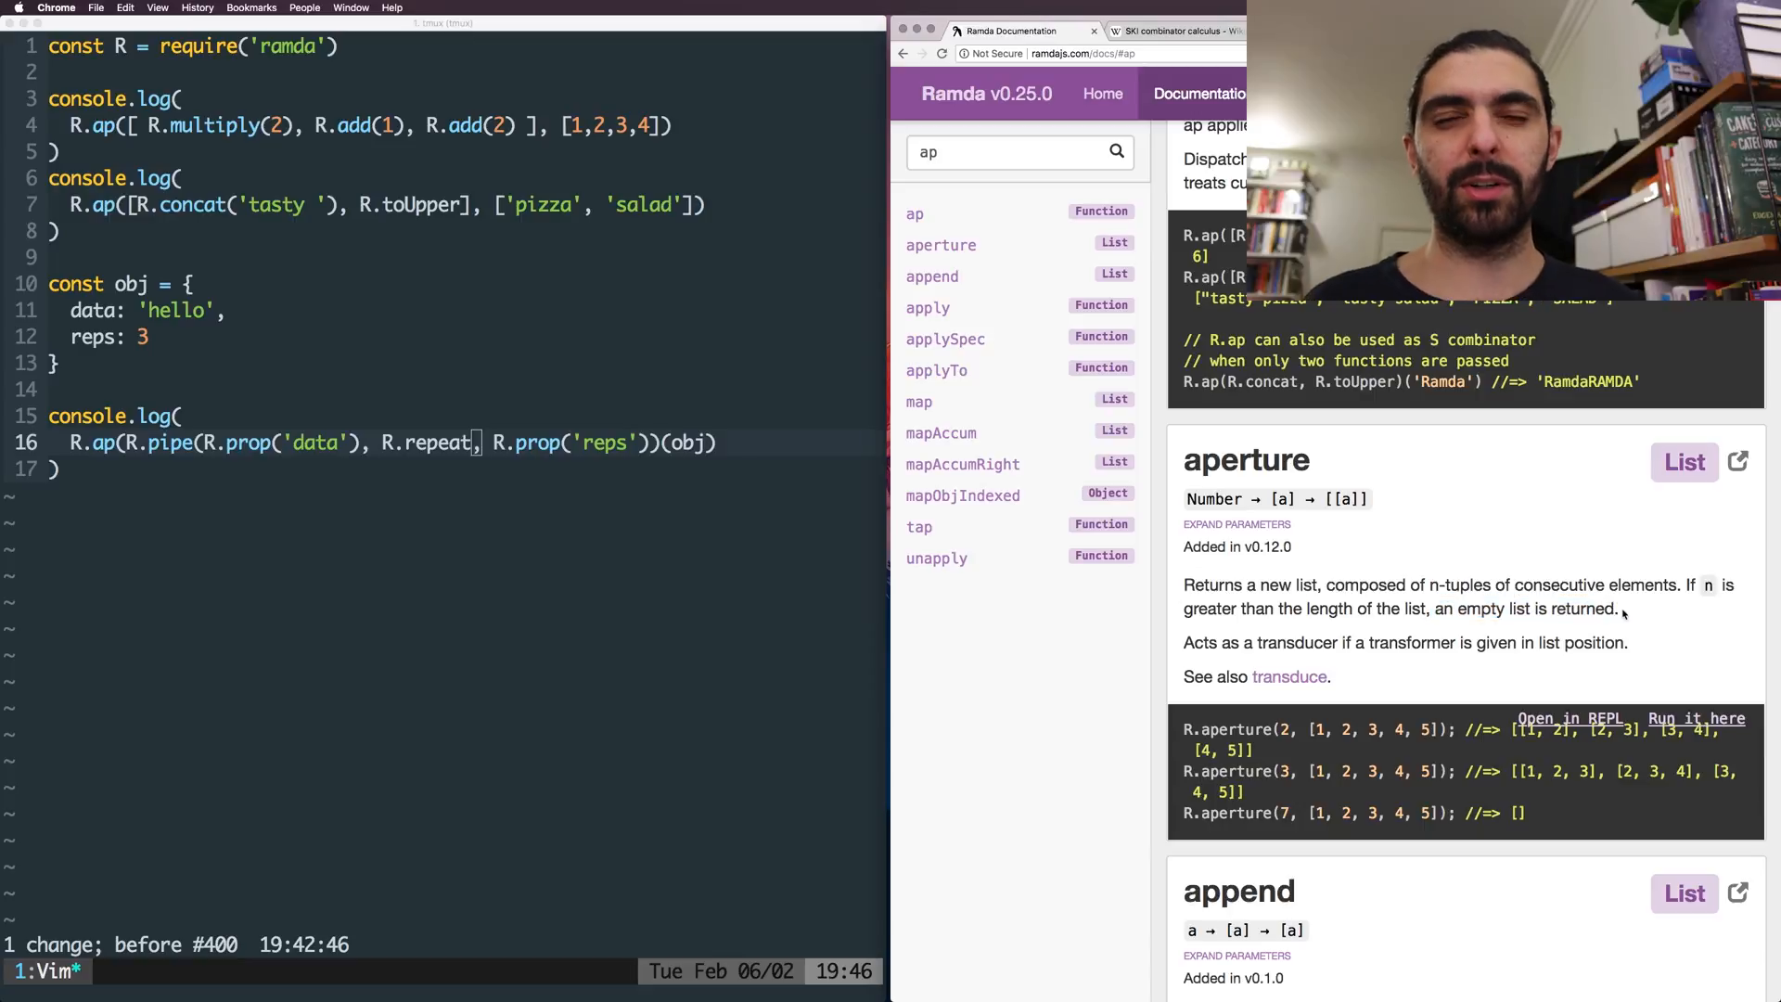
double_click(1214, 499)
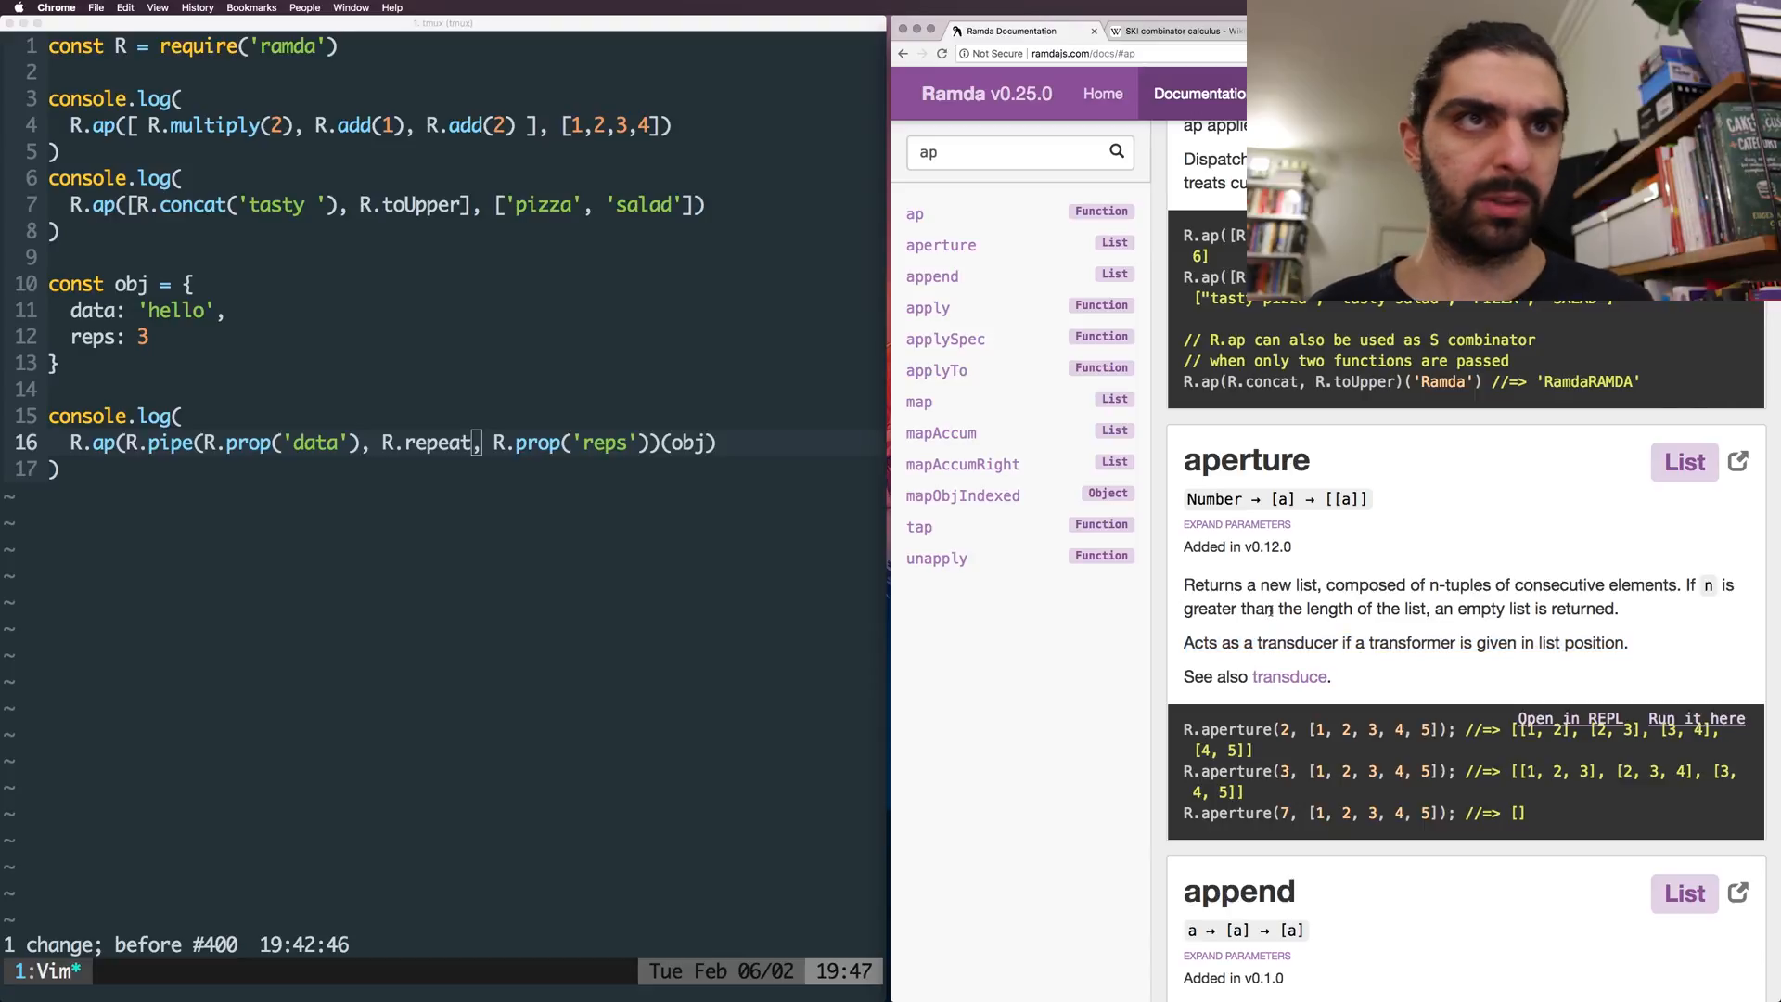
double_click(1211, 585)
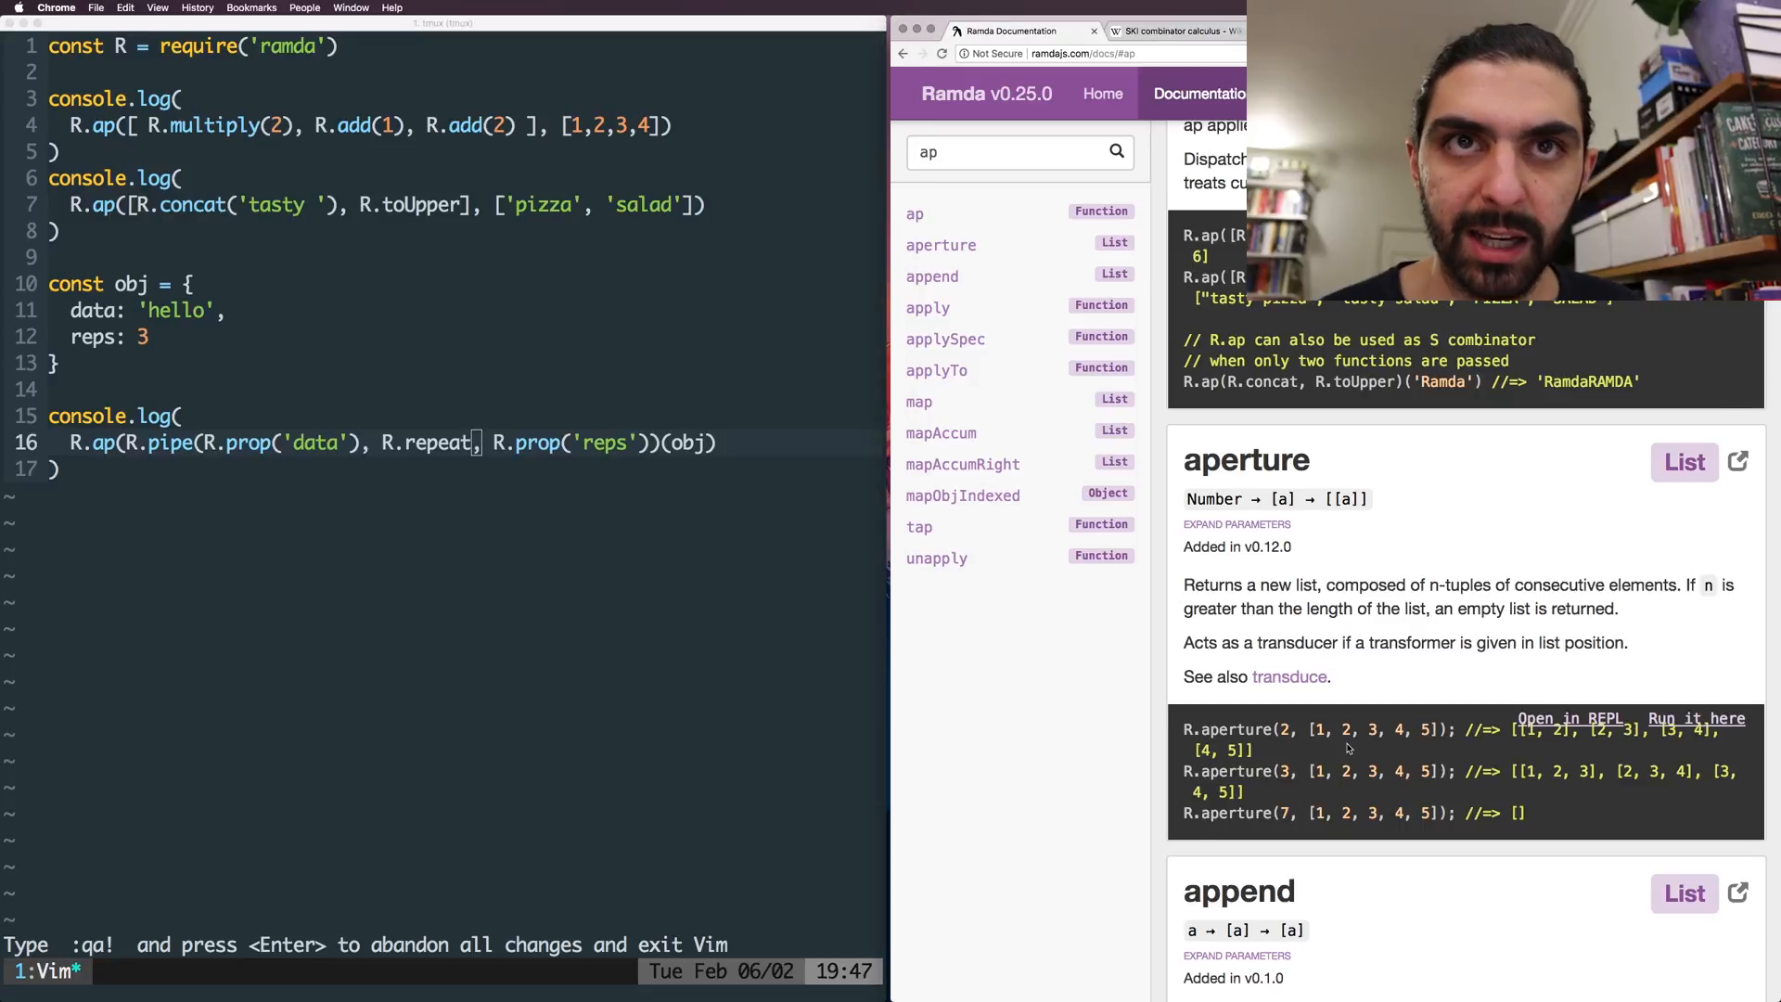
scroll(down, 3)
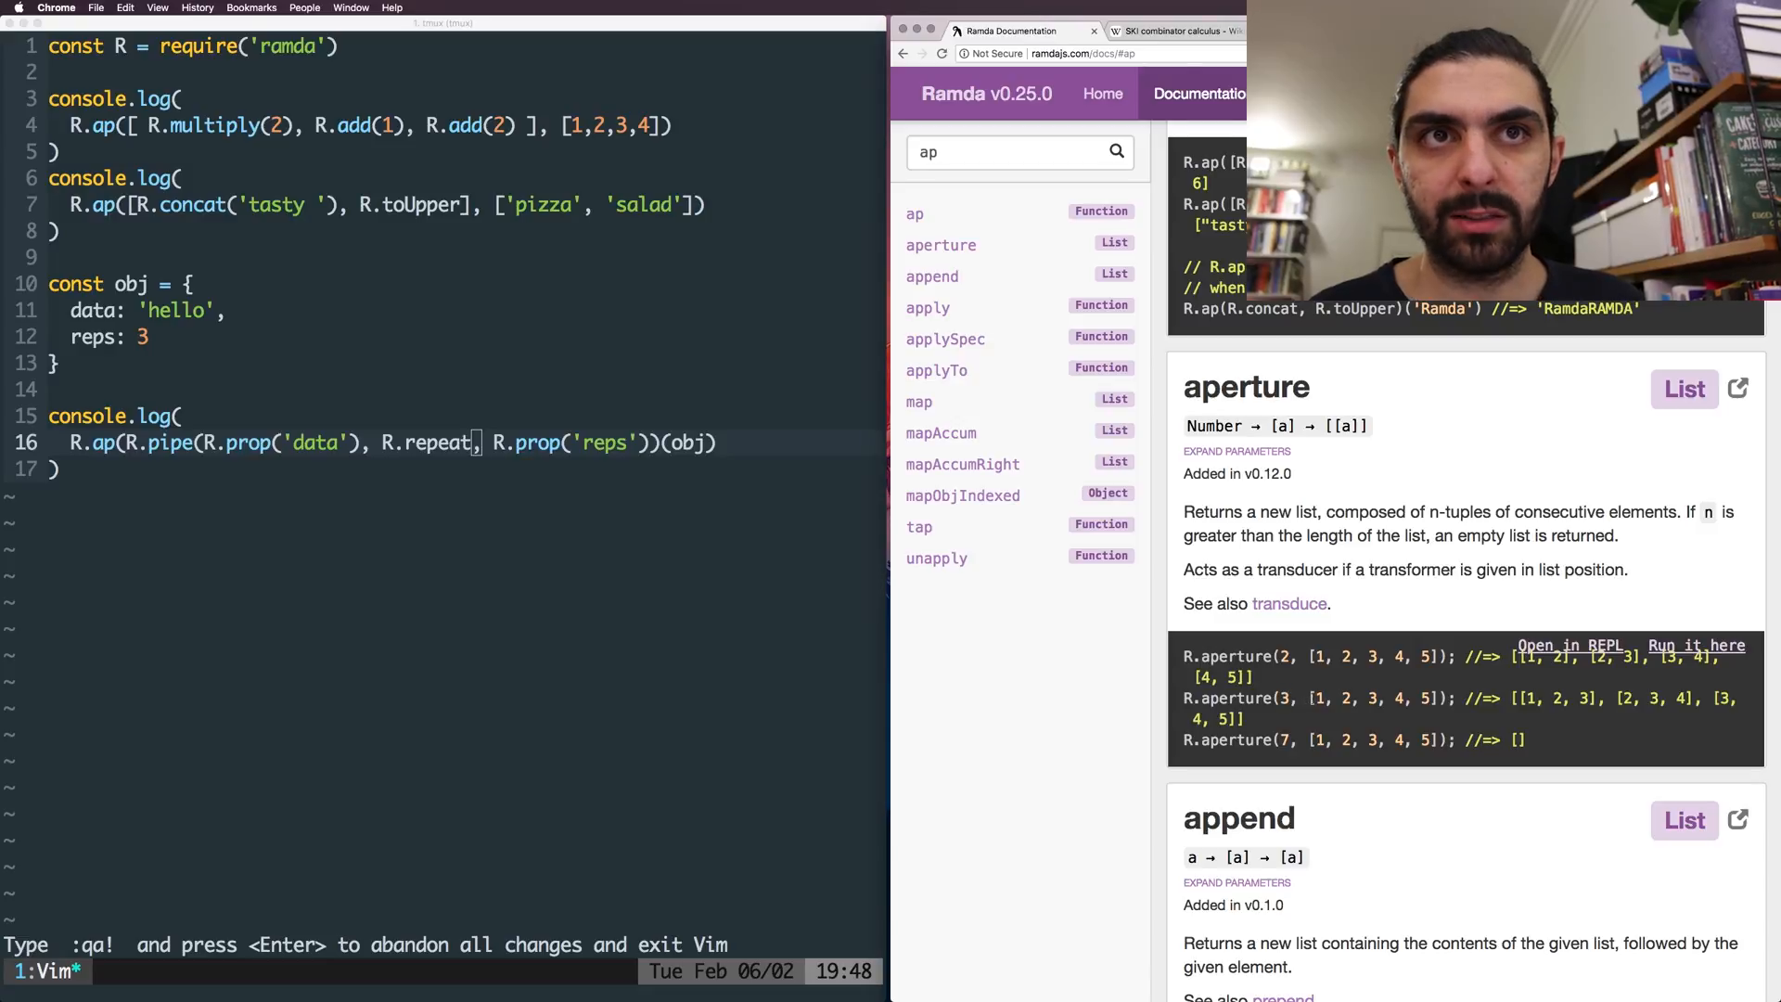
double_click(1371, 696)
text(R.aperture(2)
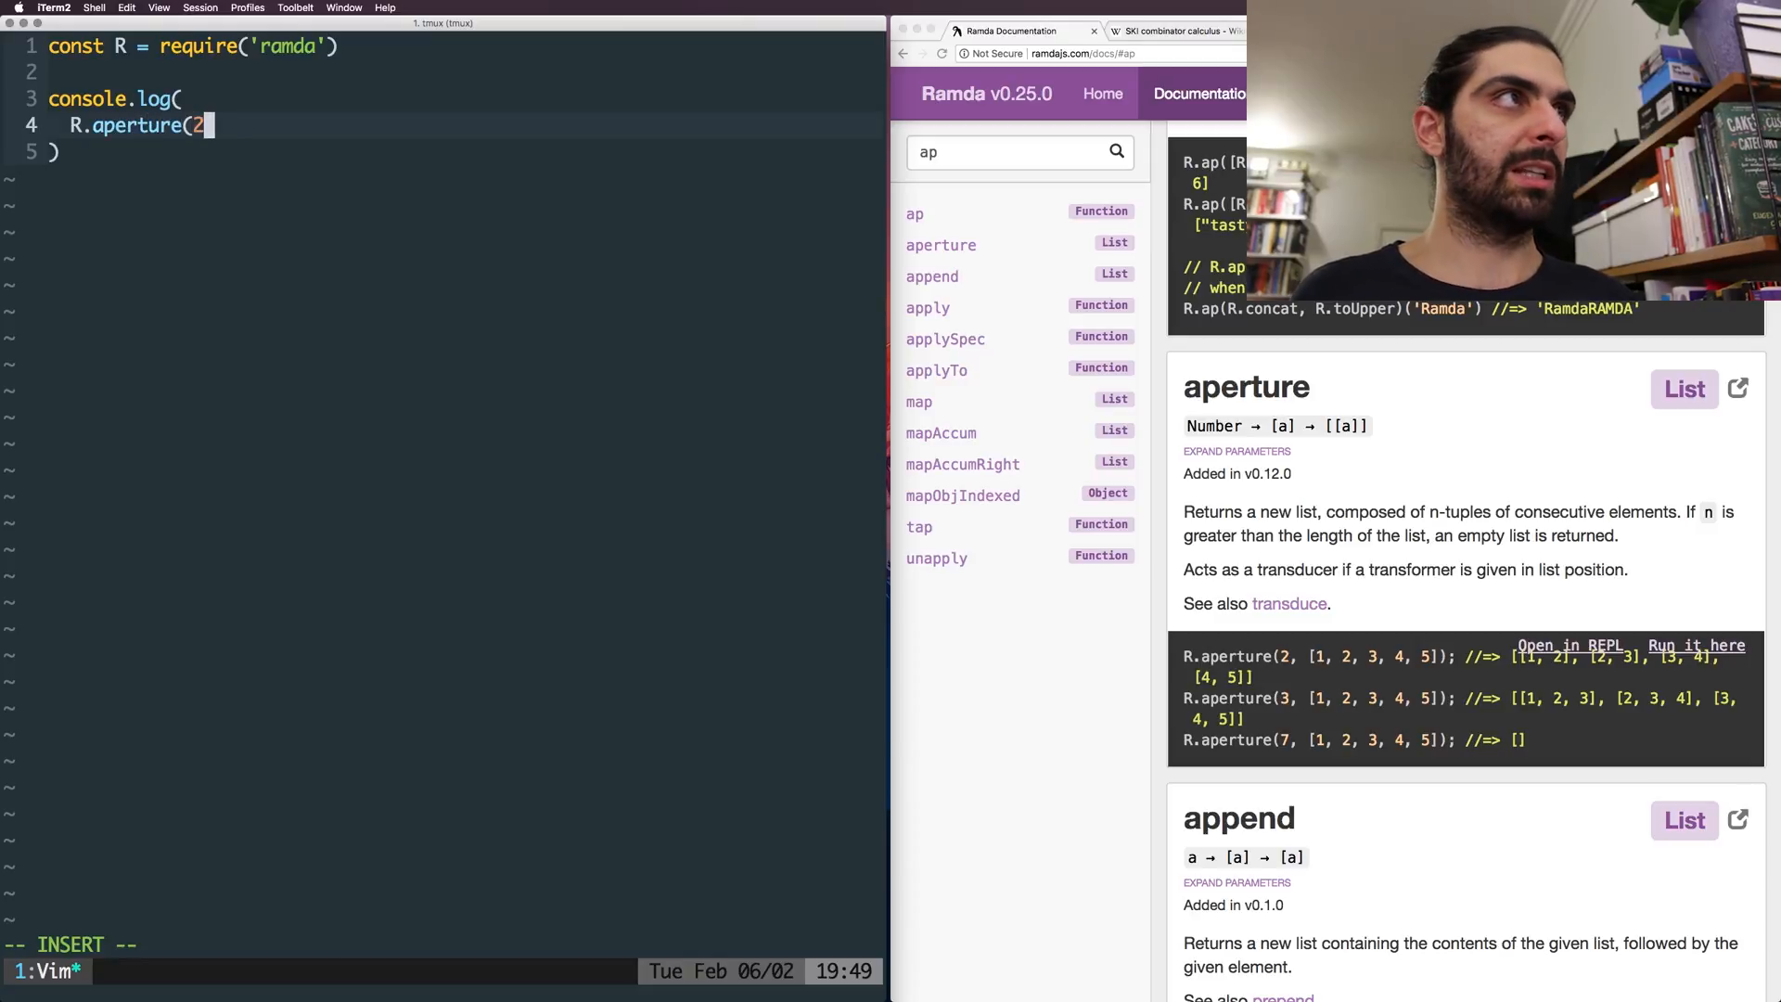
- Complete console.log(R.aperture(2, [1,2,3,4,5,6])) and scroll to view its output
text(, [1,)
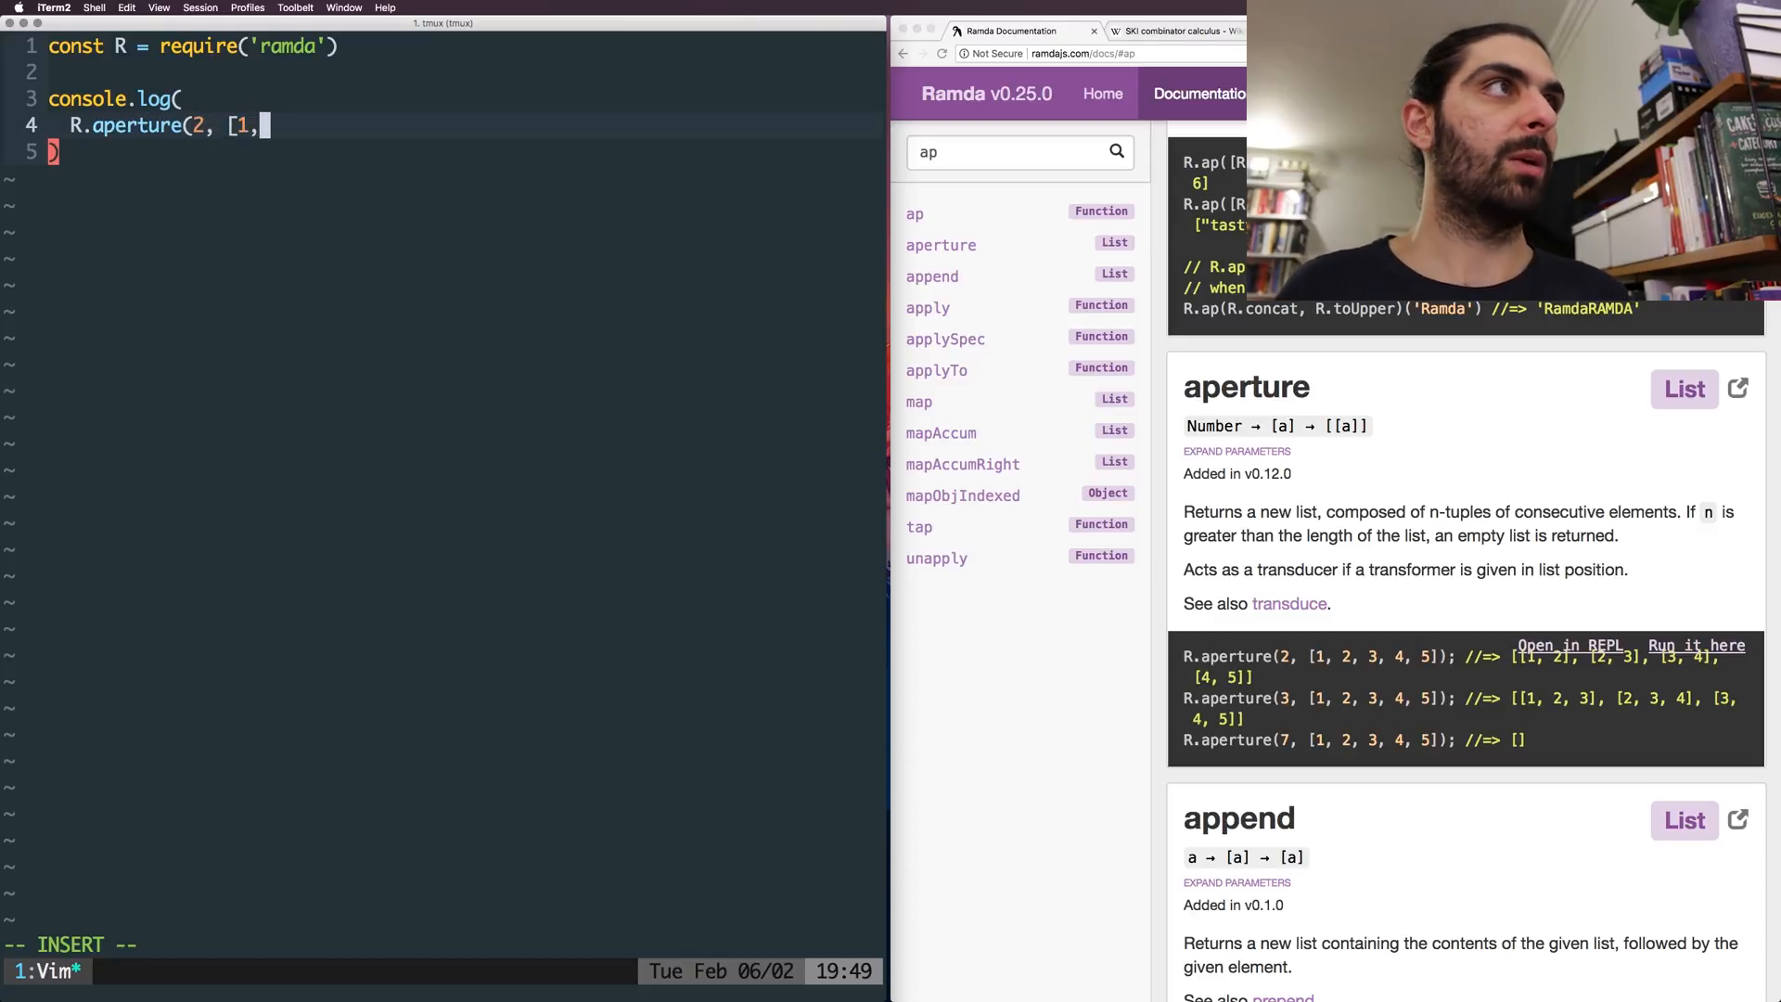
text(2,3,4,5,6)
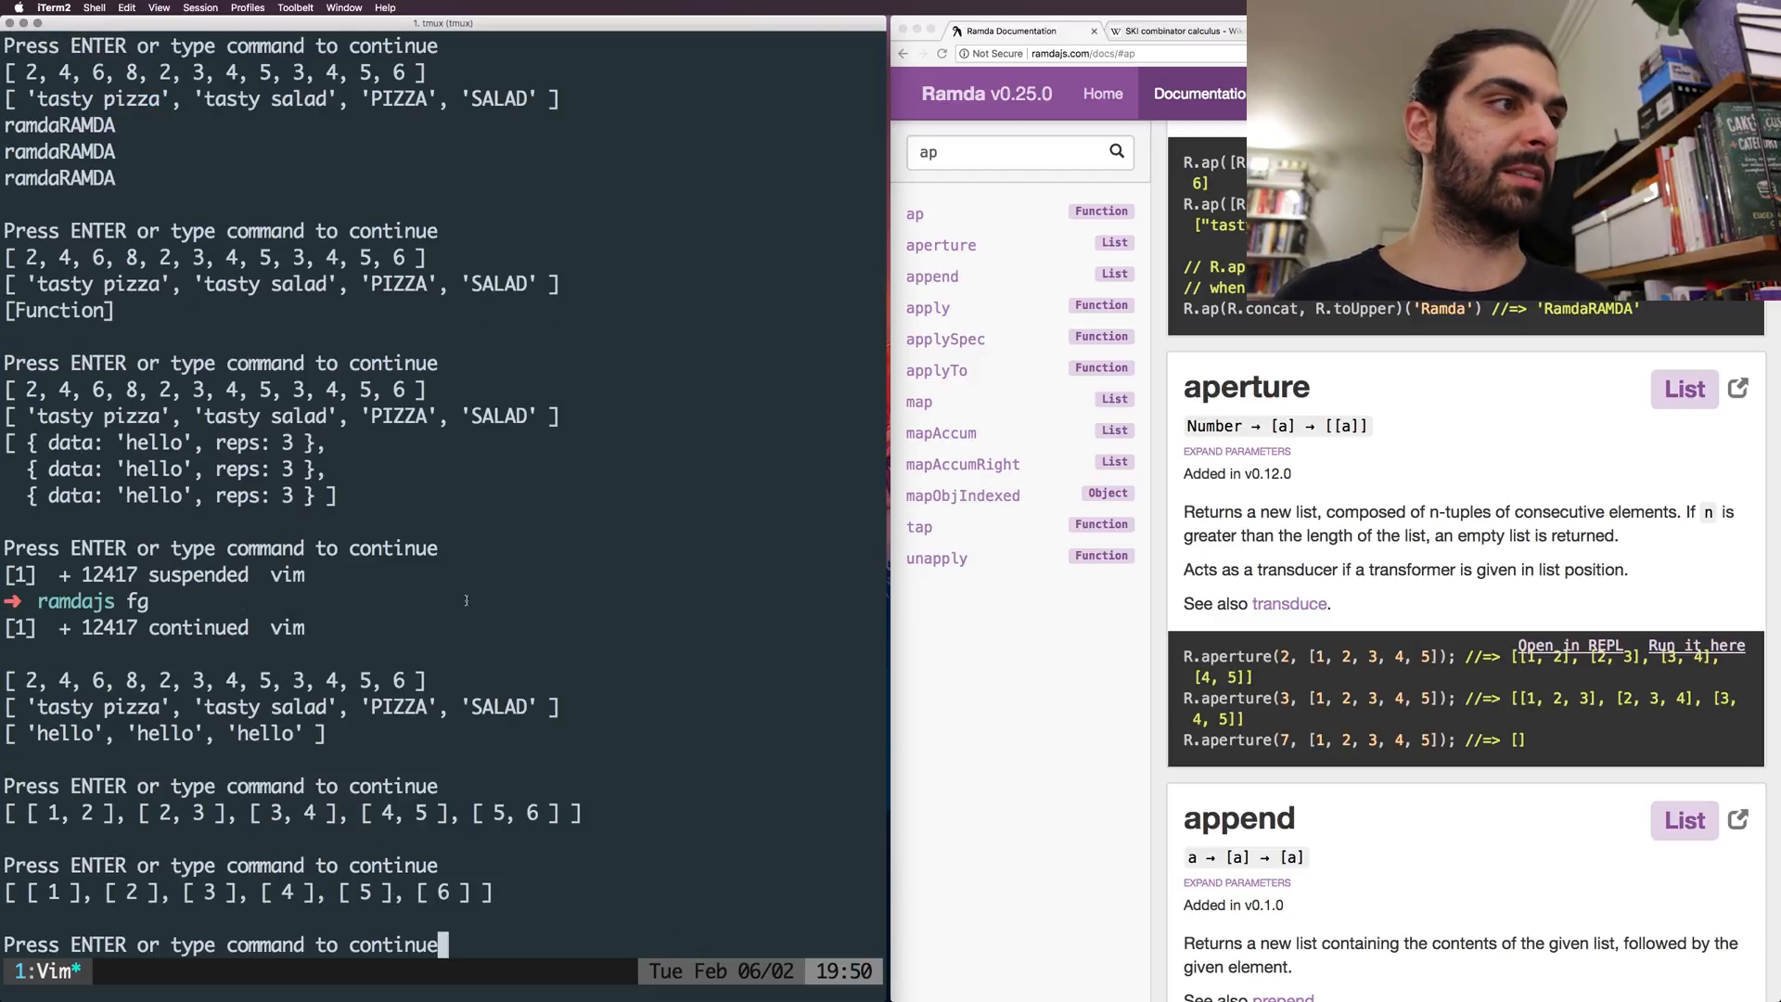
scroll(down, 3)
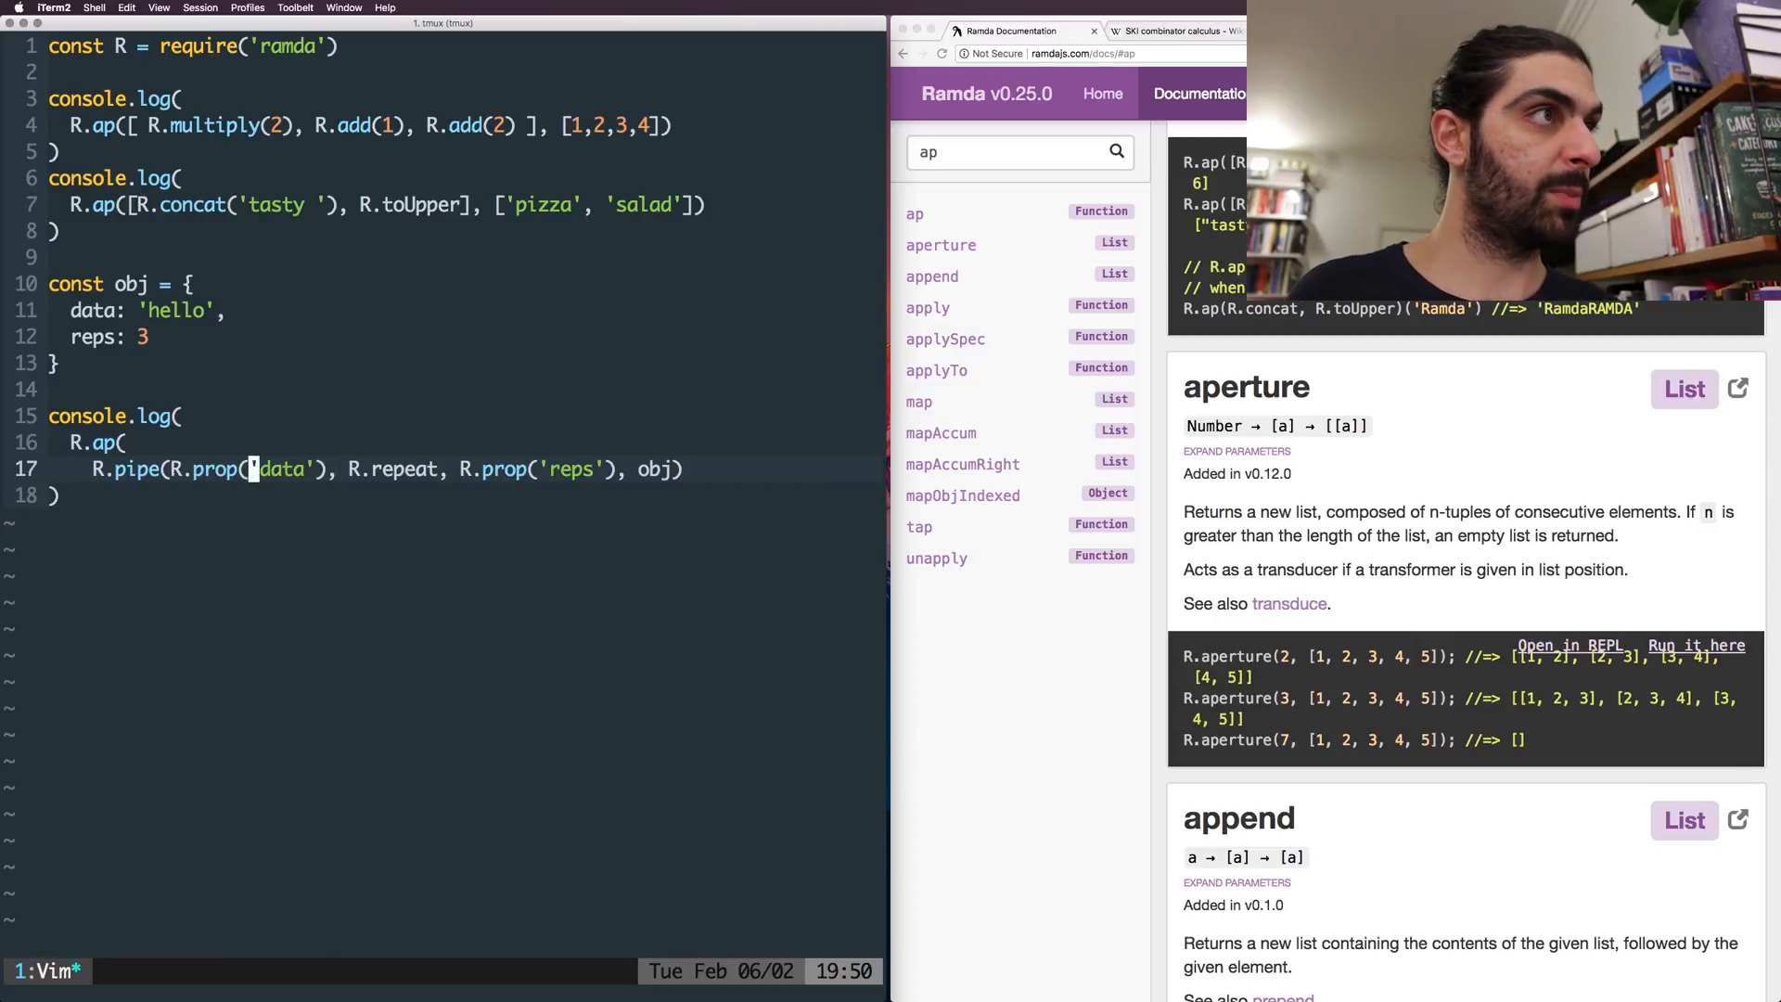
- Retype the call as R.ap(R.pipe(R.props('data'), R.repeat), R.prop('reps'))(obj) across lines
key(Return)
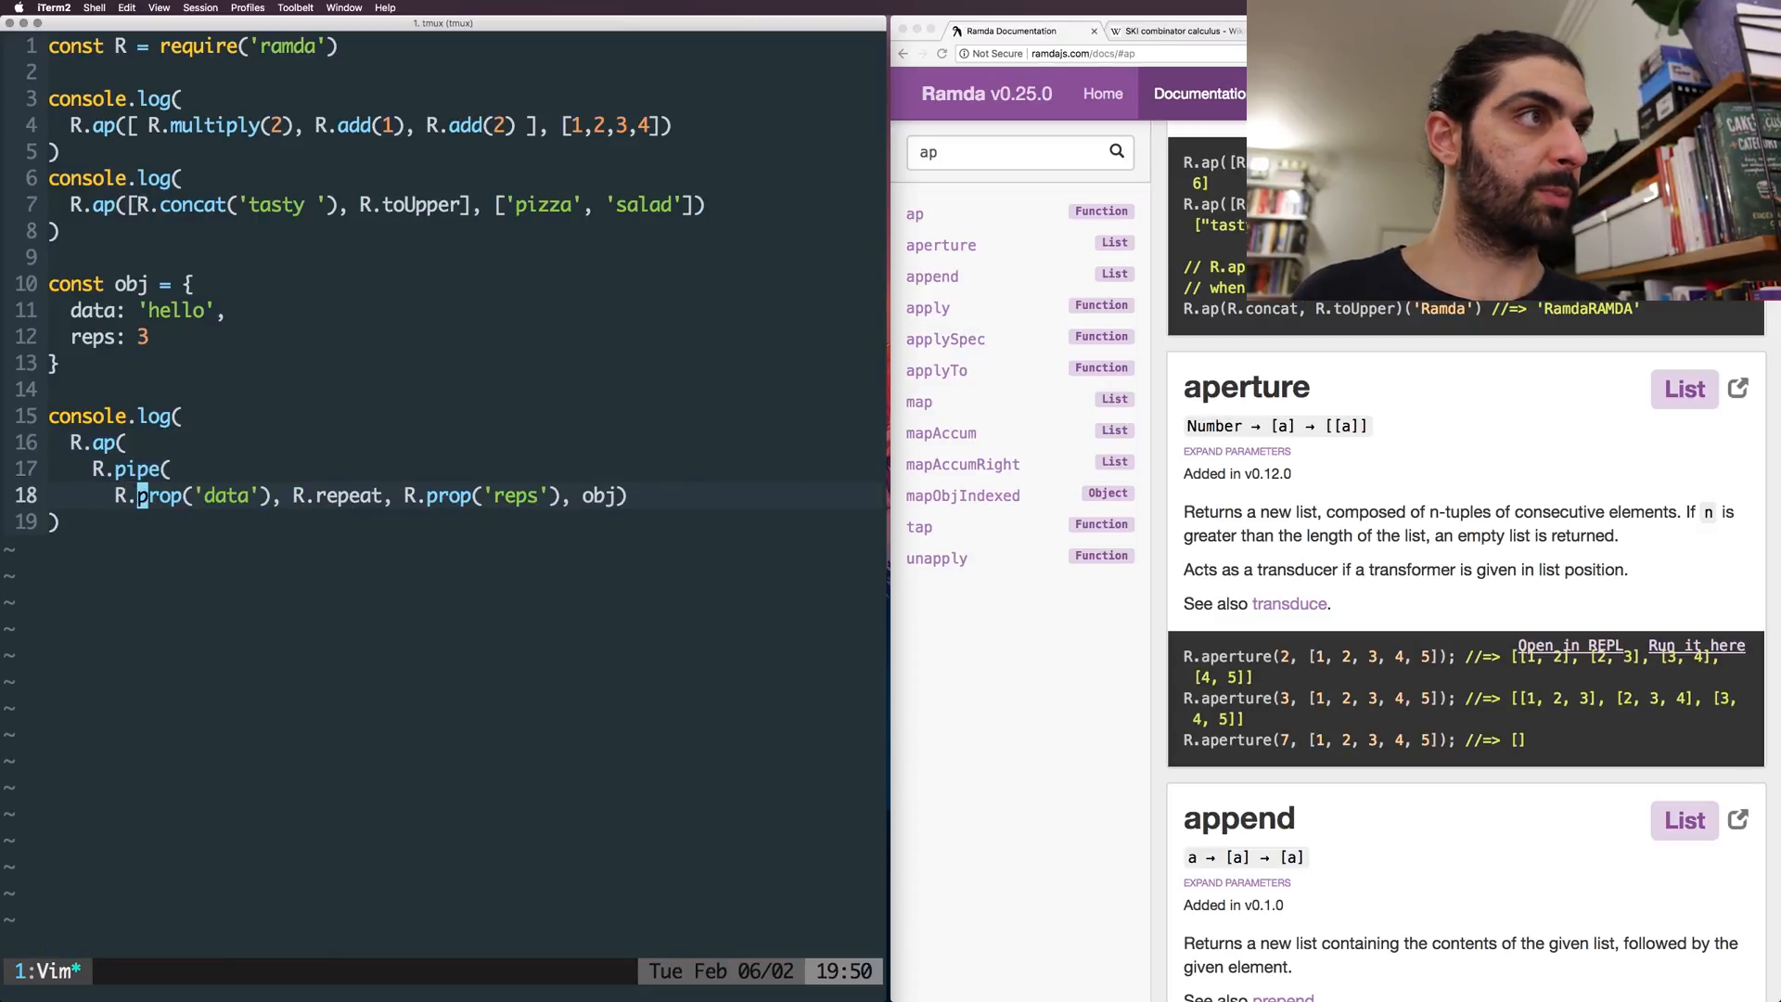
key(Return)
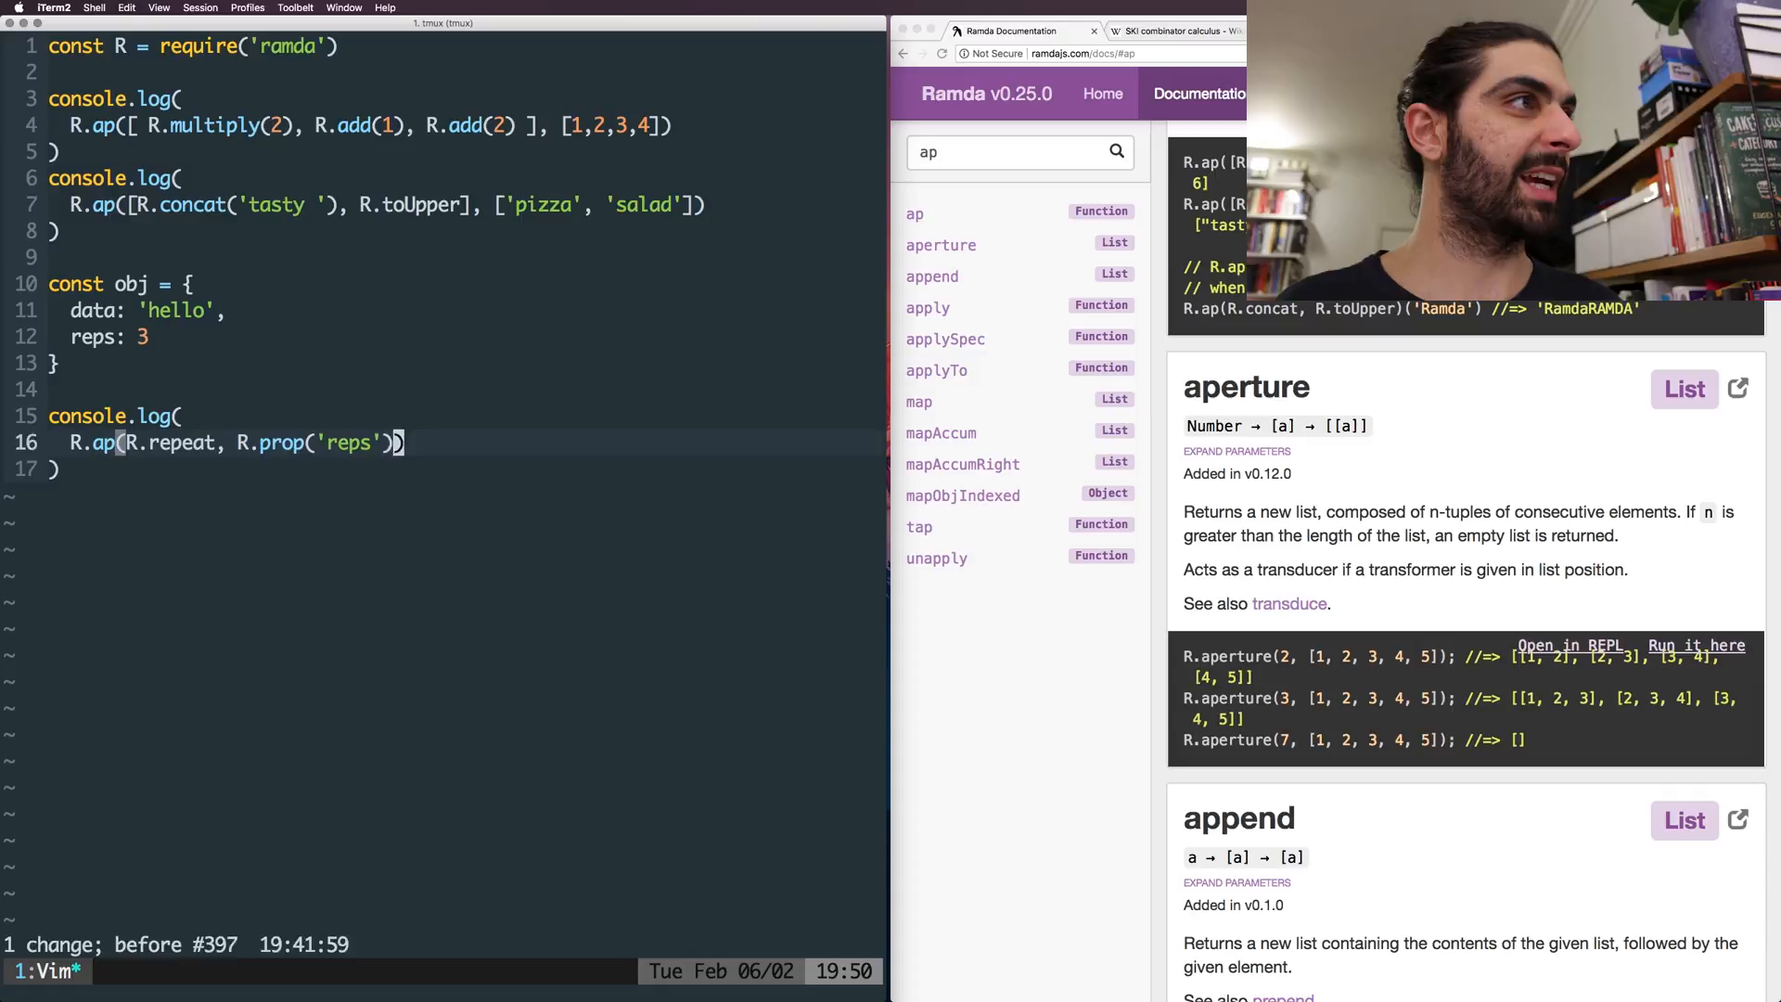
text((obj))
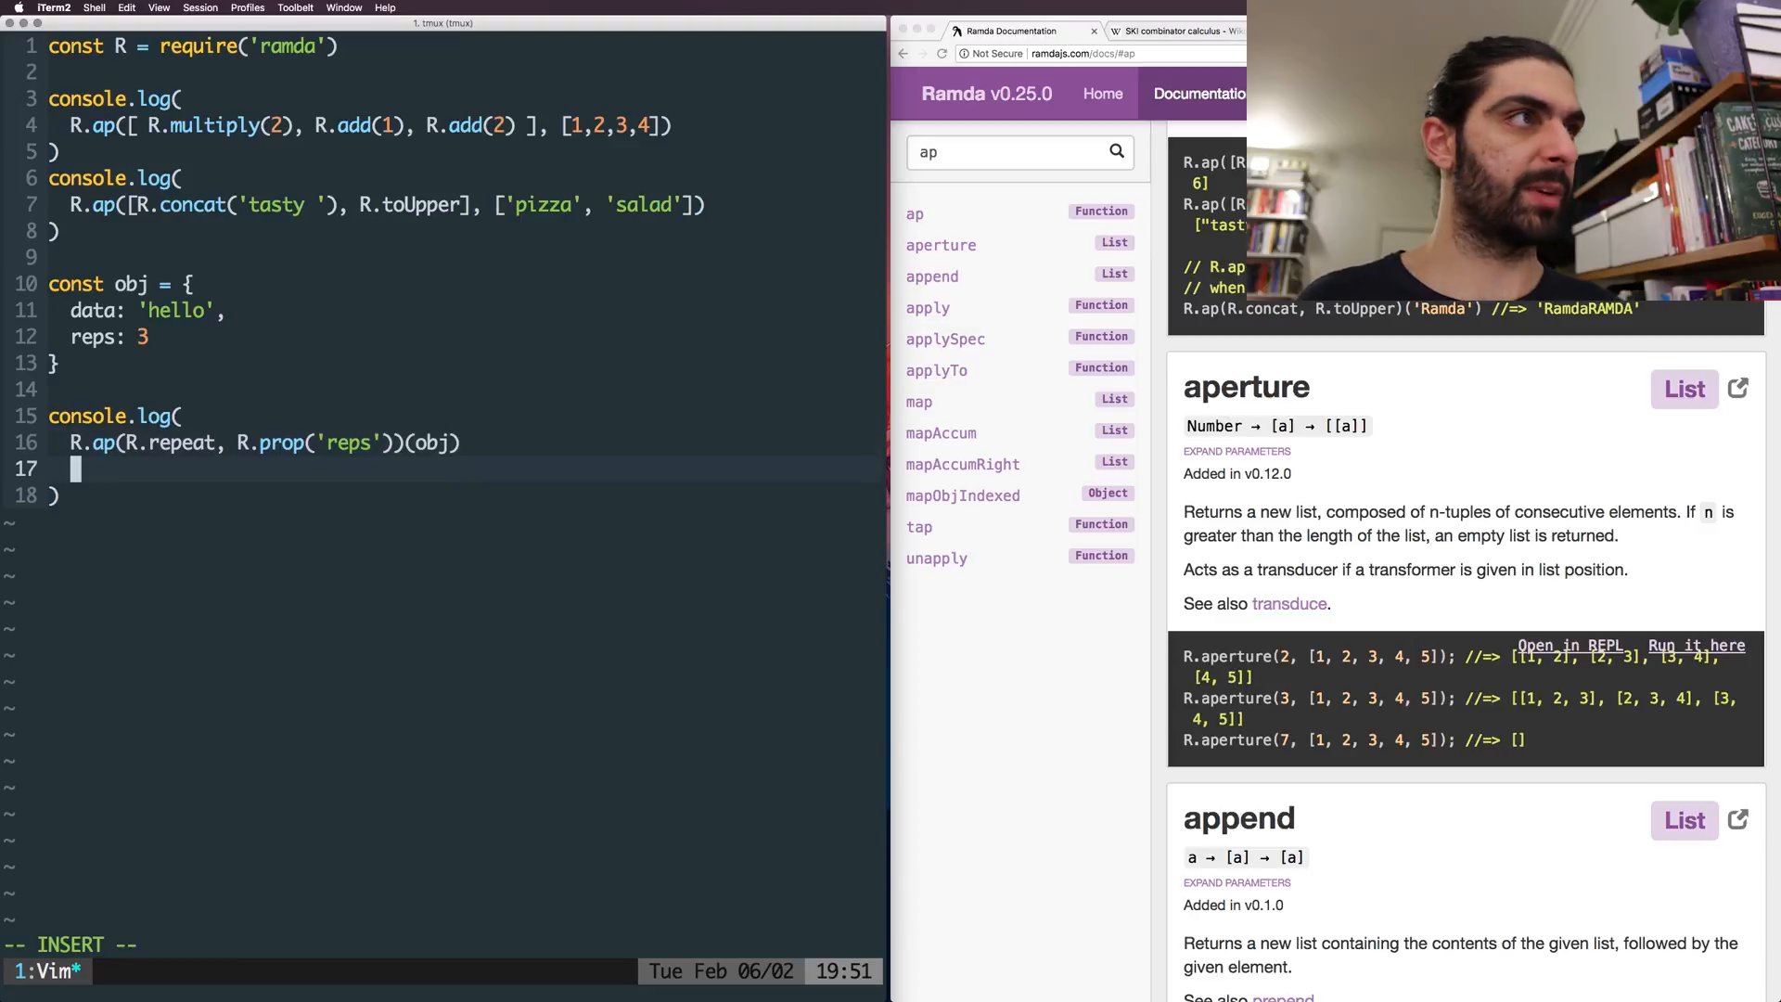
text(R.ap()
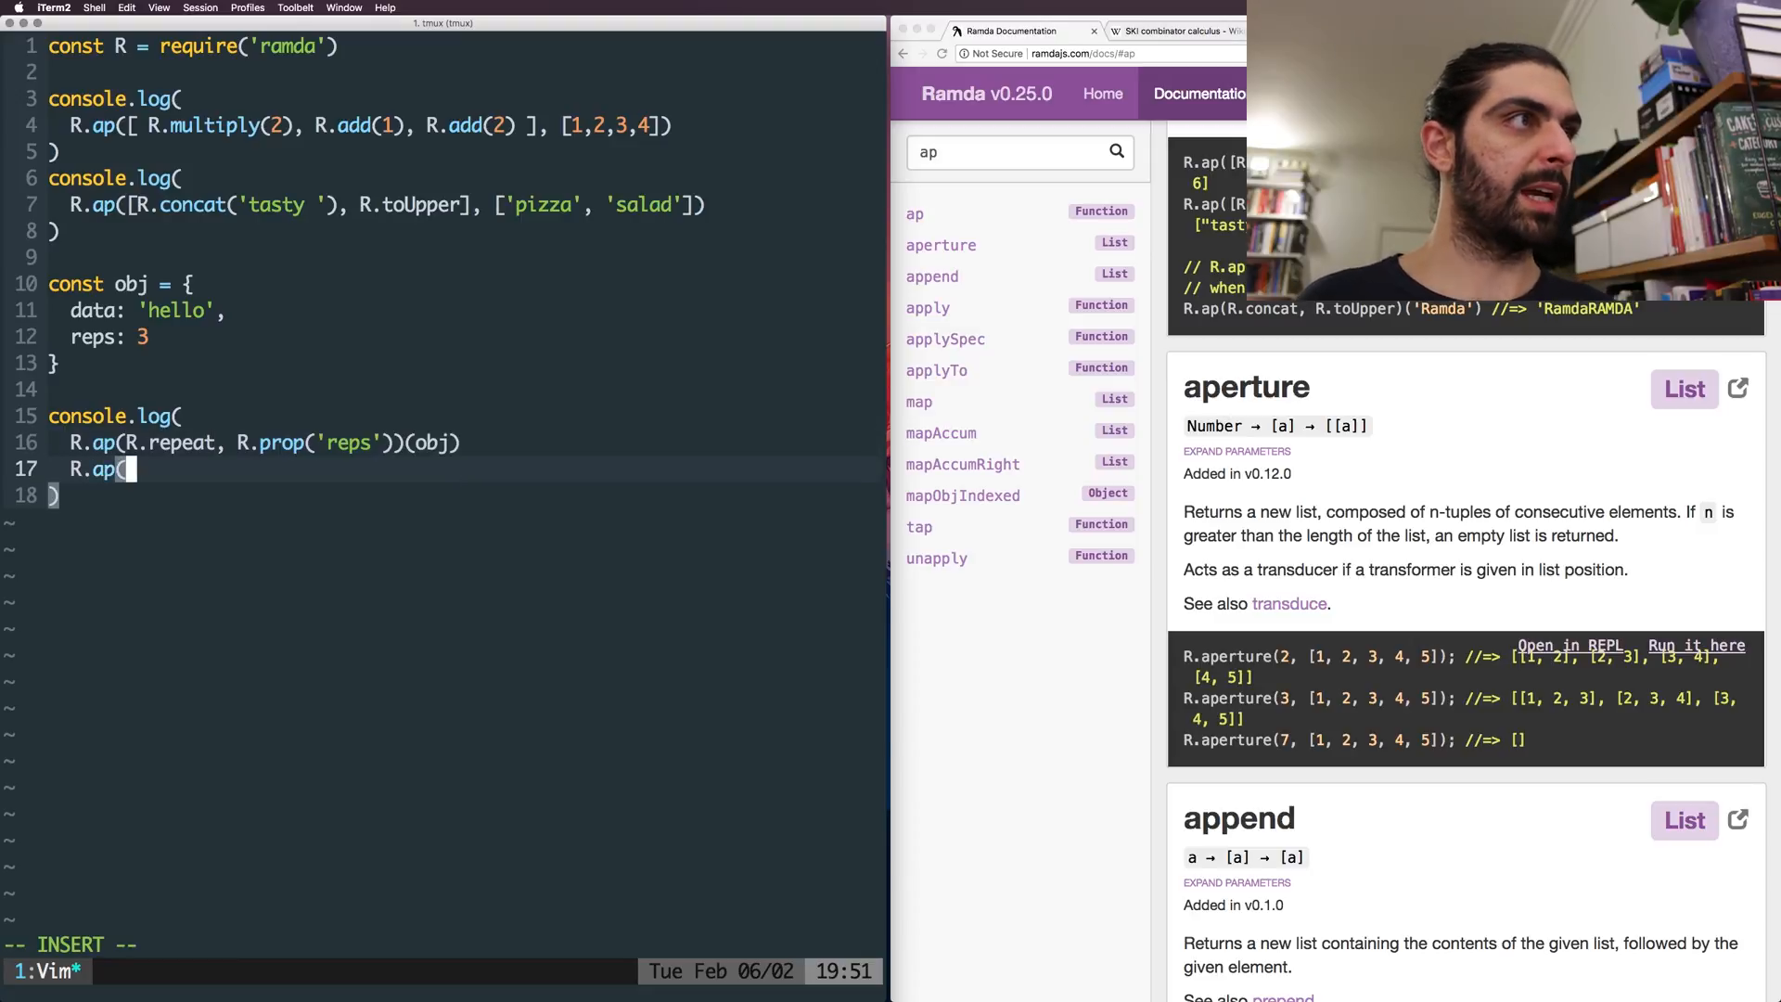
text(R.repeat)
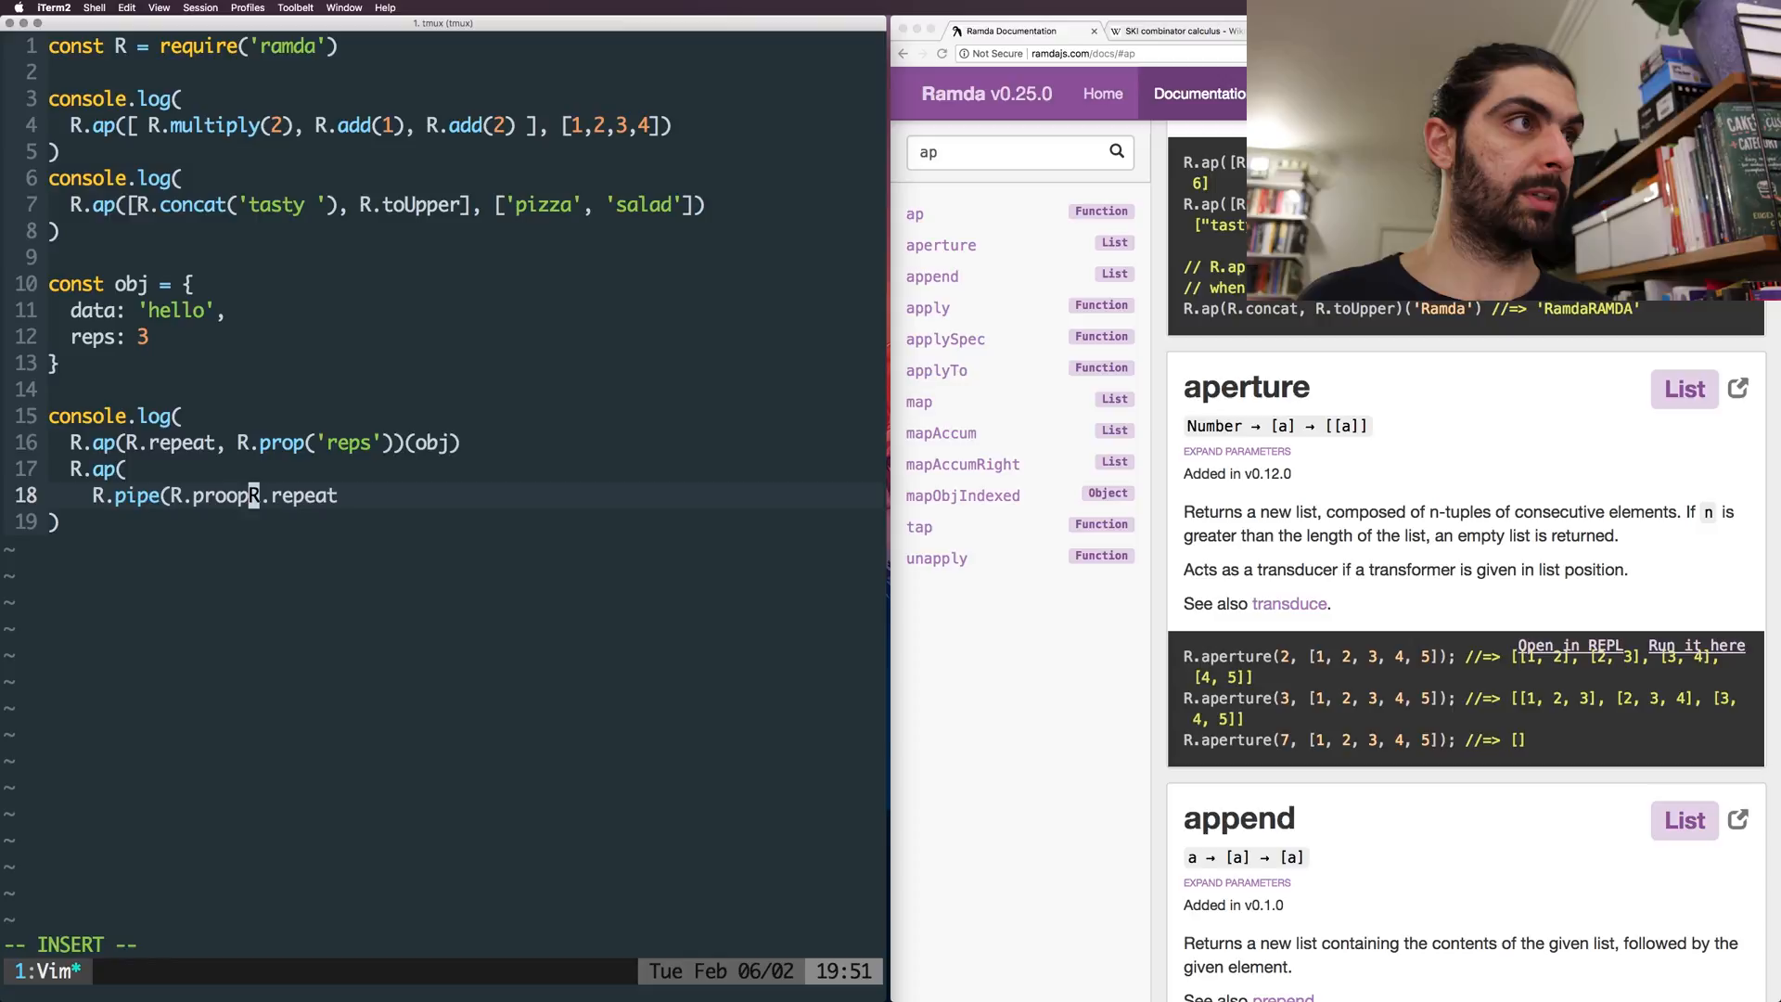
text(s('data)
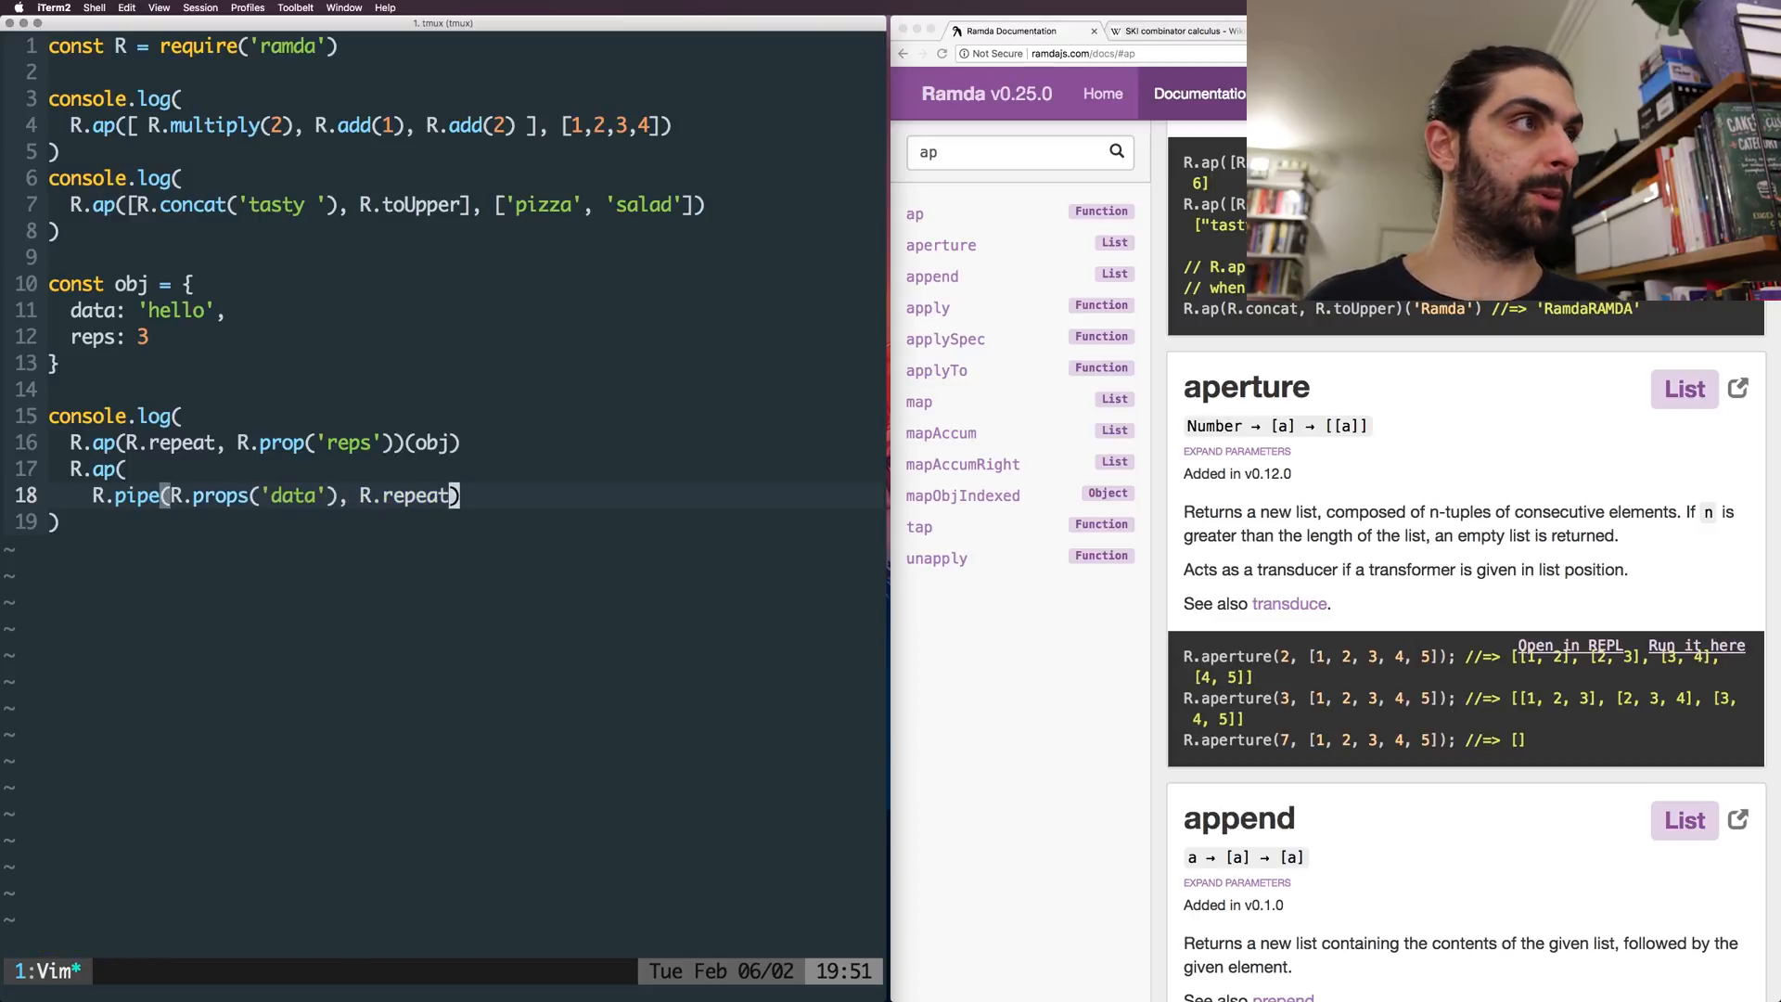
text(,)
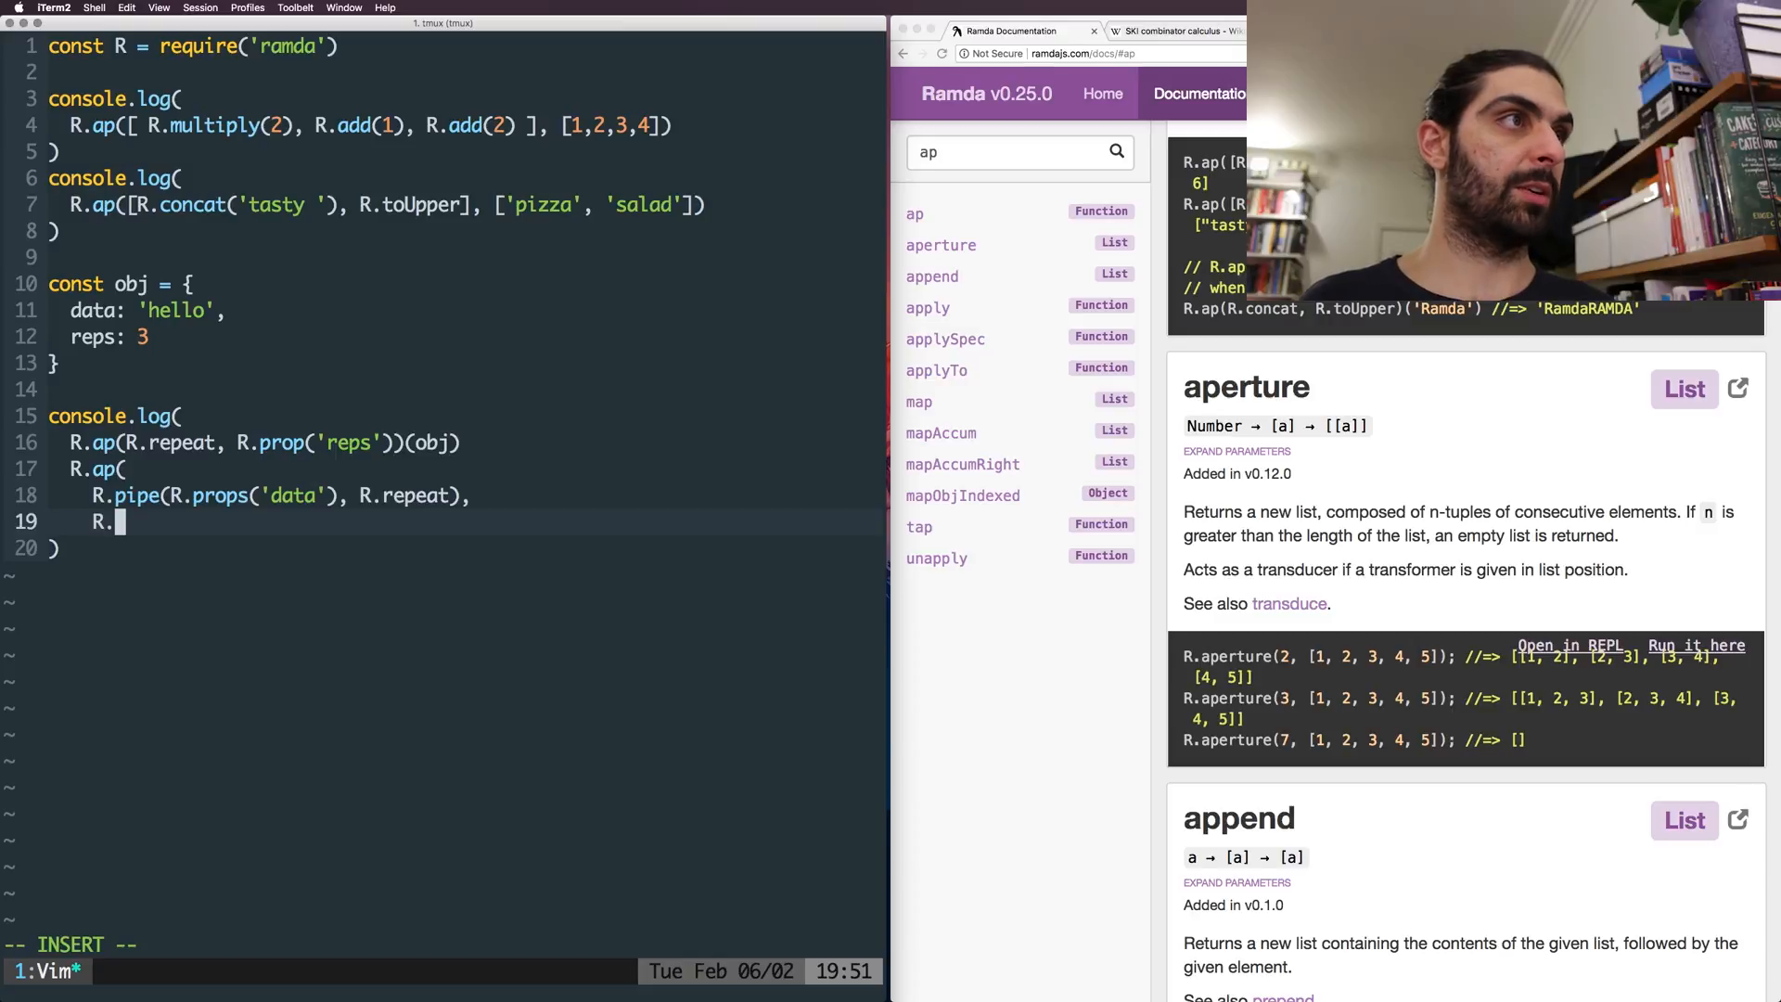
text(prop('e)
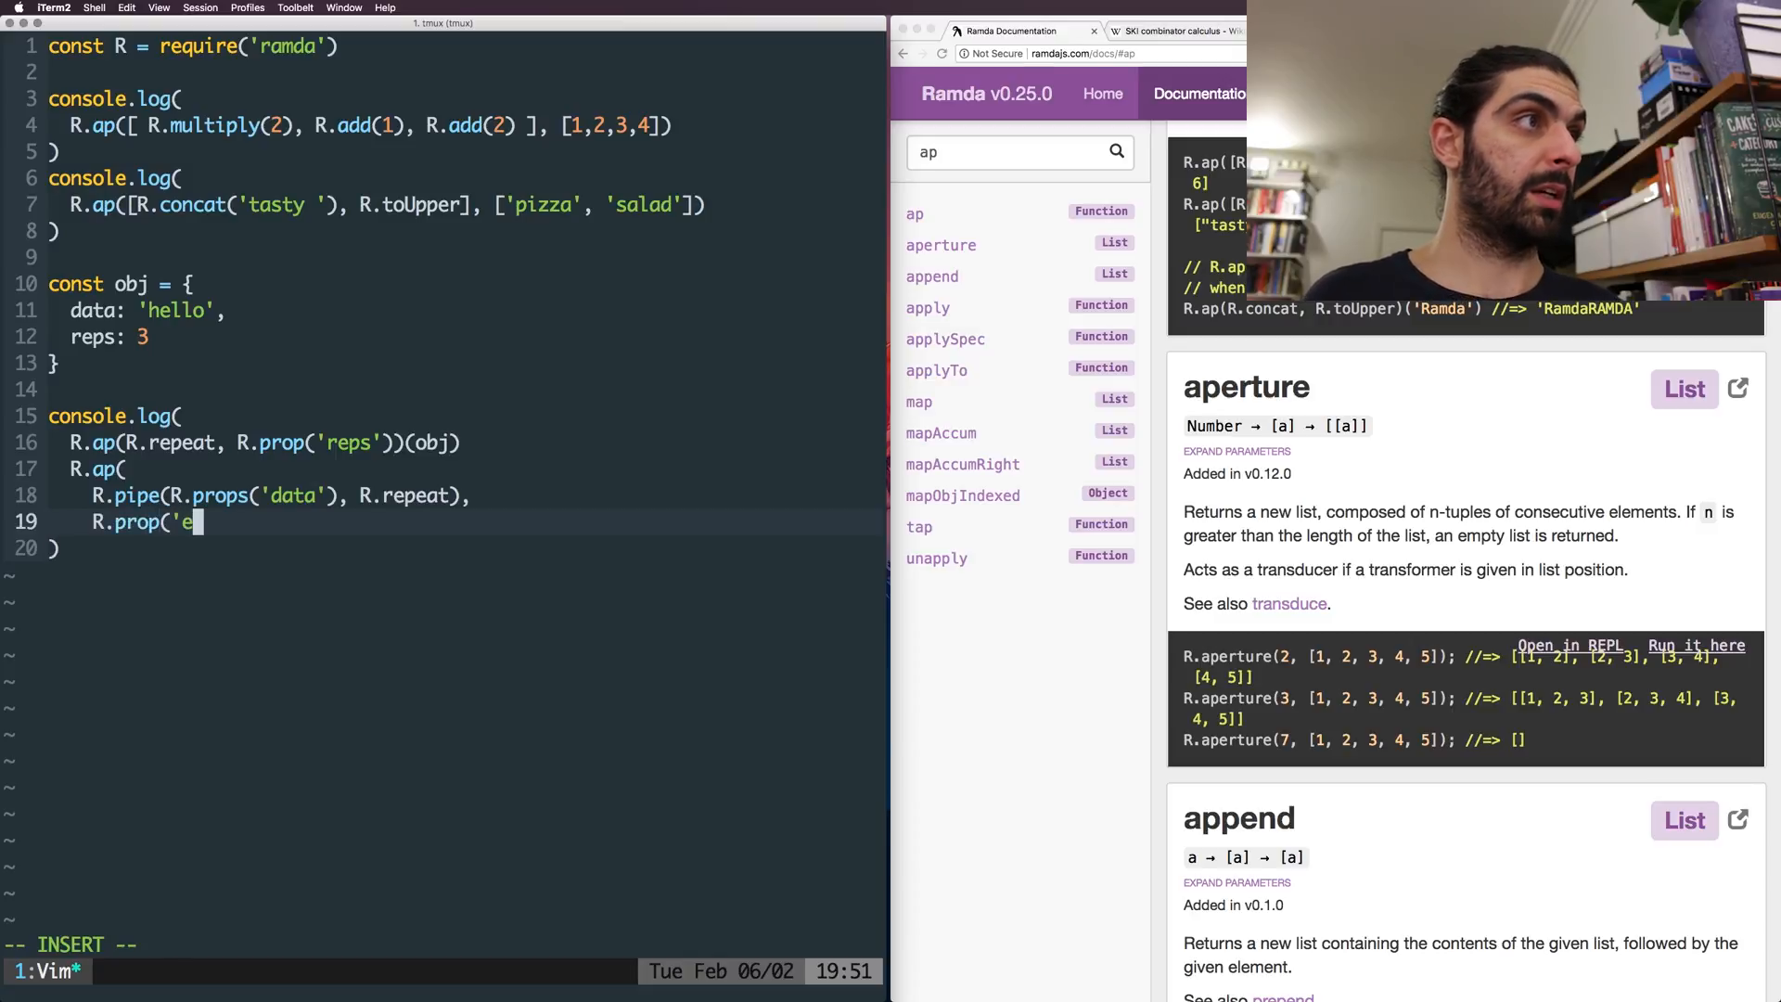
text(reps'))
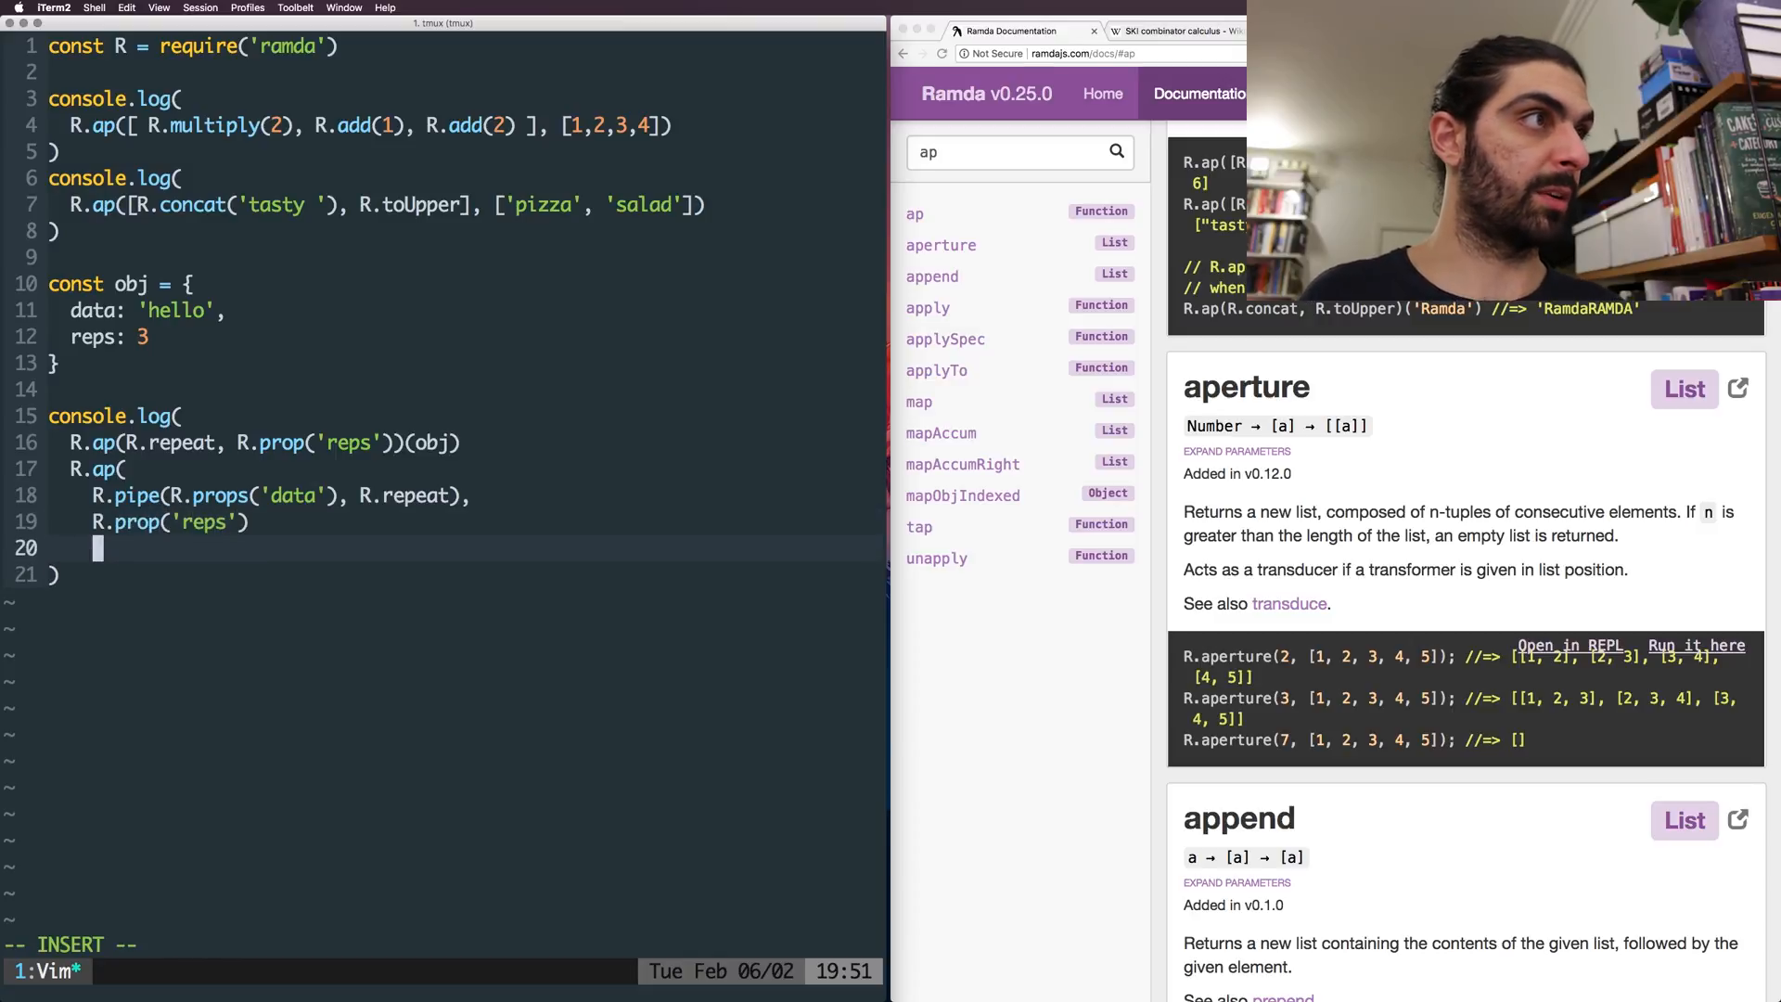
text((obj)
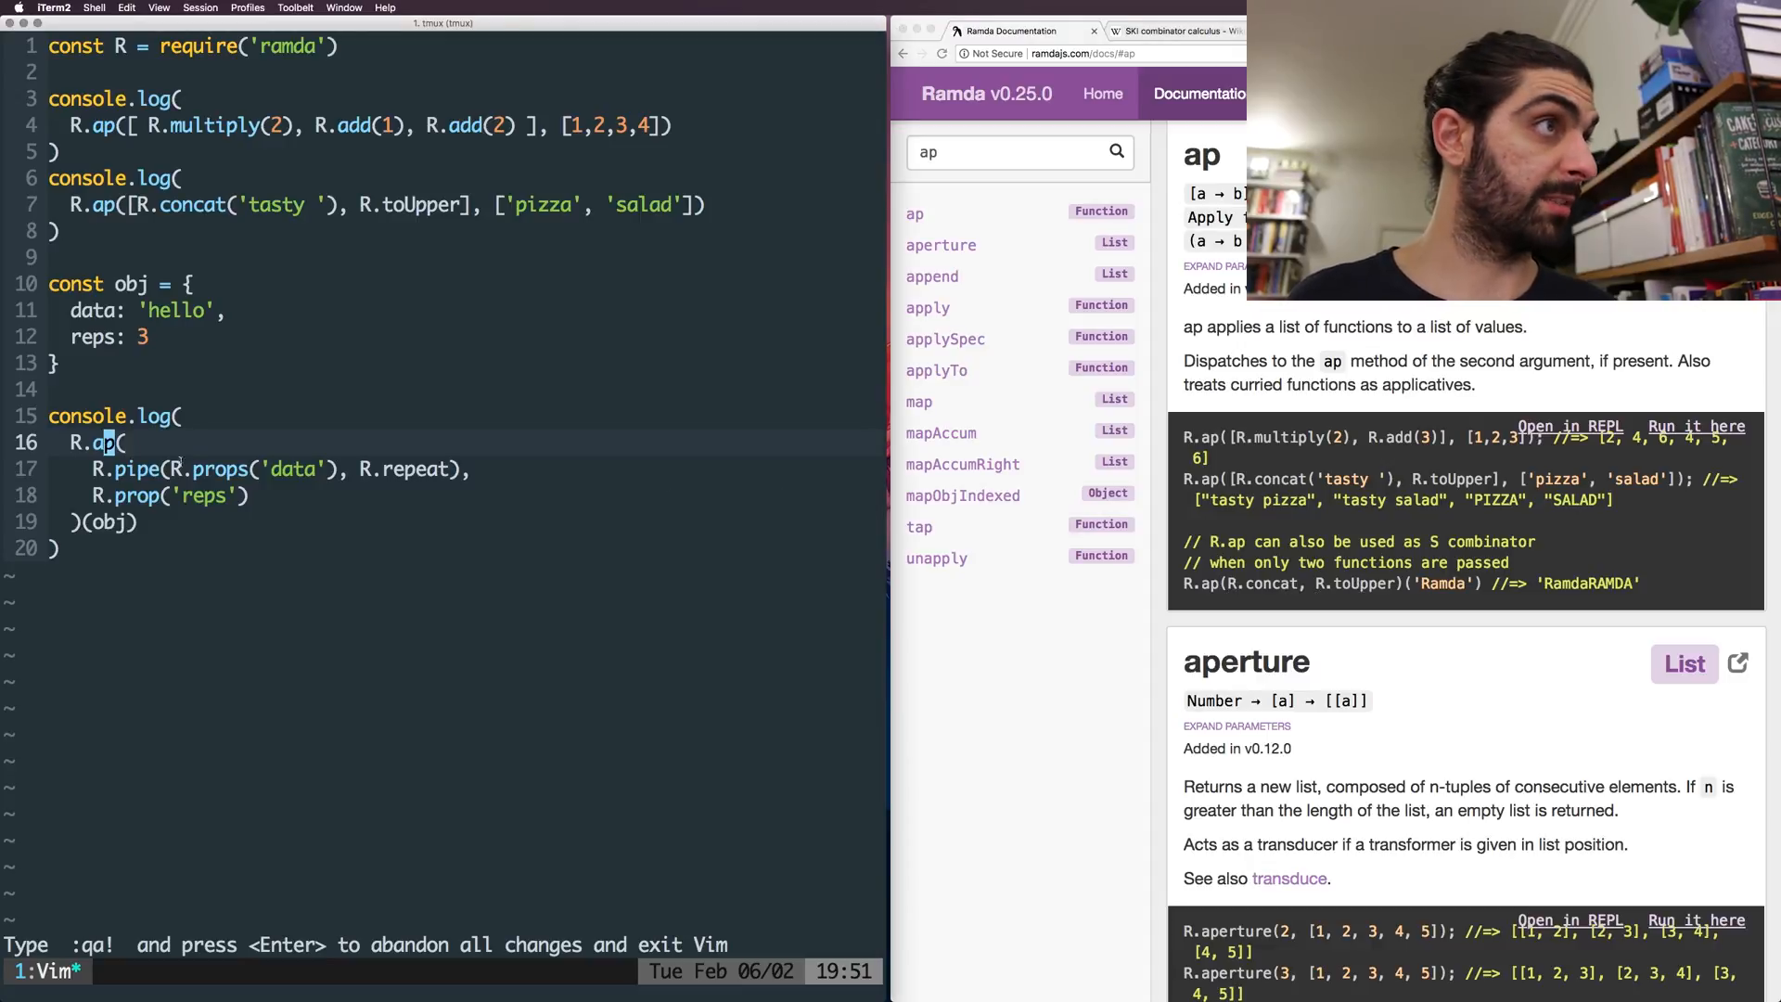
- Search /prop to change R.props('data') to R.prop('data') and delete the first two logs
key(i)
text(//)
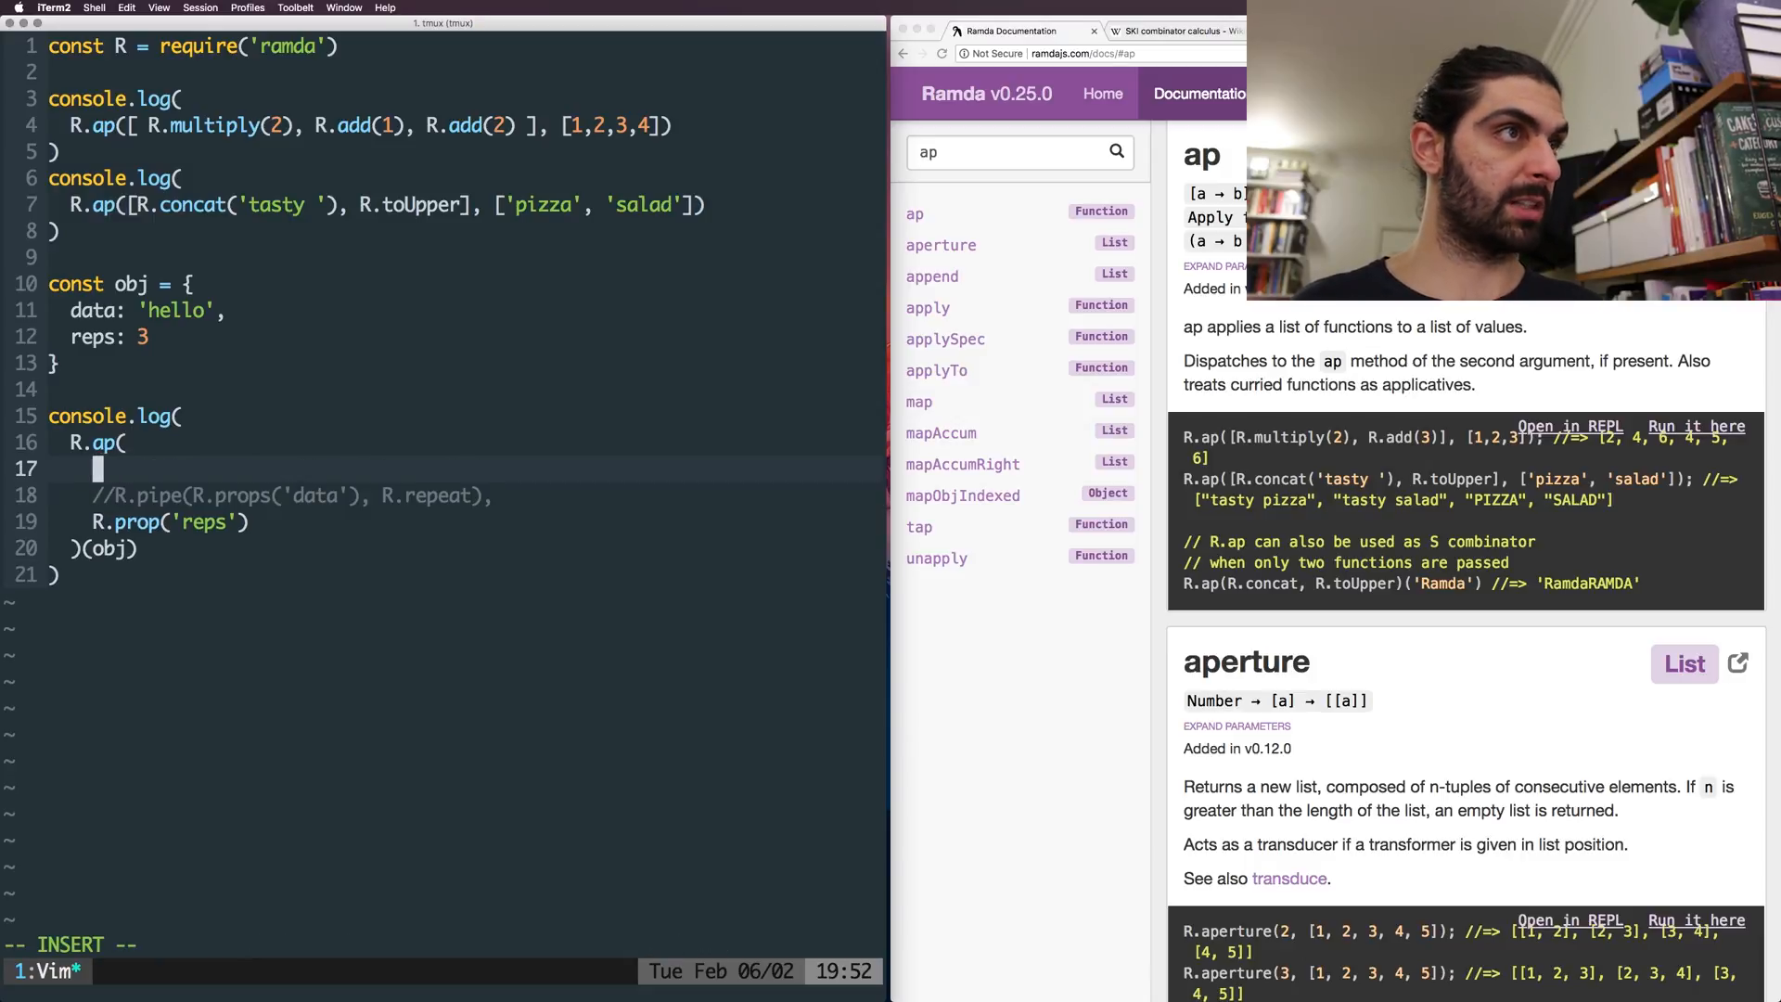
text(R.repeat)
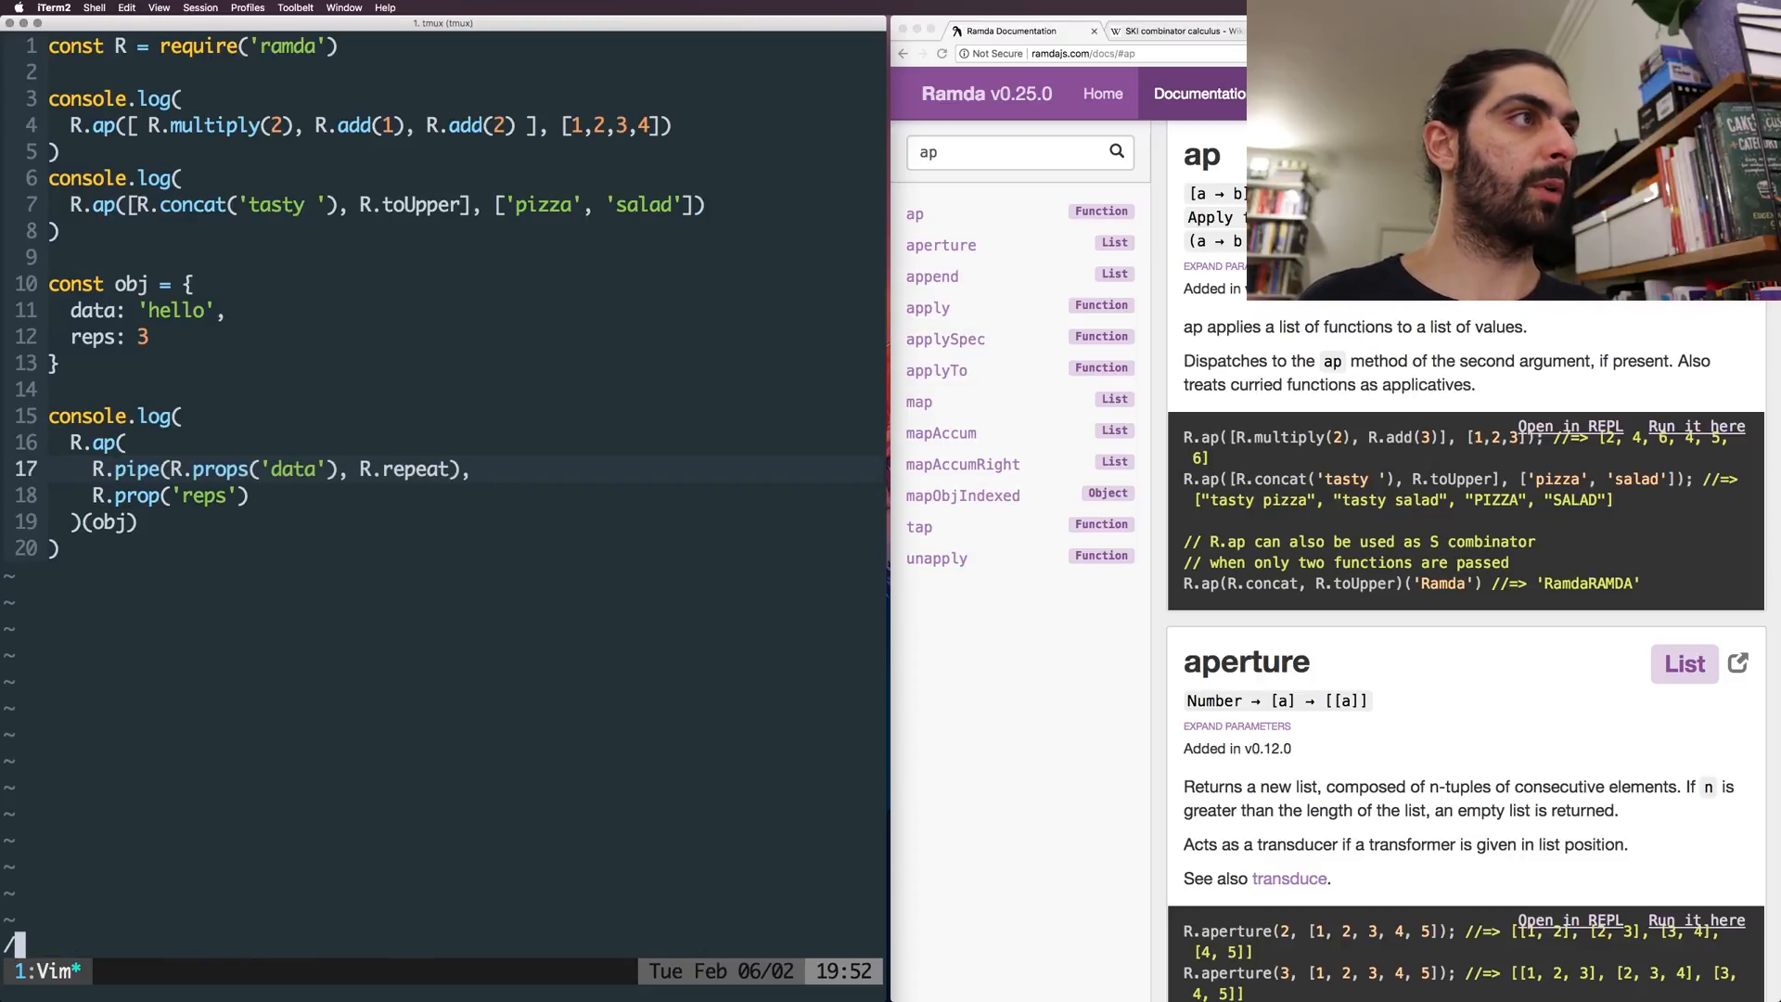
text(/prop)
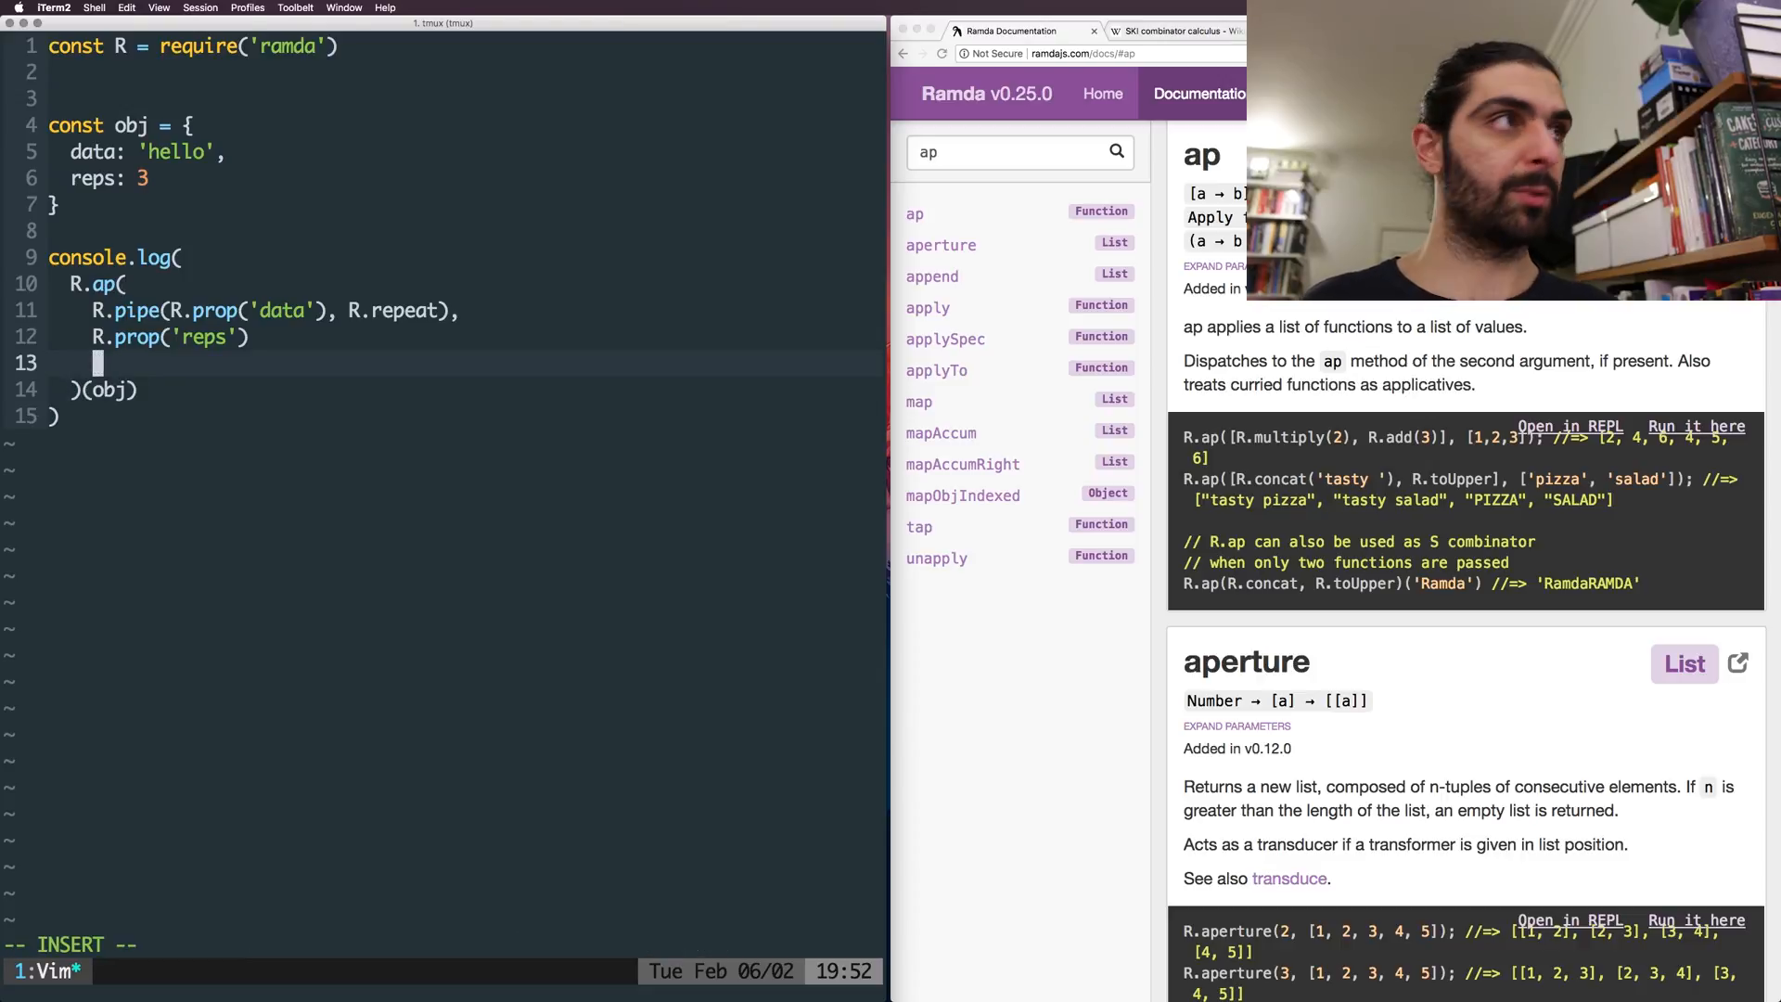
- Add a comma after R.prop('reps'), remove the blank line, and scroll docs to append
text(obj)
click(253, 337)
text(,)
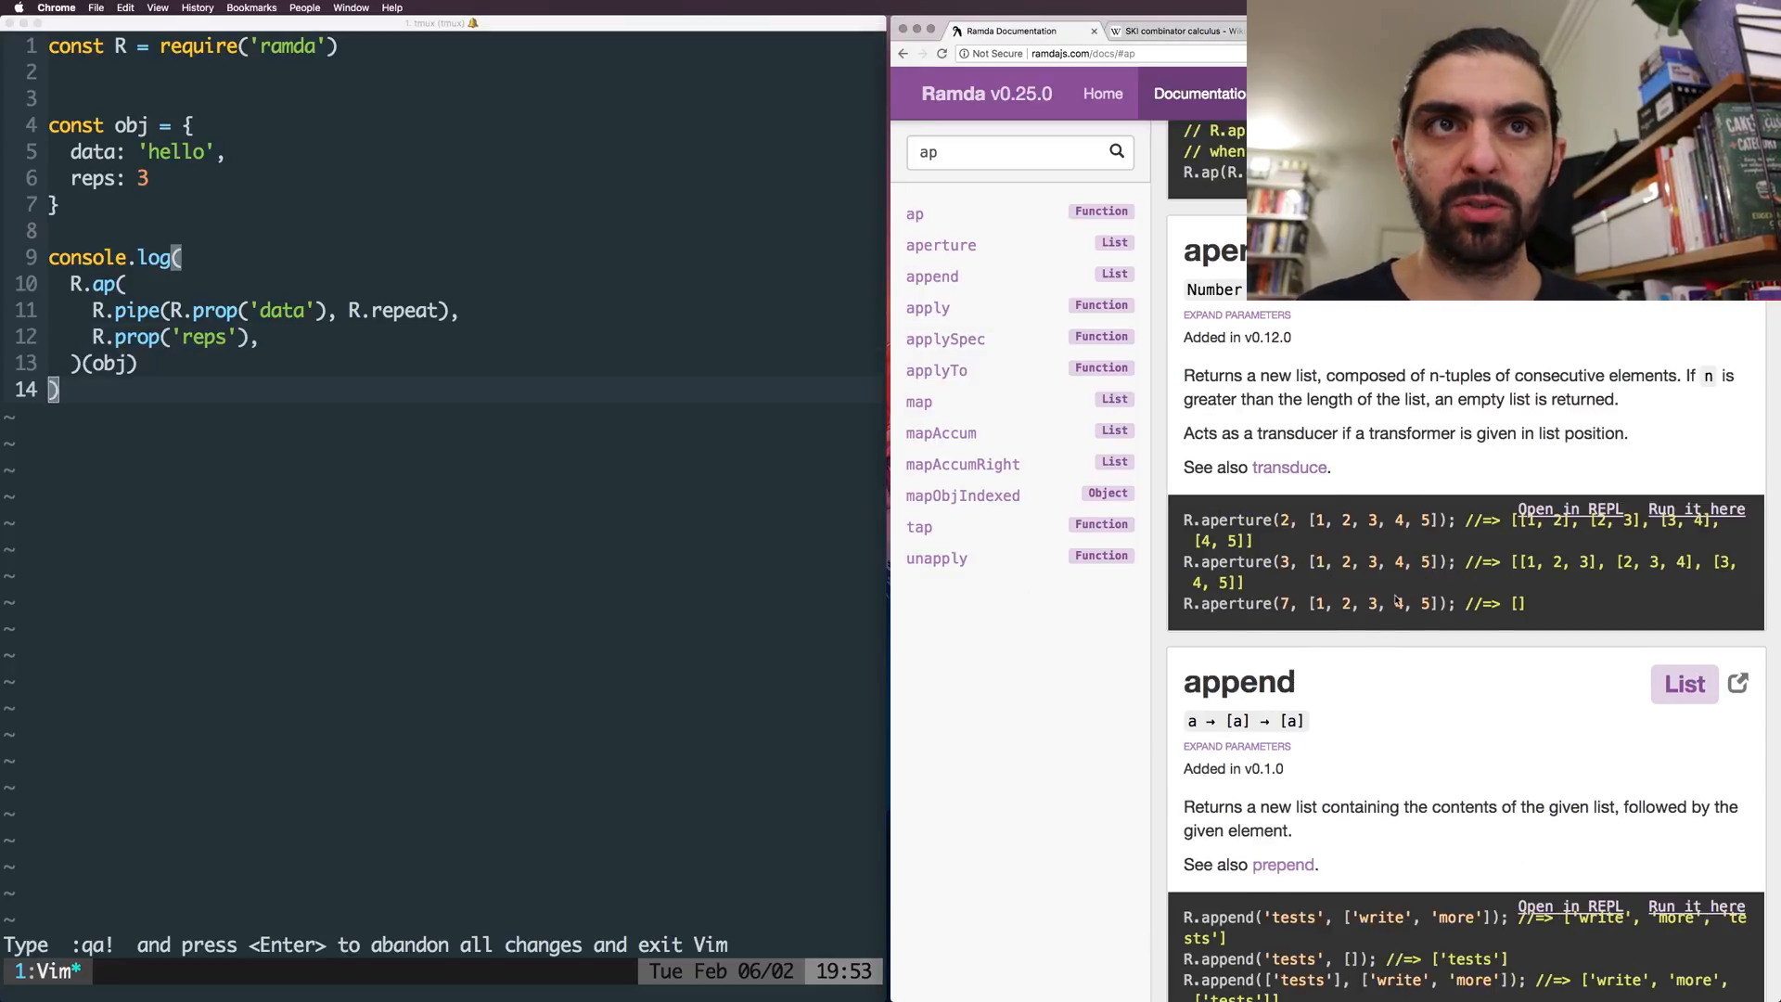
mouse_move(1289, 467)
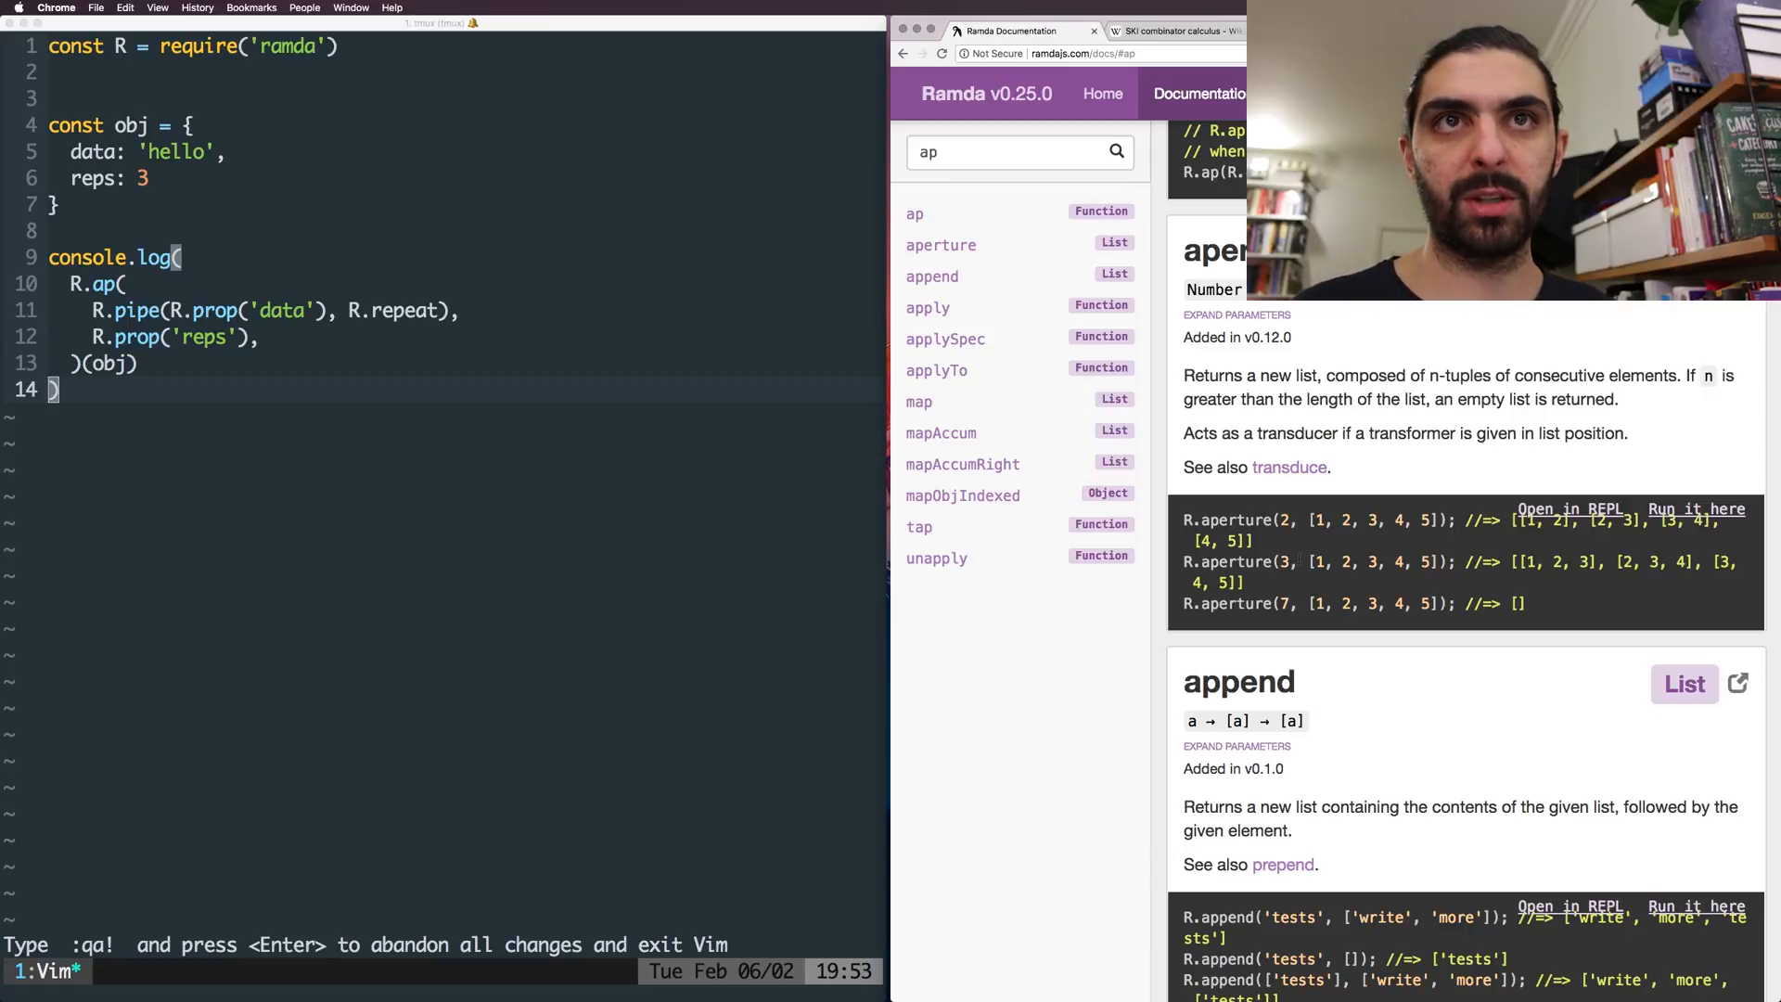
scroll(down, 3)
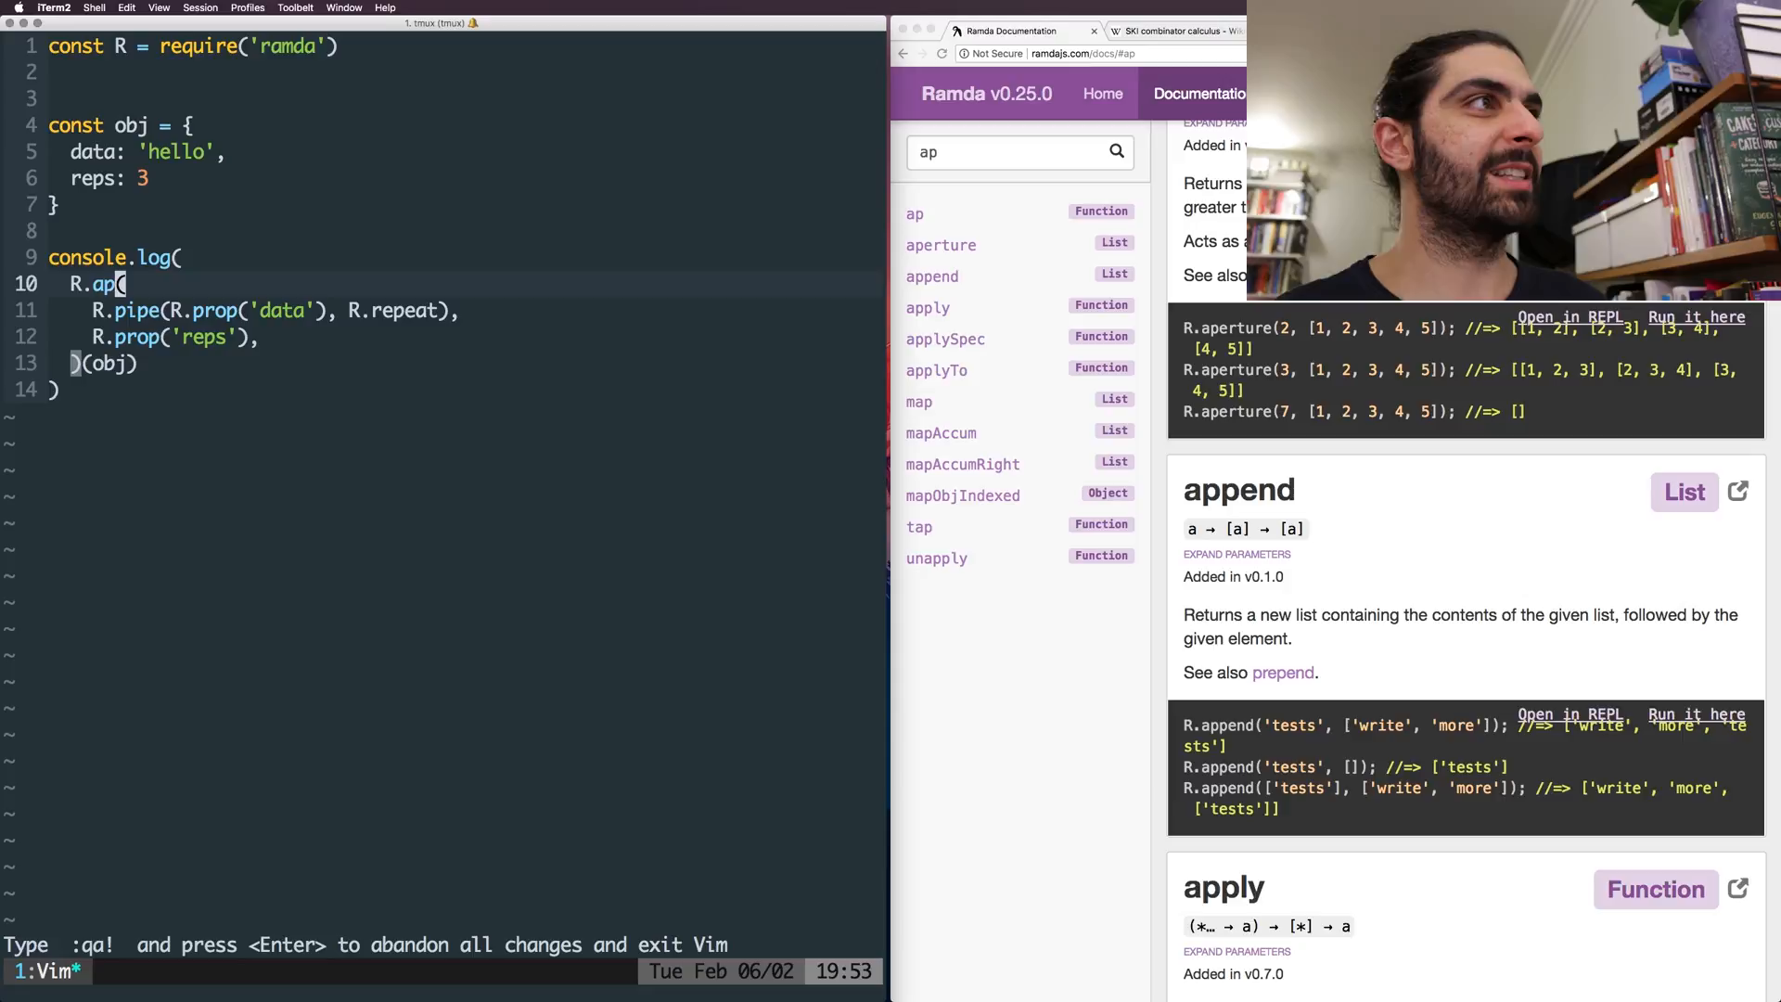
- Replace the obj and R.ap lines with console.log(R.append(12, [1,2,3,4,5]))
key(V)
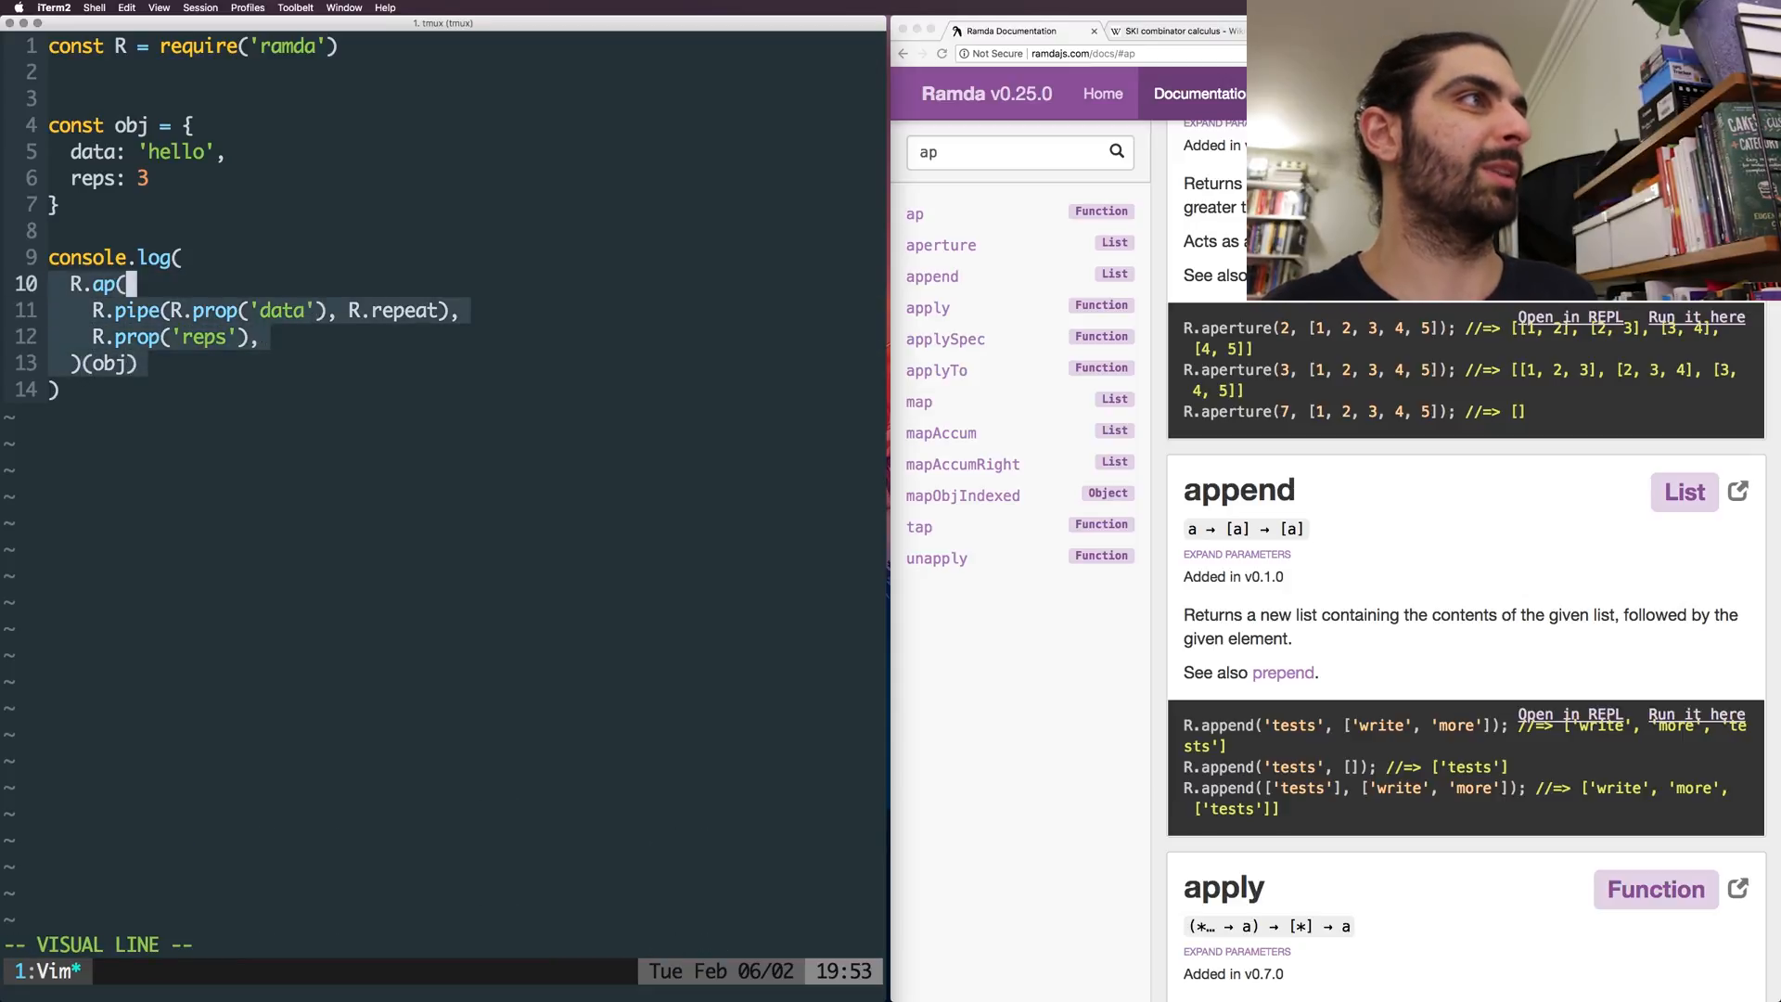
key(d)
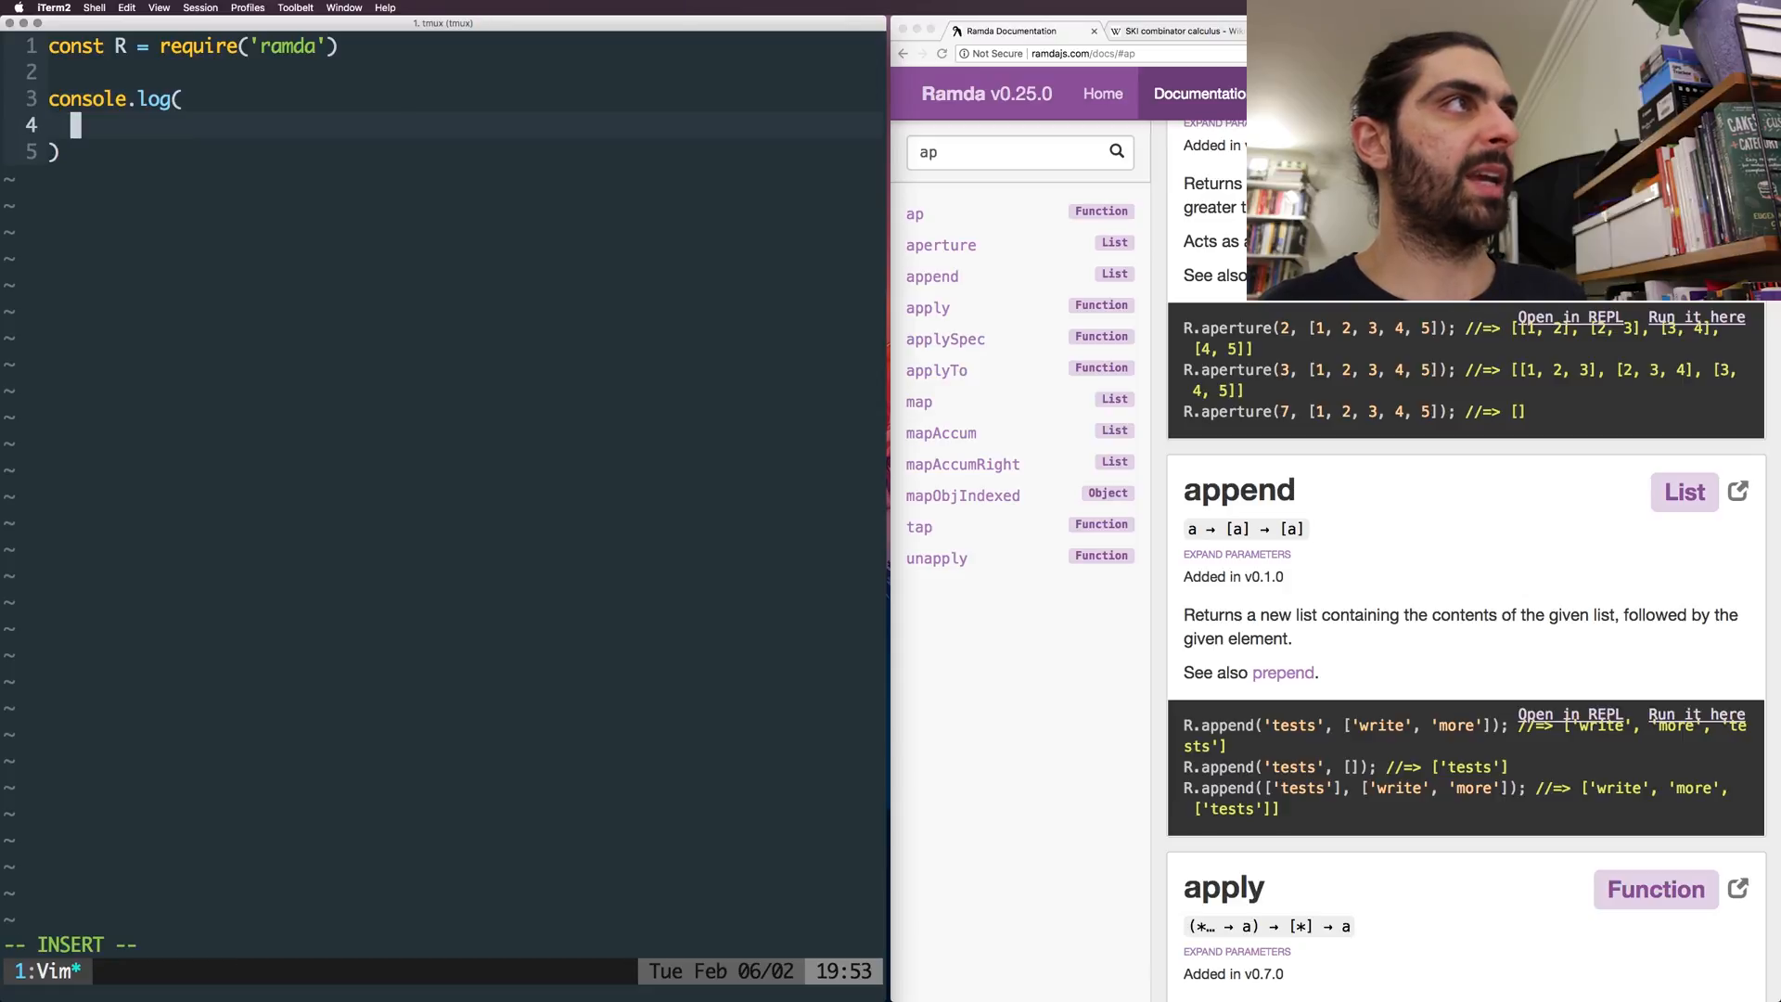
text(R.append()
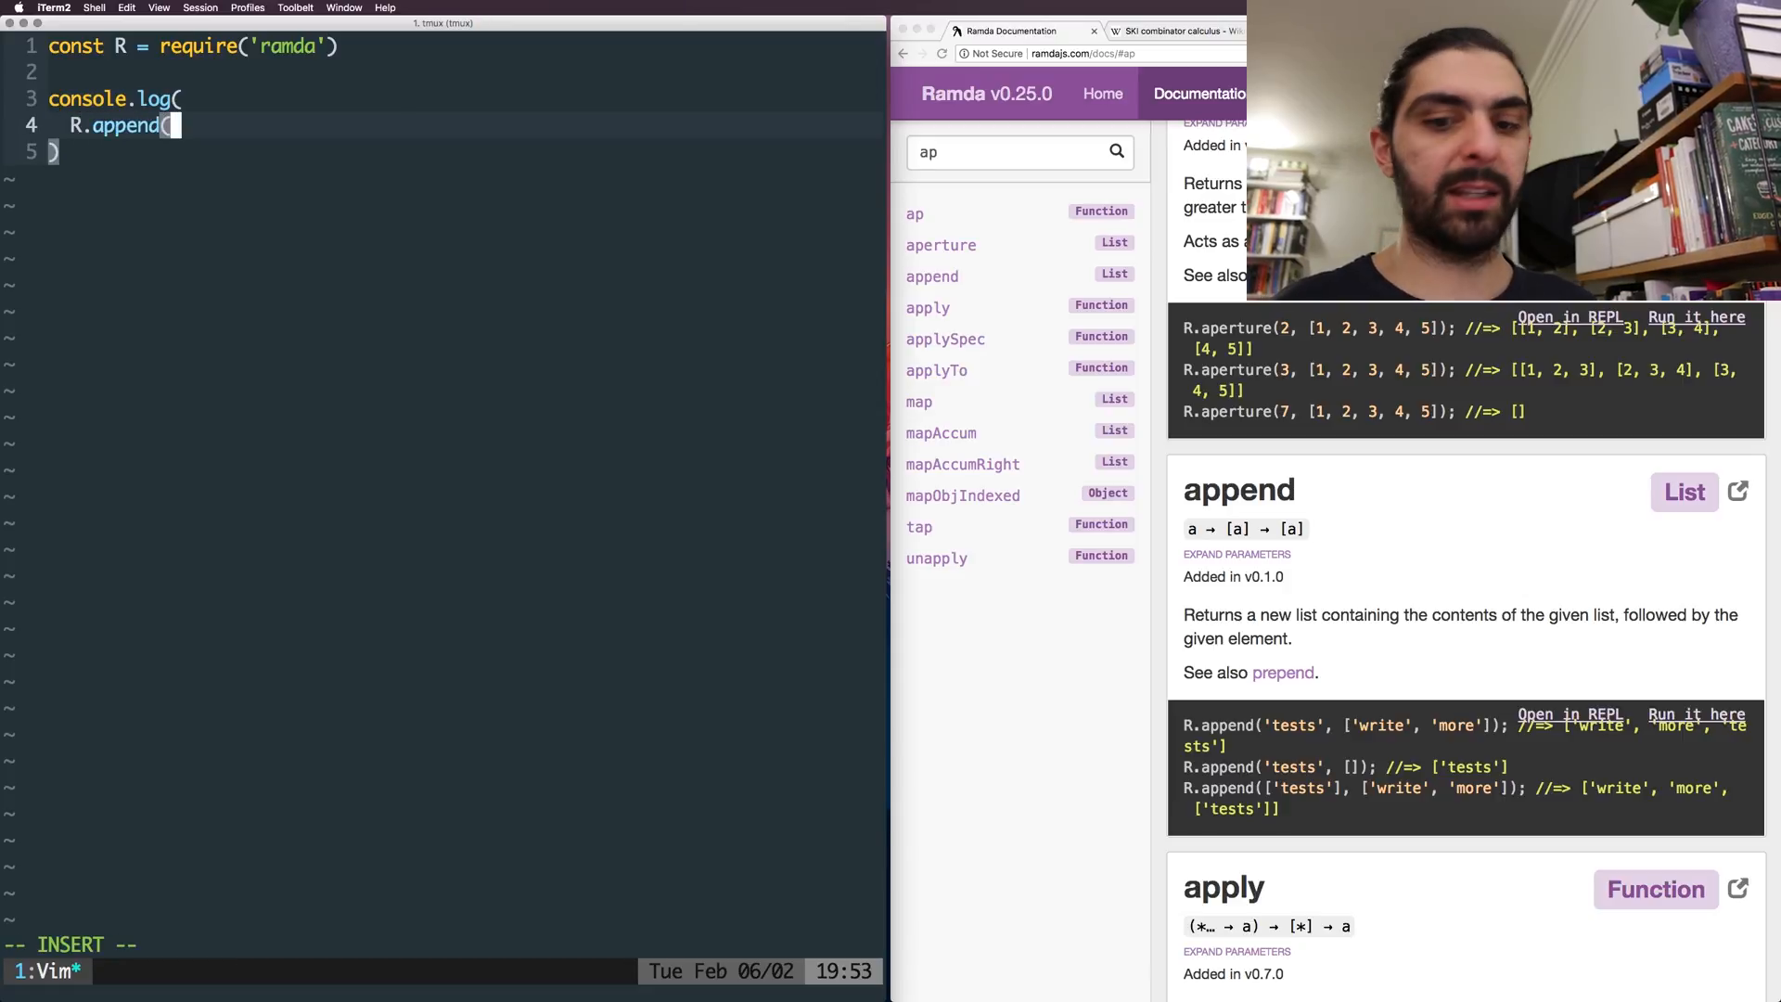
text('value', [)
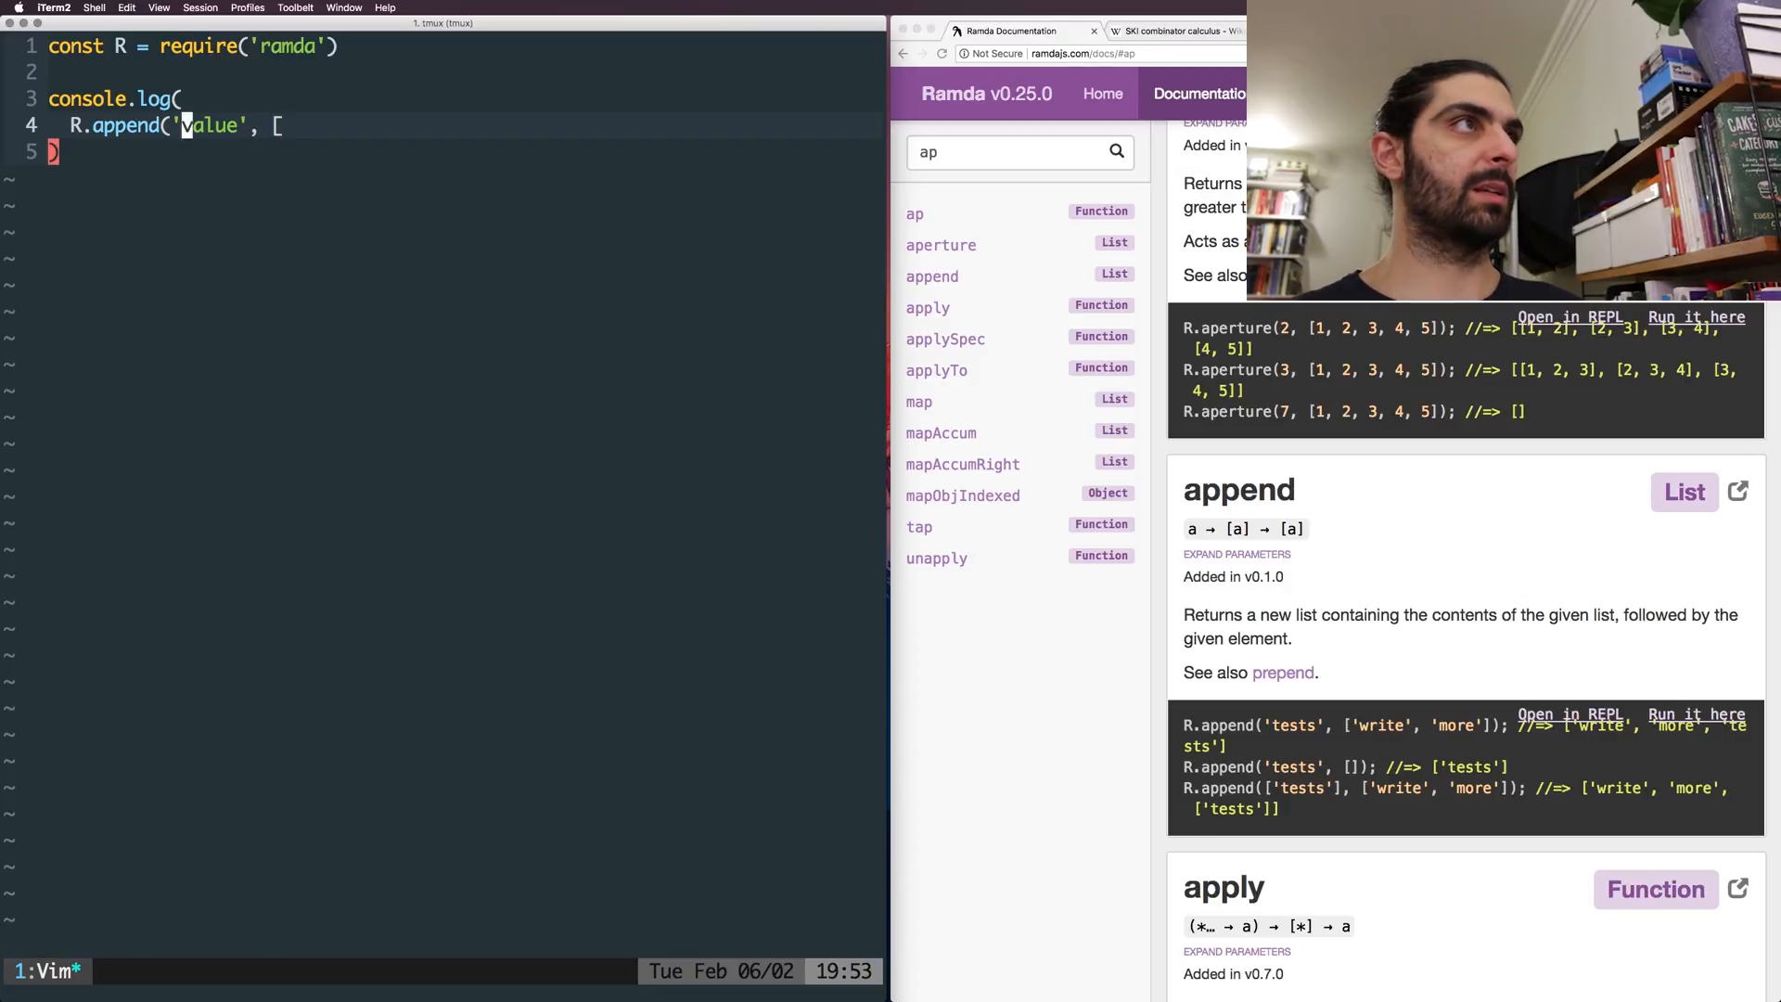
text(12,)
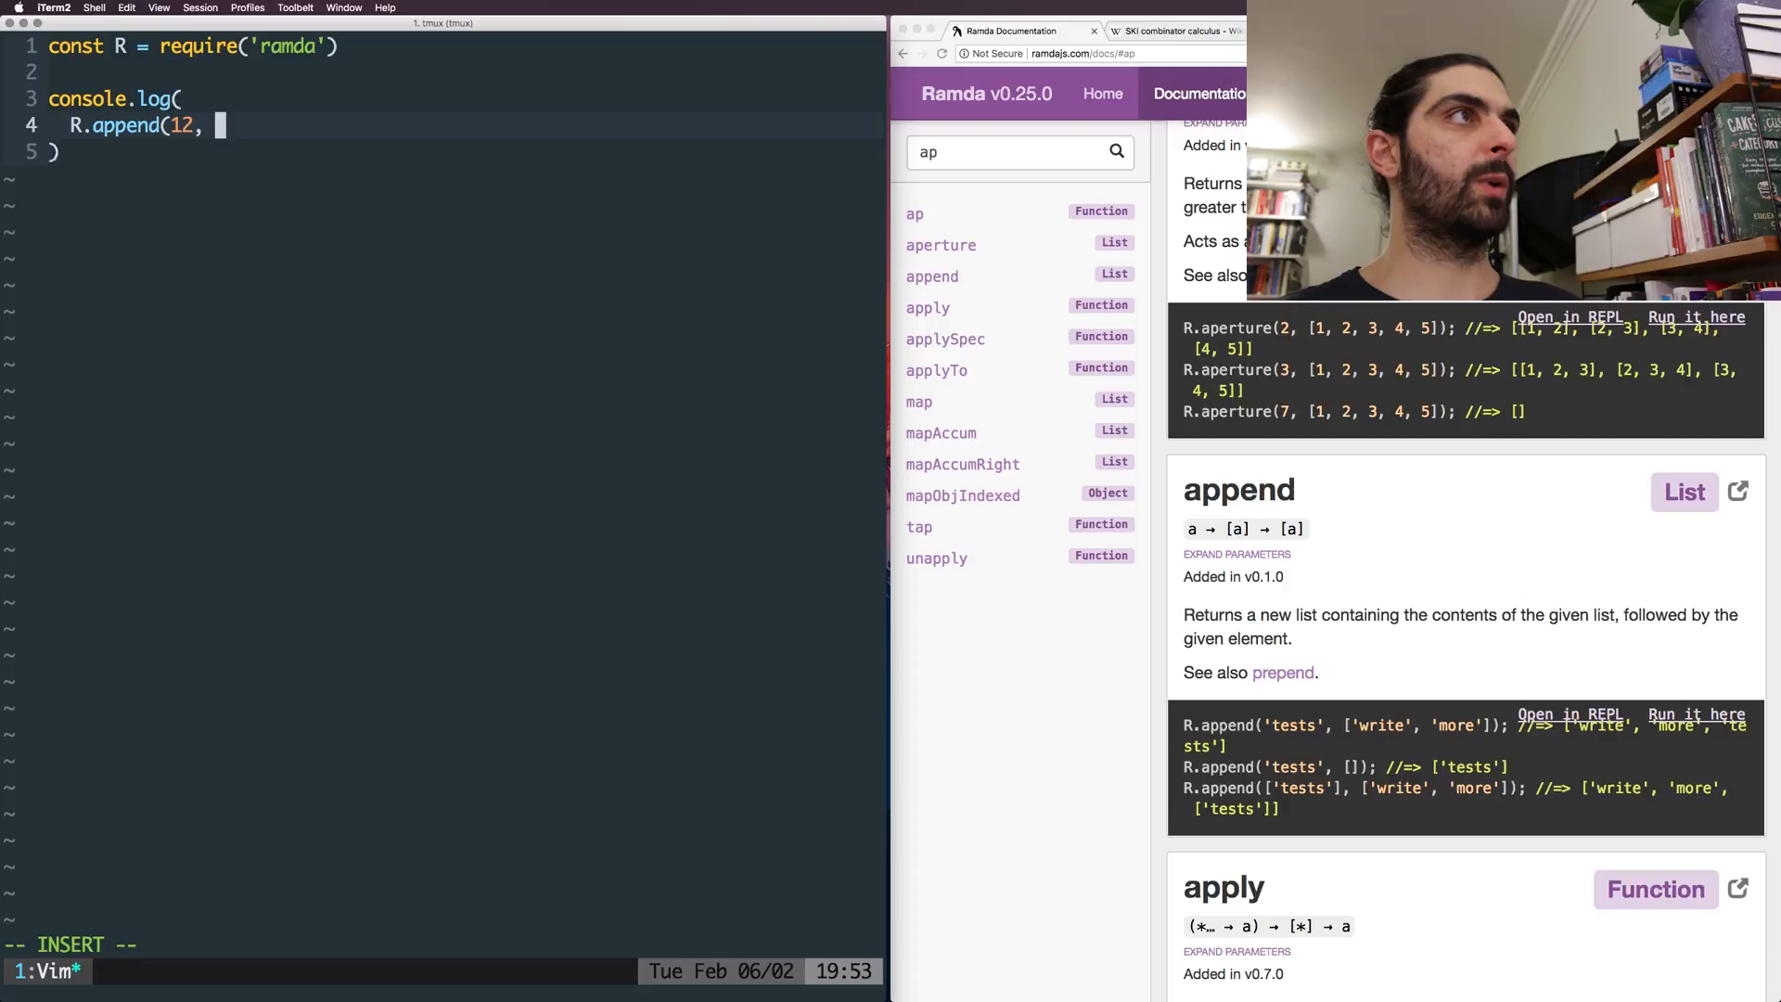
text([1,2,3,4,5])
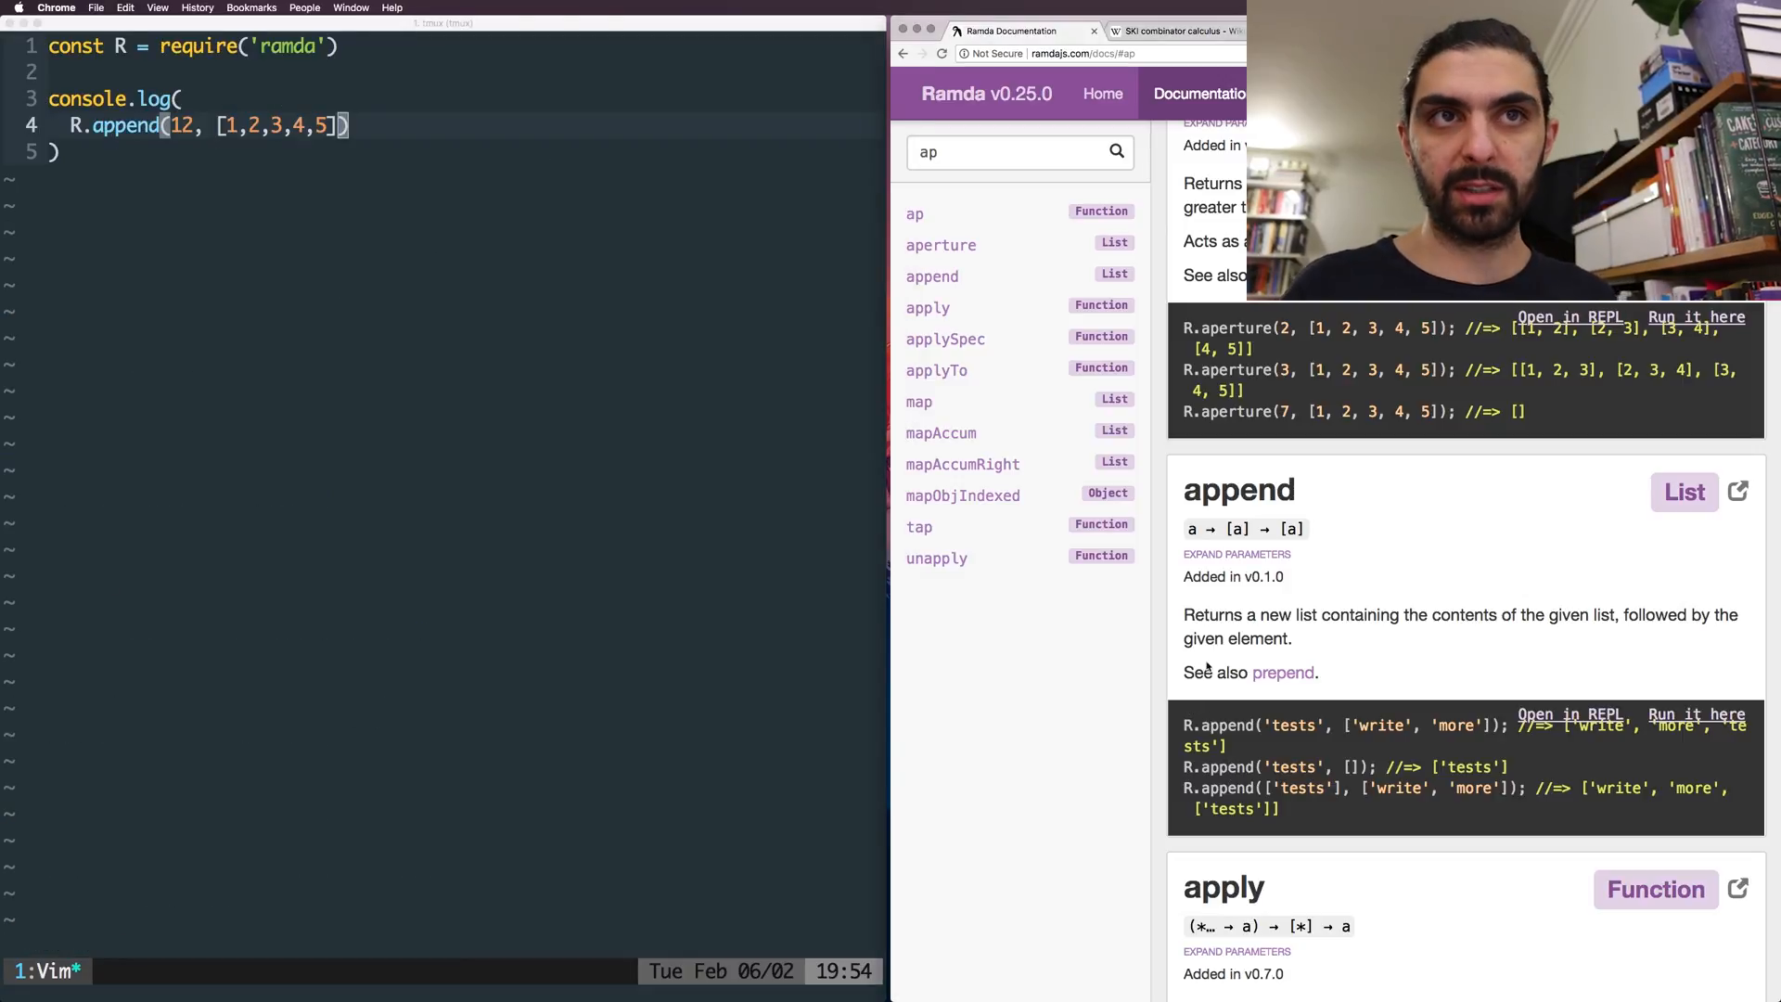
- Open the prepend entry from append's See also links in the Ramda docs
click(1282, 672)
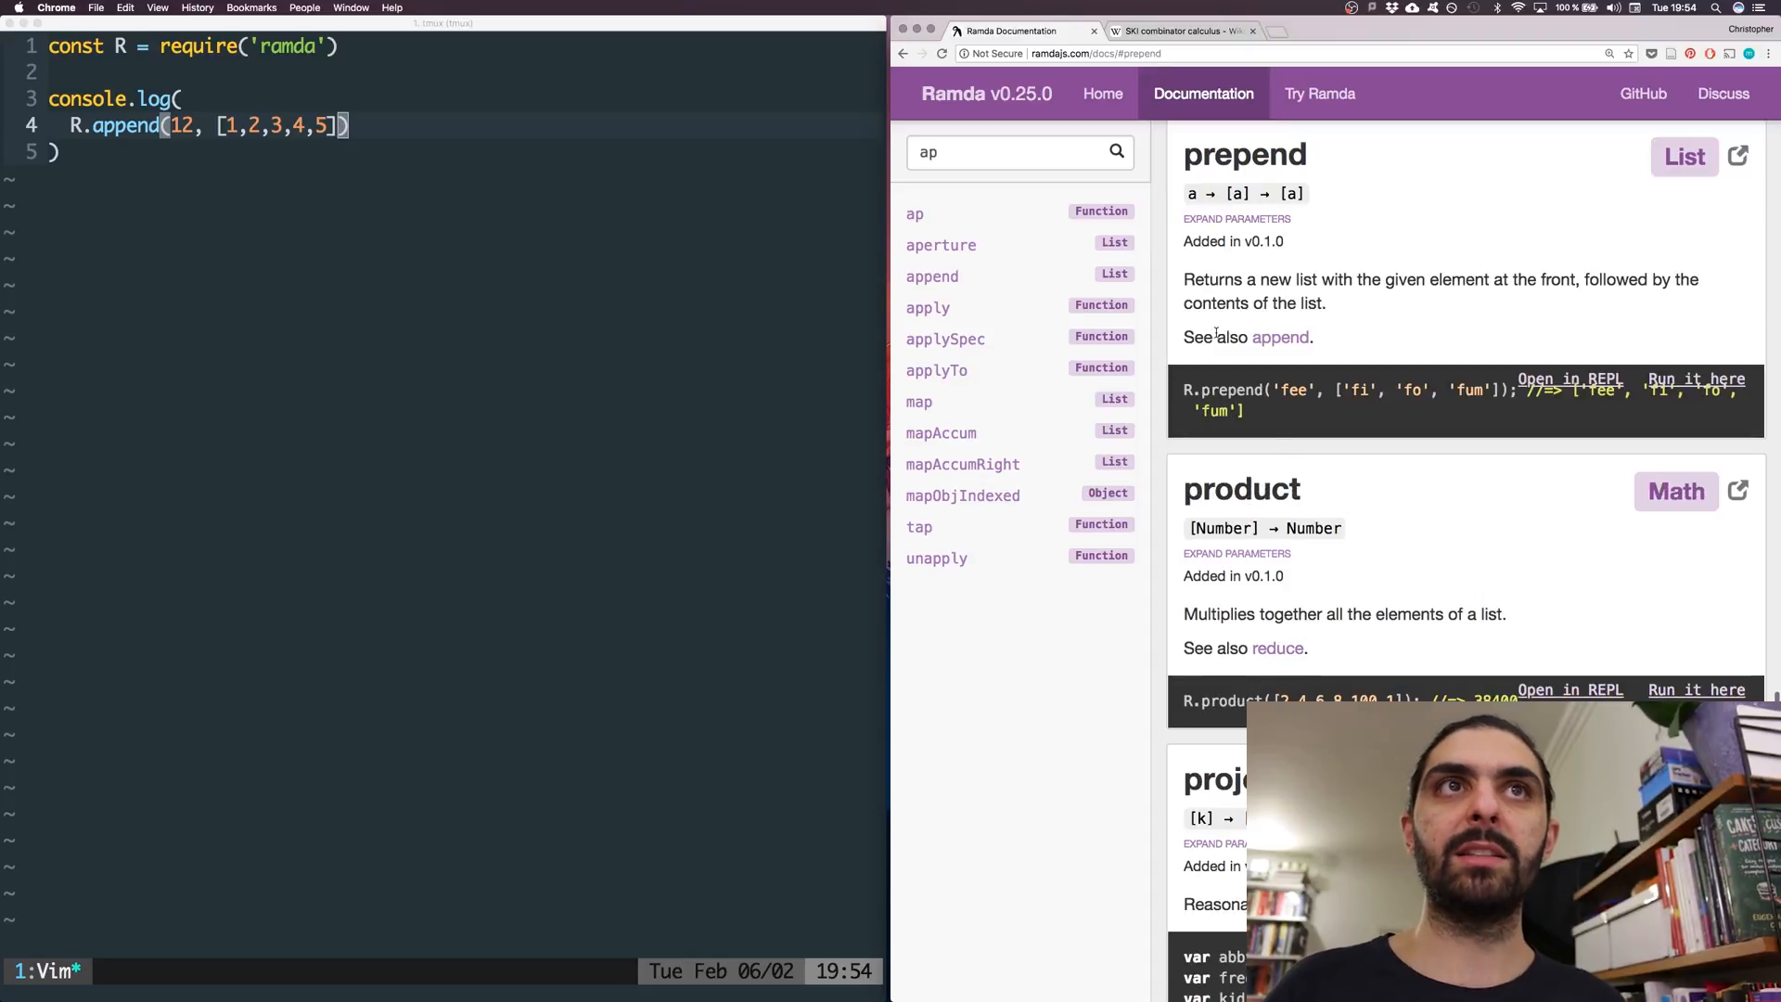
click(915, 214)
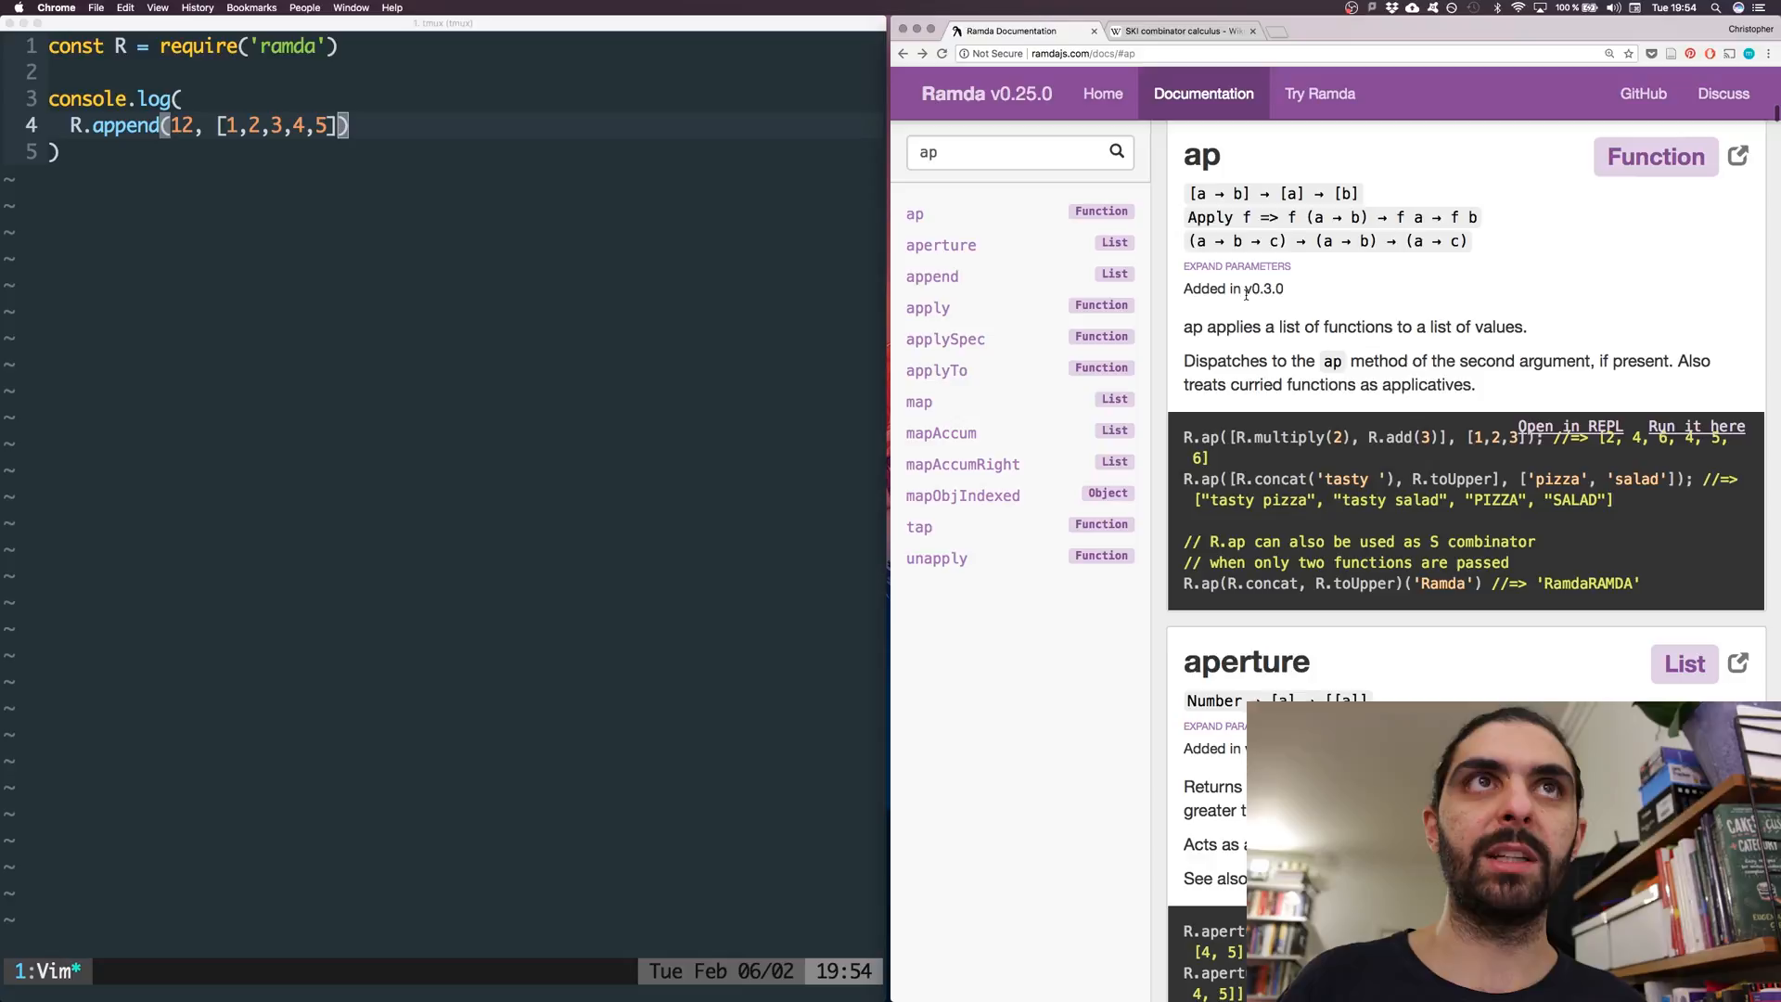
scroll(down, 3)
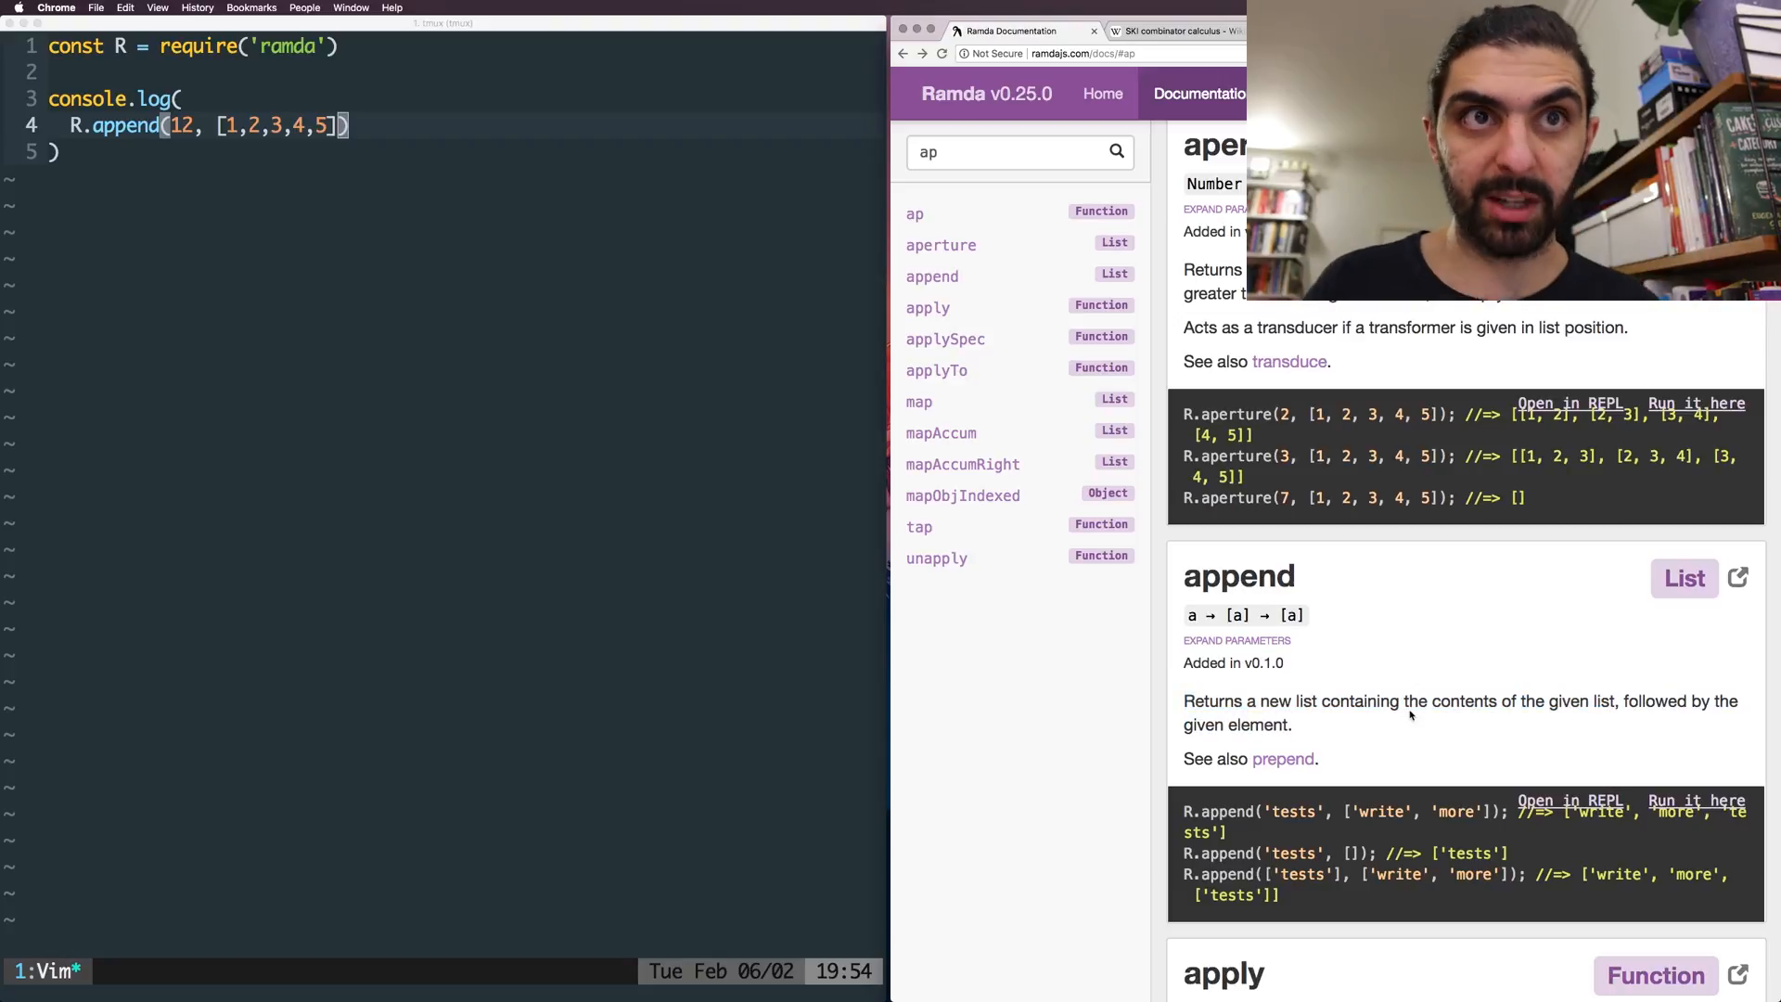
click(1283, 759)
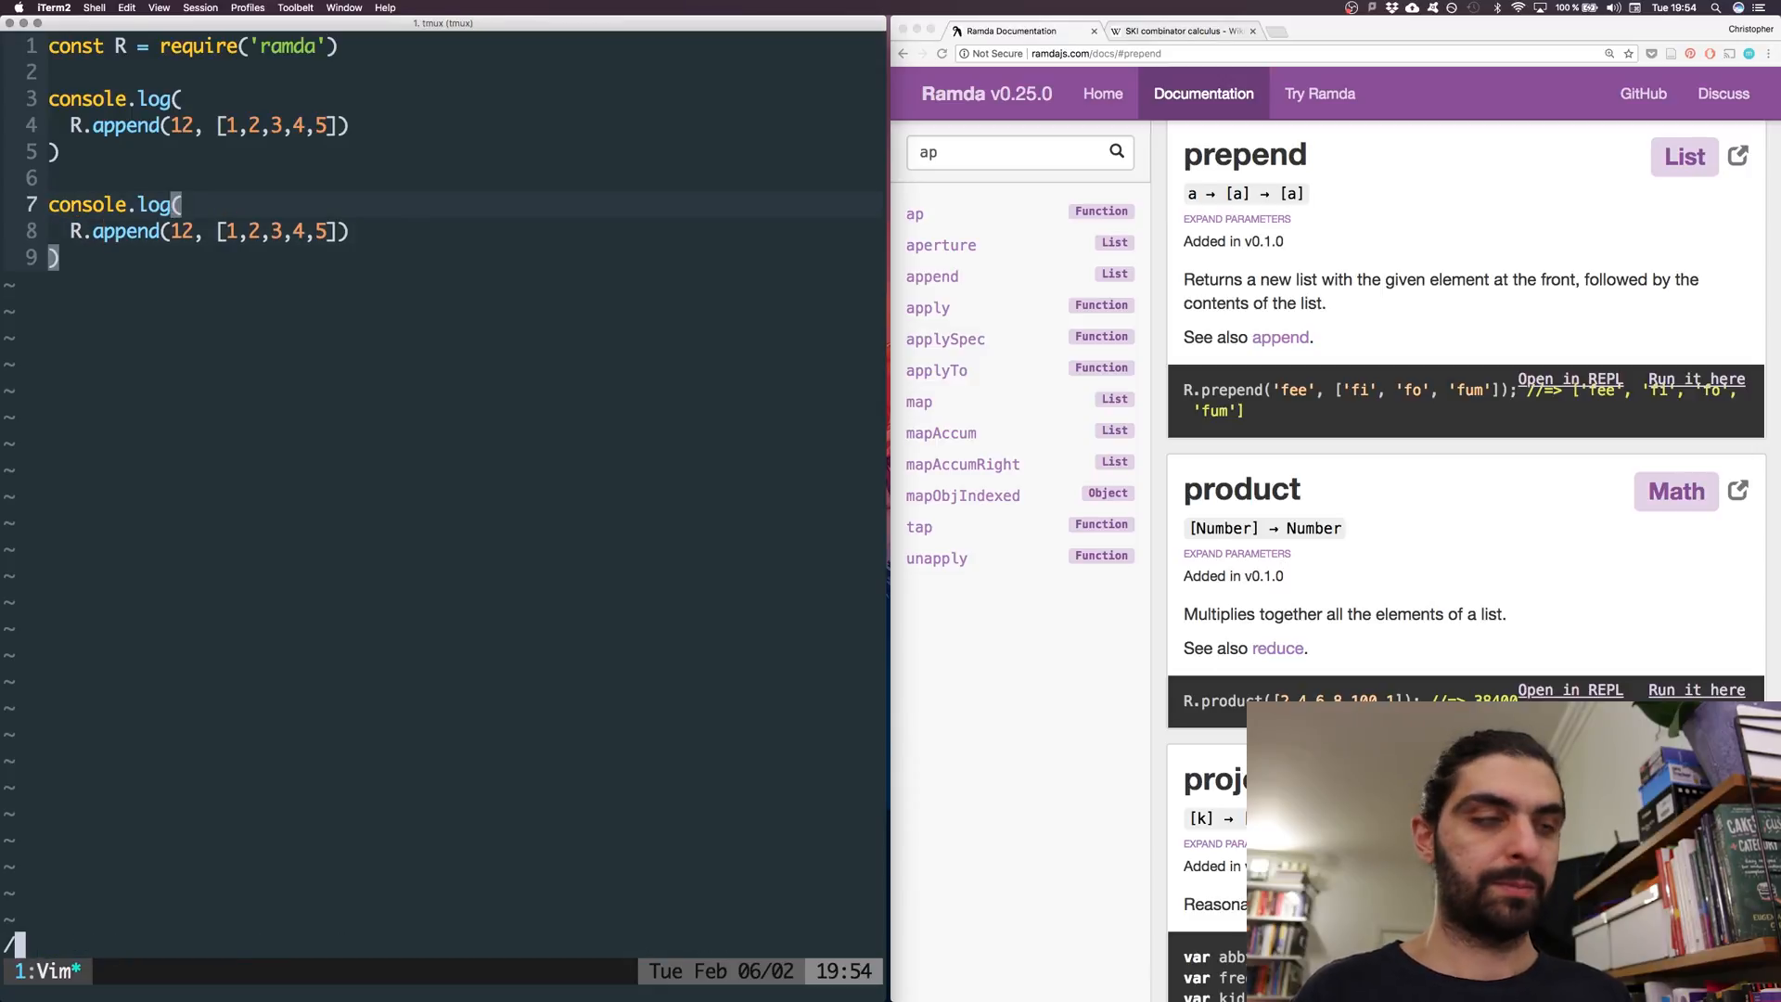
- Use R.prepend in the copy, run it, then curry both calls as R.append(12)(...) and R.prepend(12)(...)
text(prepend)
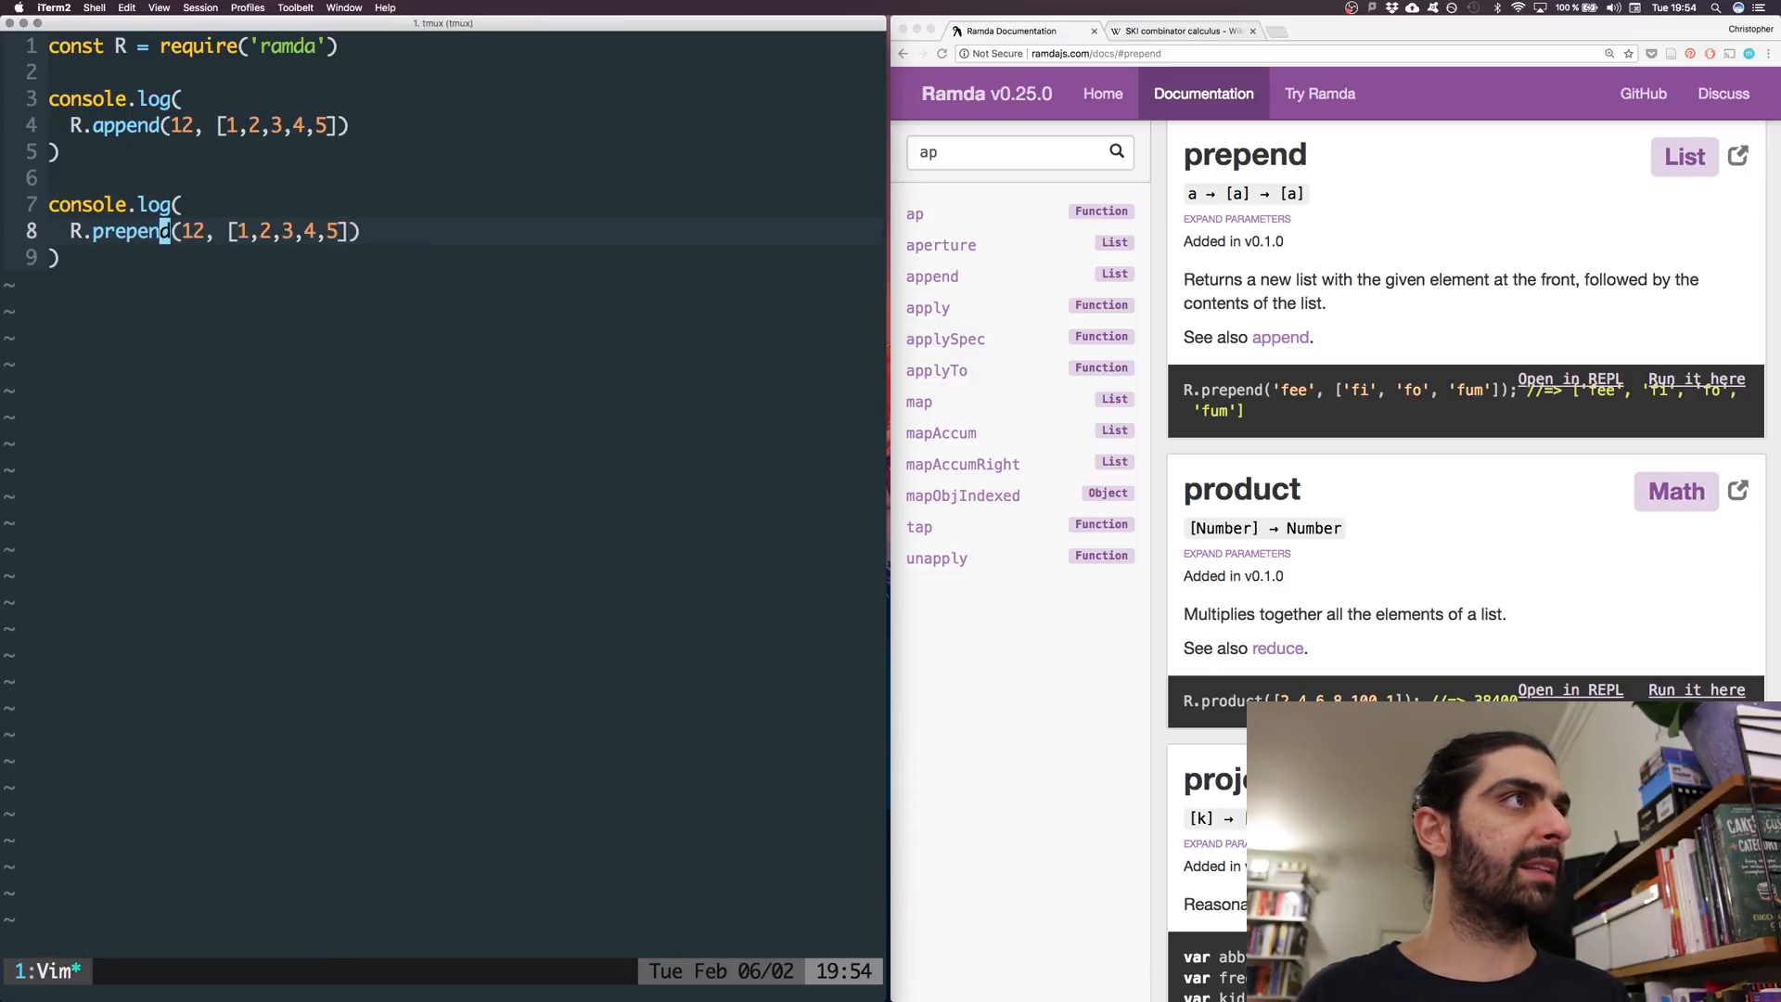
key(Return)
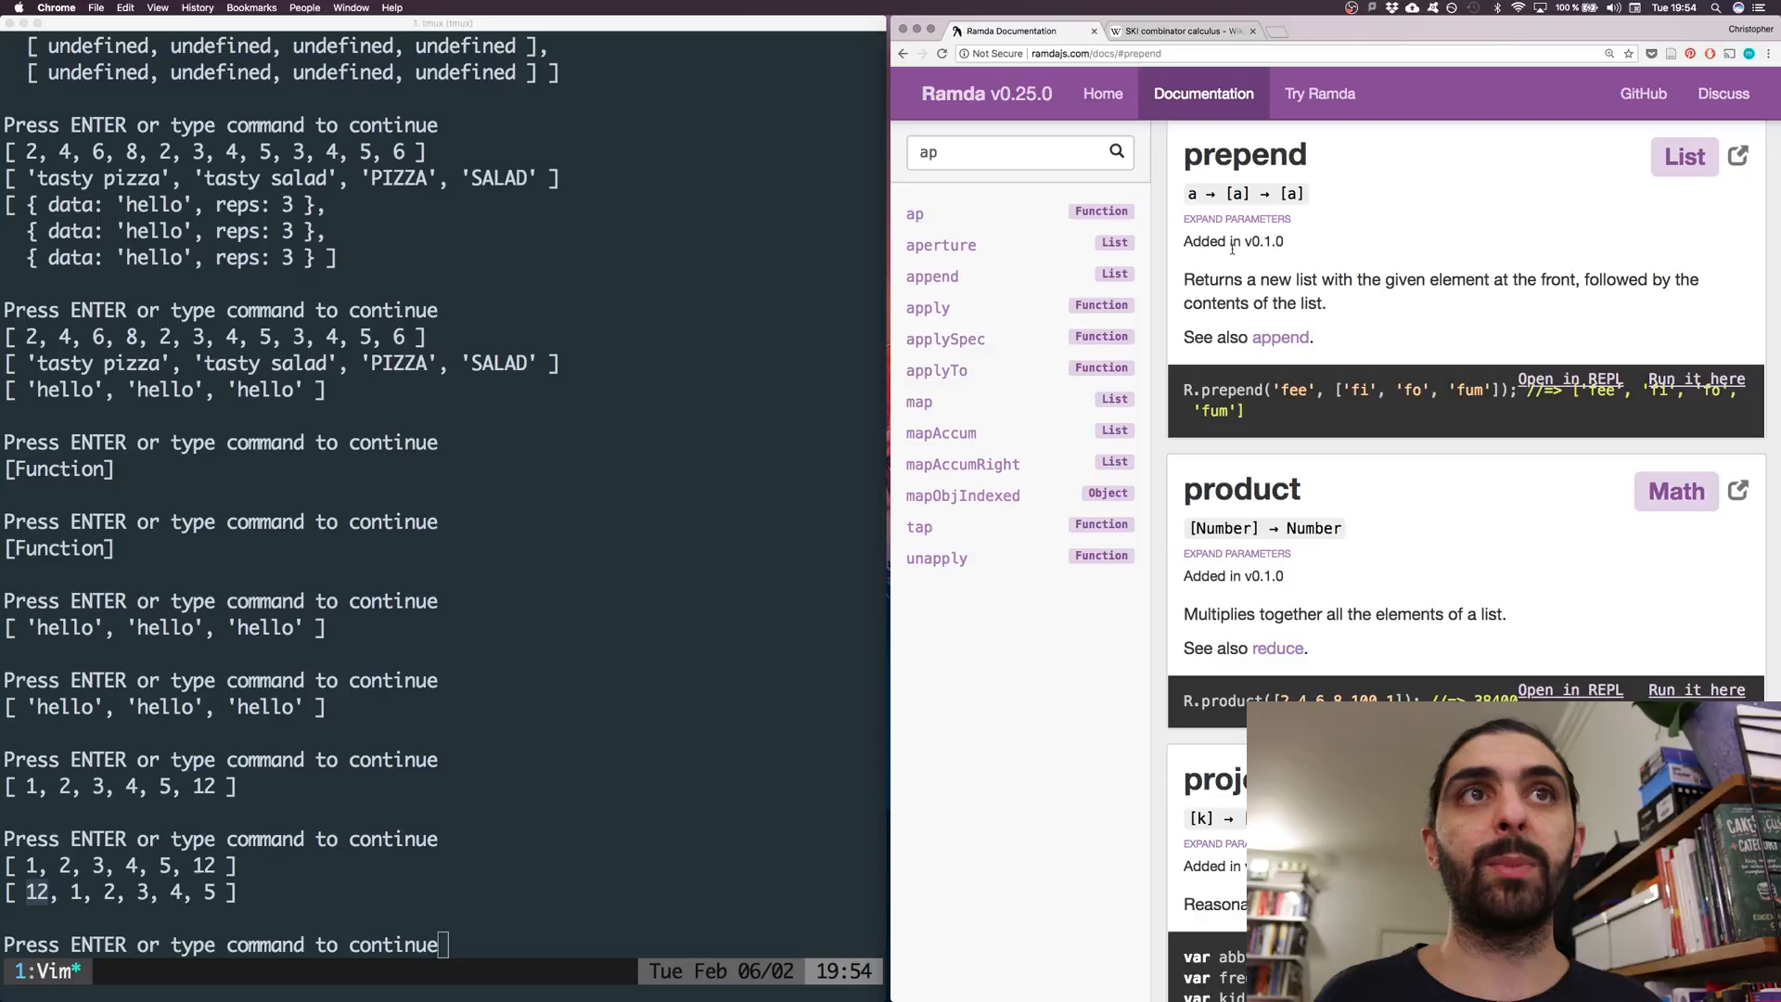
click(930, 276)
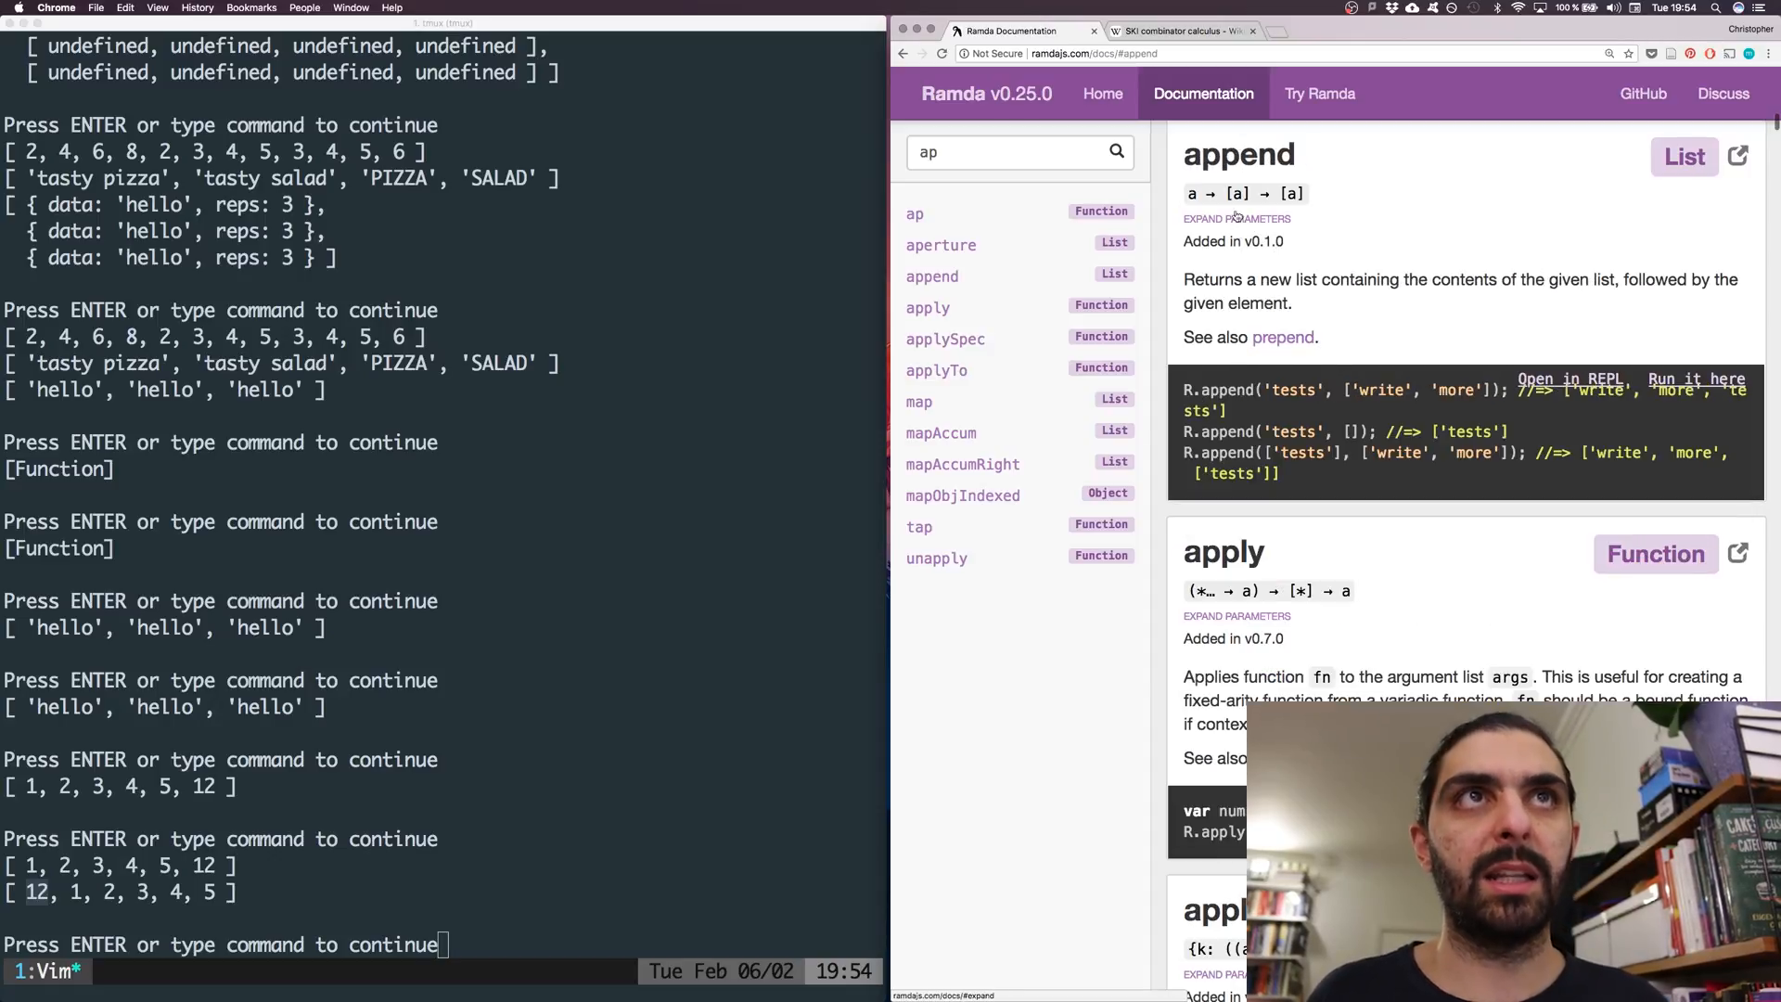
click(1281, 336)
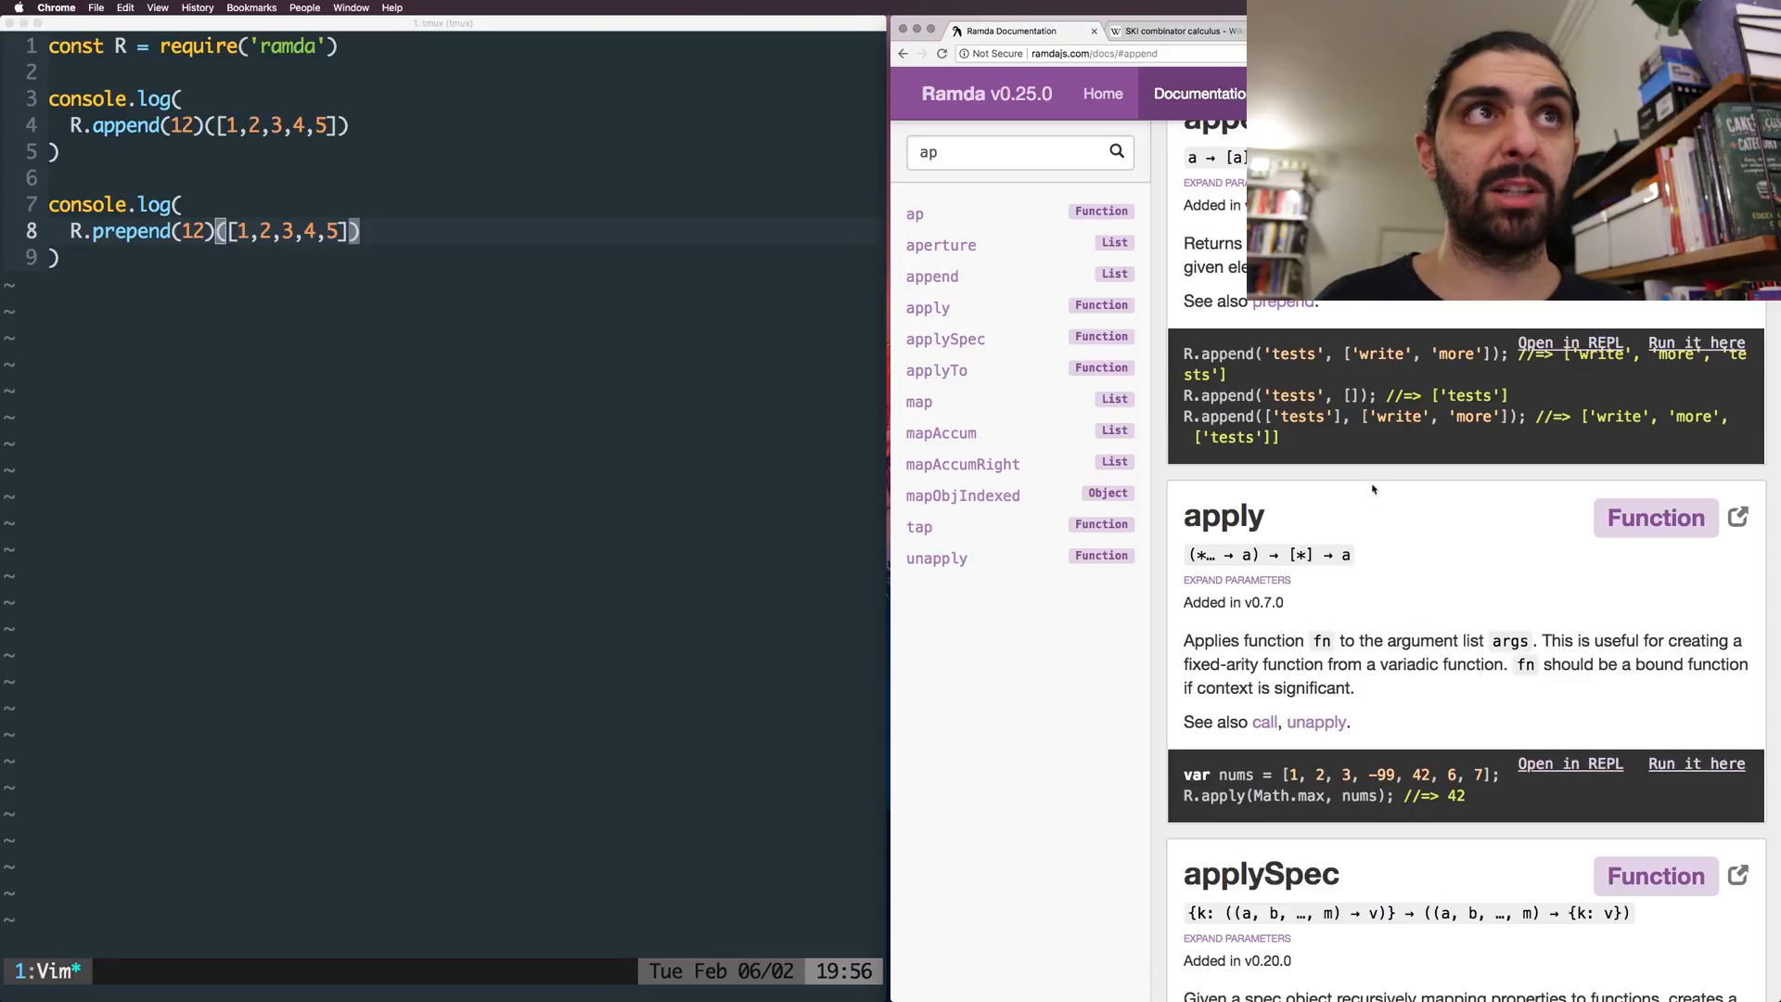
text(pipe)
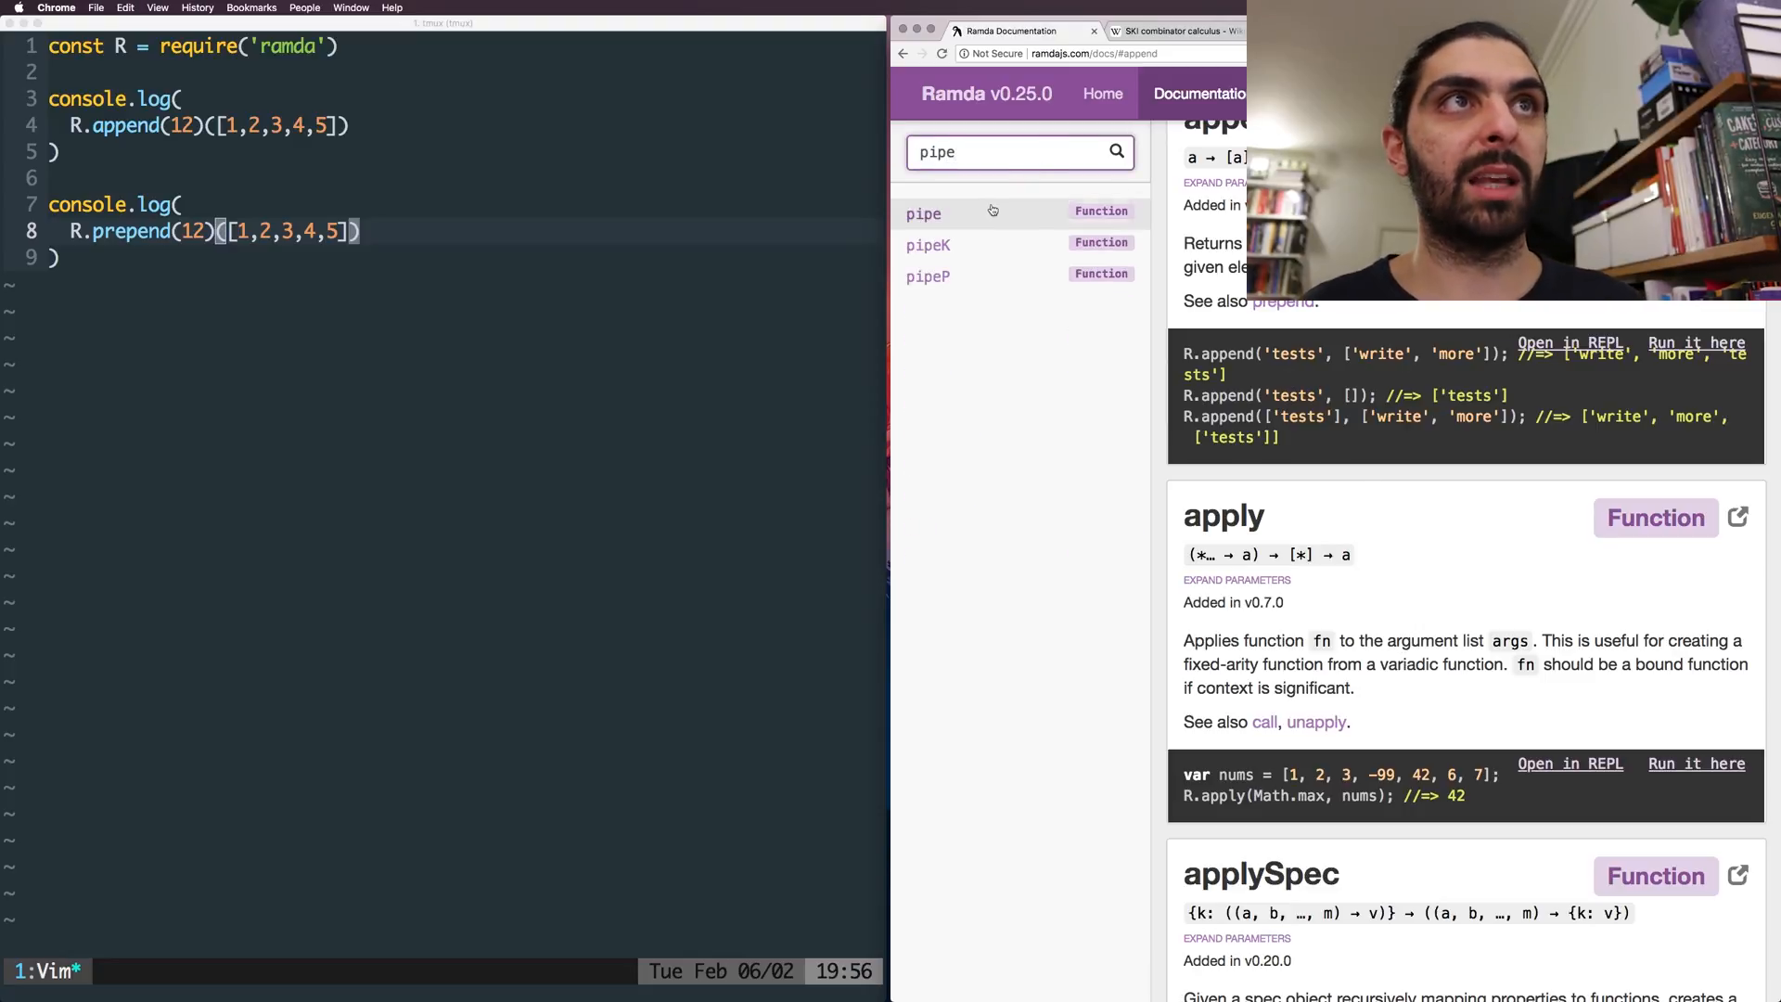
- Open the pipe result in the Ramda docs and select the search text
click(922, 213)
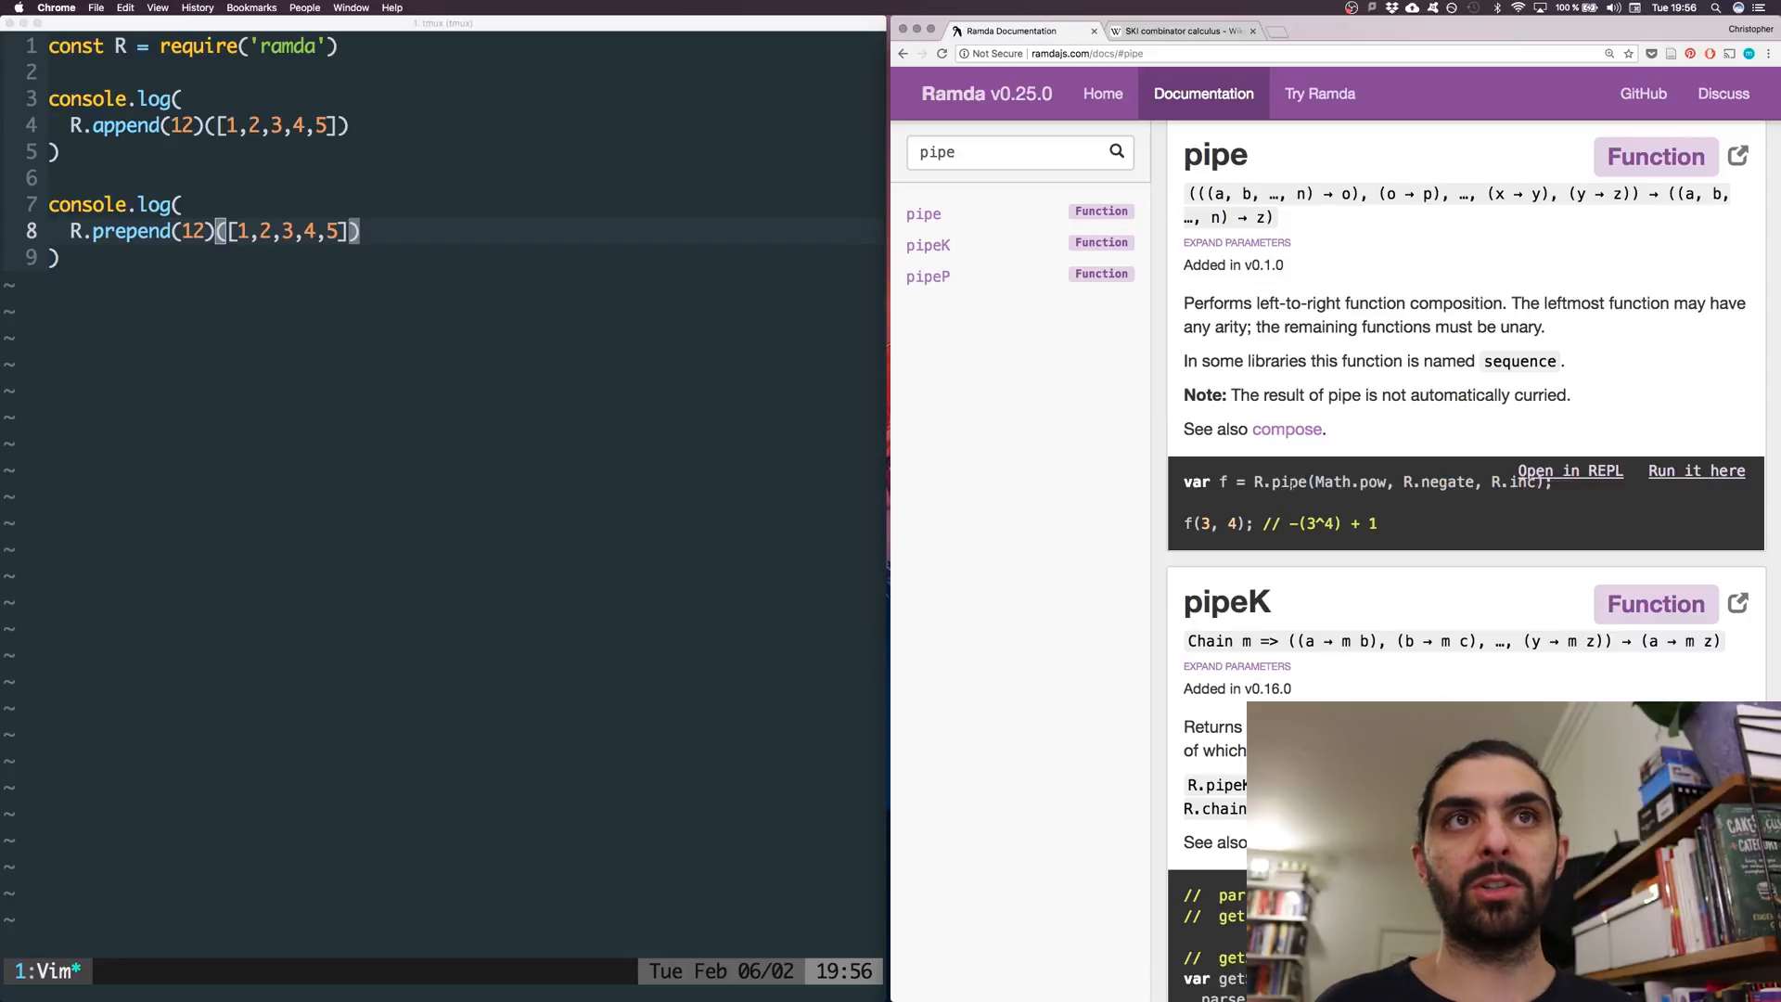
click(1011, 151)
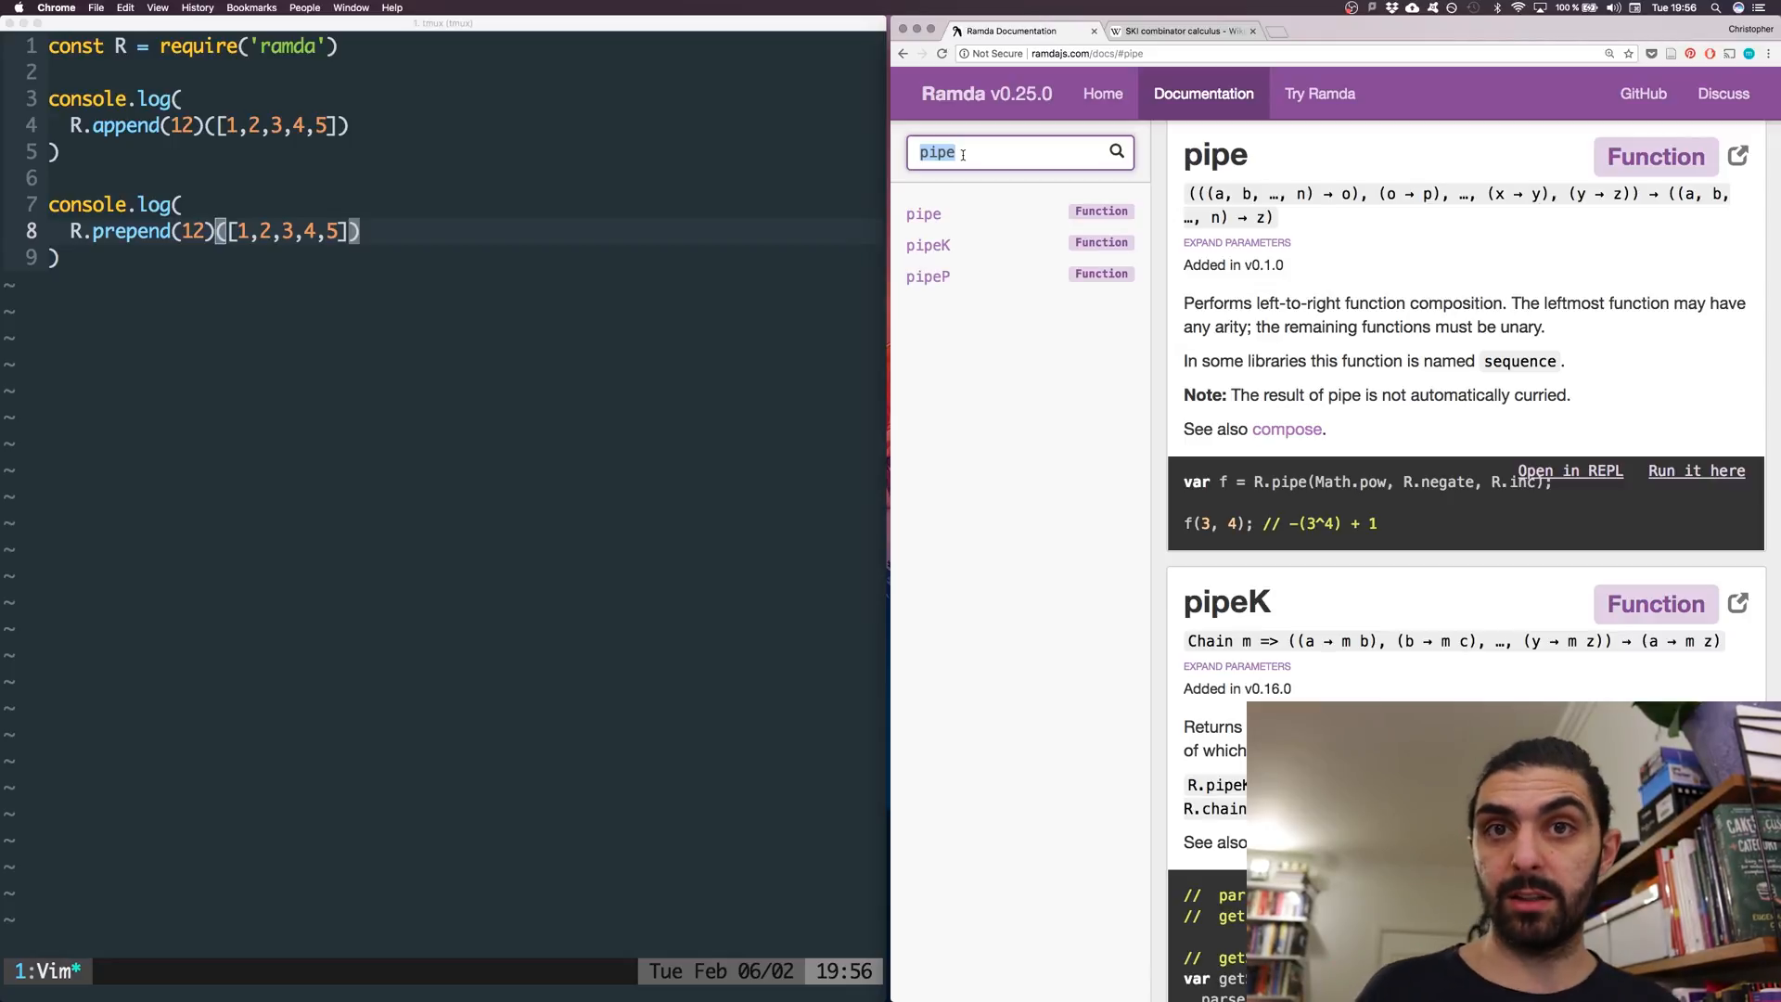
- Search the docs for apply and edit the spread helper (...xs) => [...xs]
text(applu)
click(444, 98)
text(const spread =)
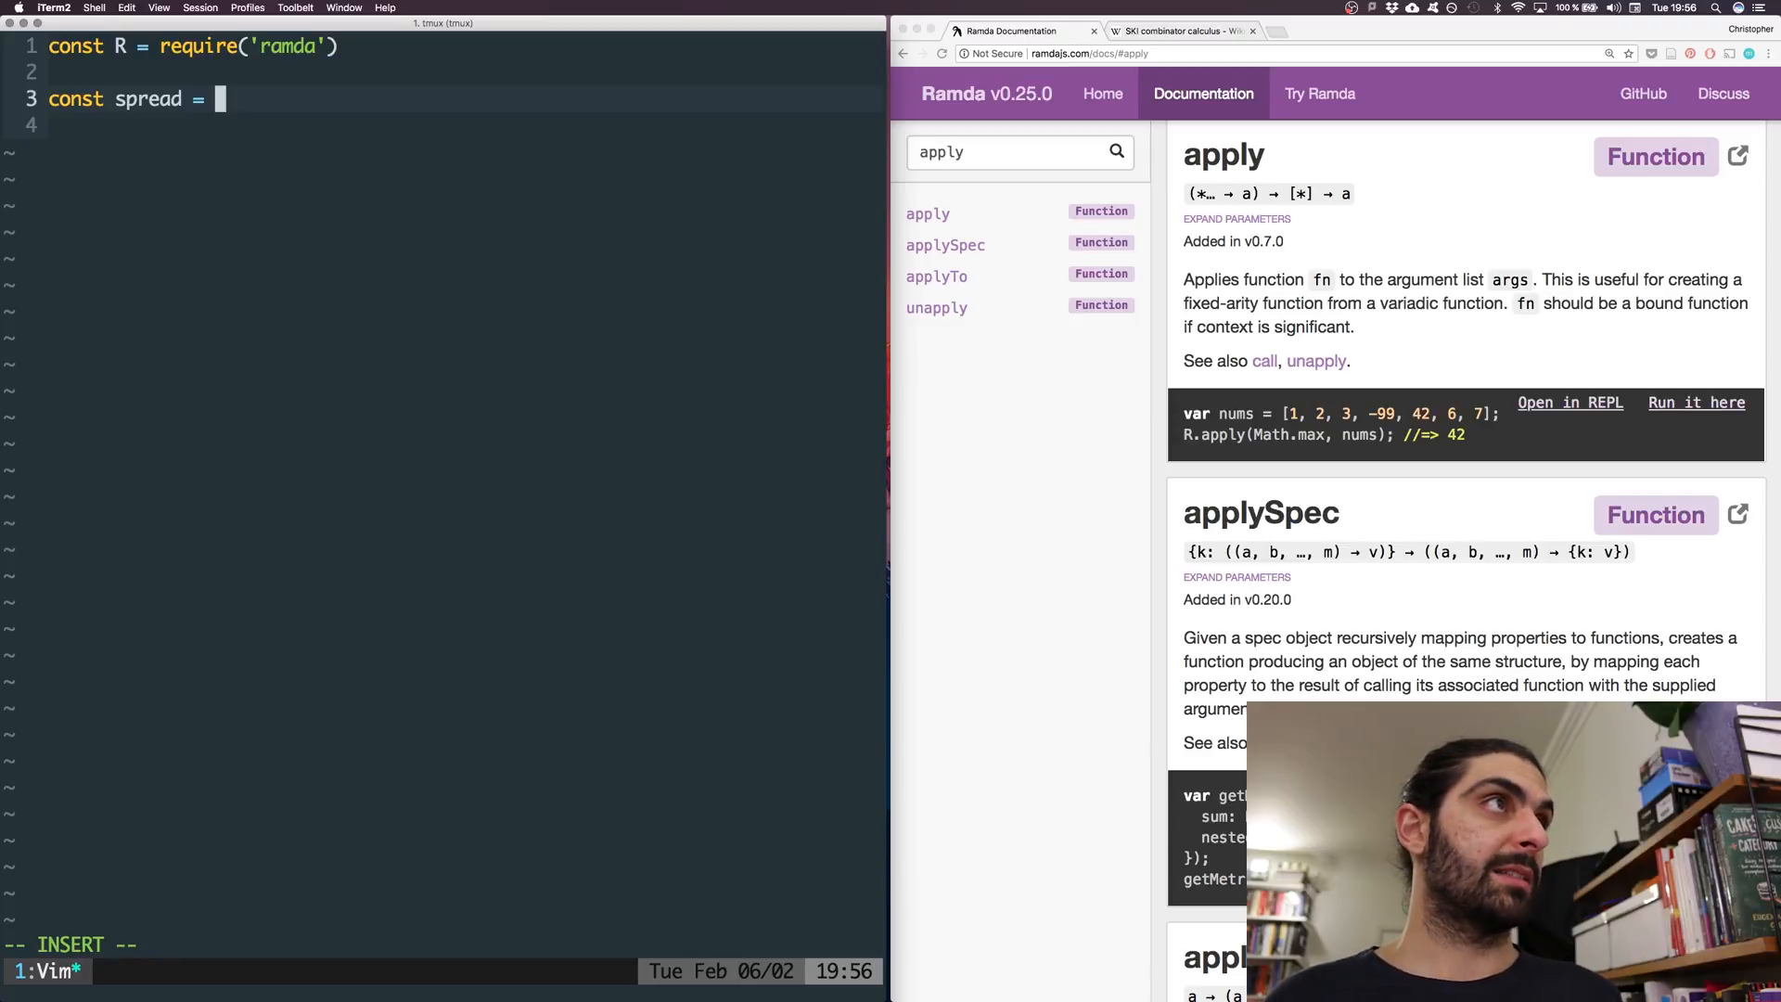
text((...)
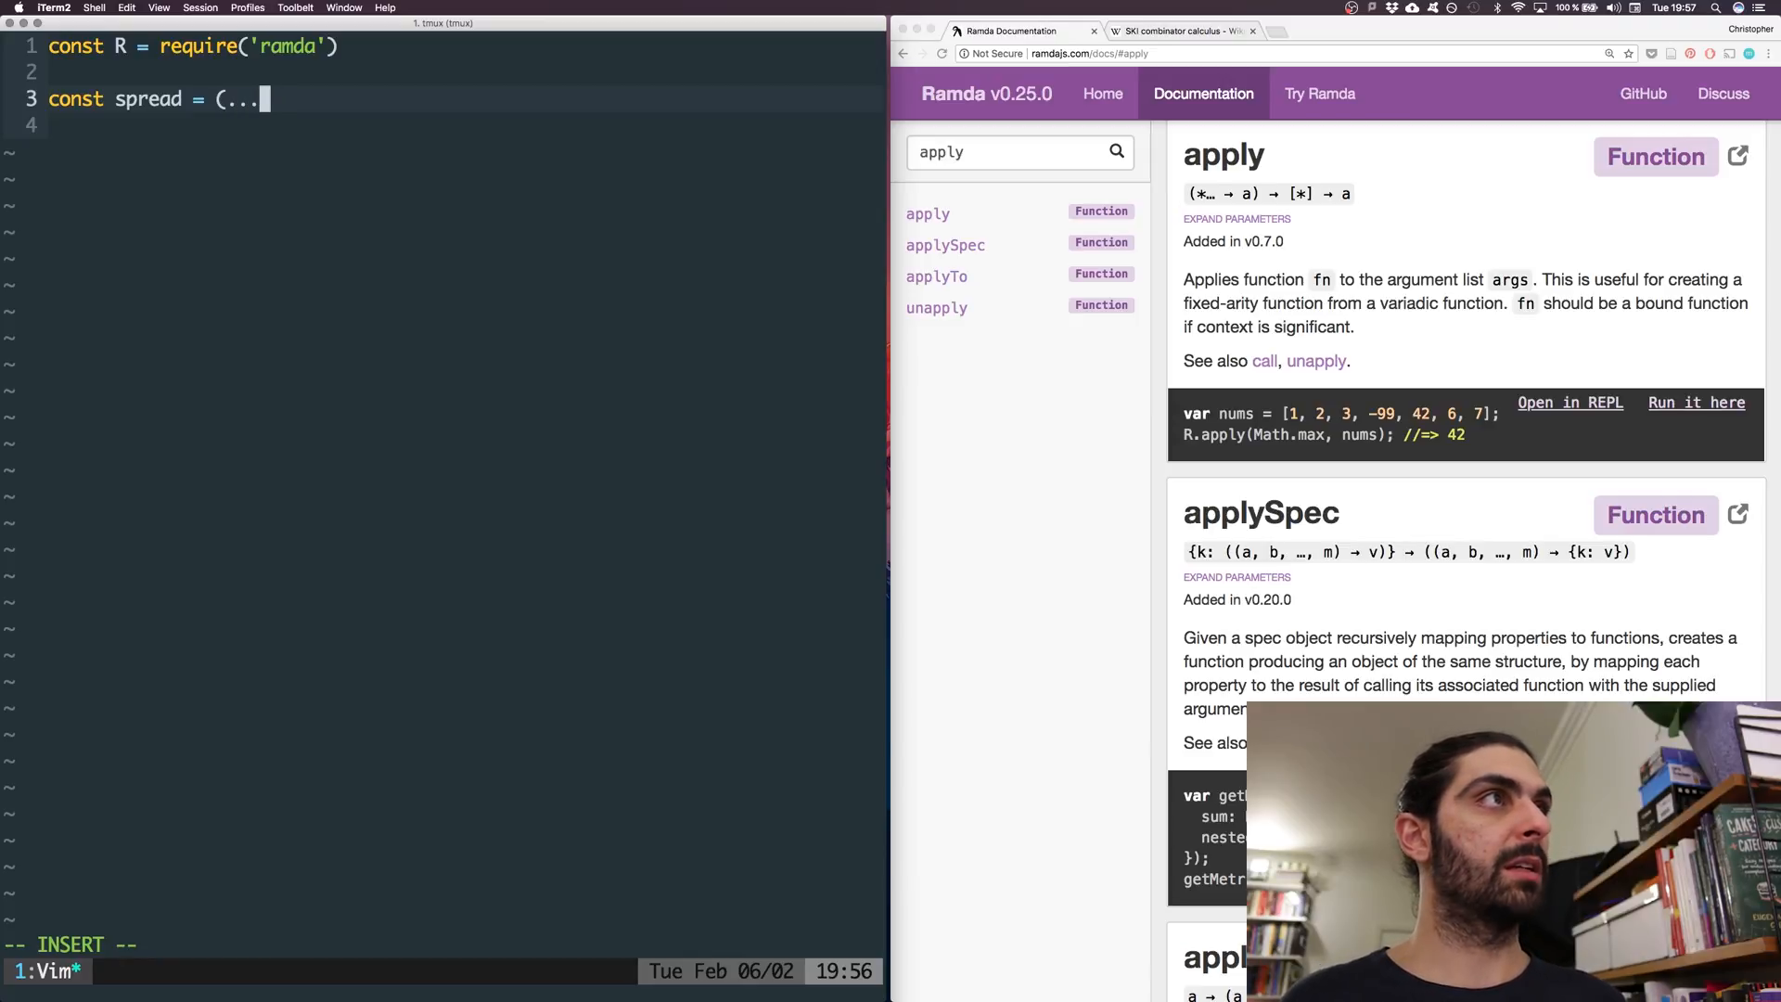
text(xs) =>)
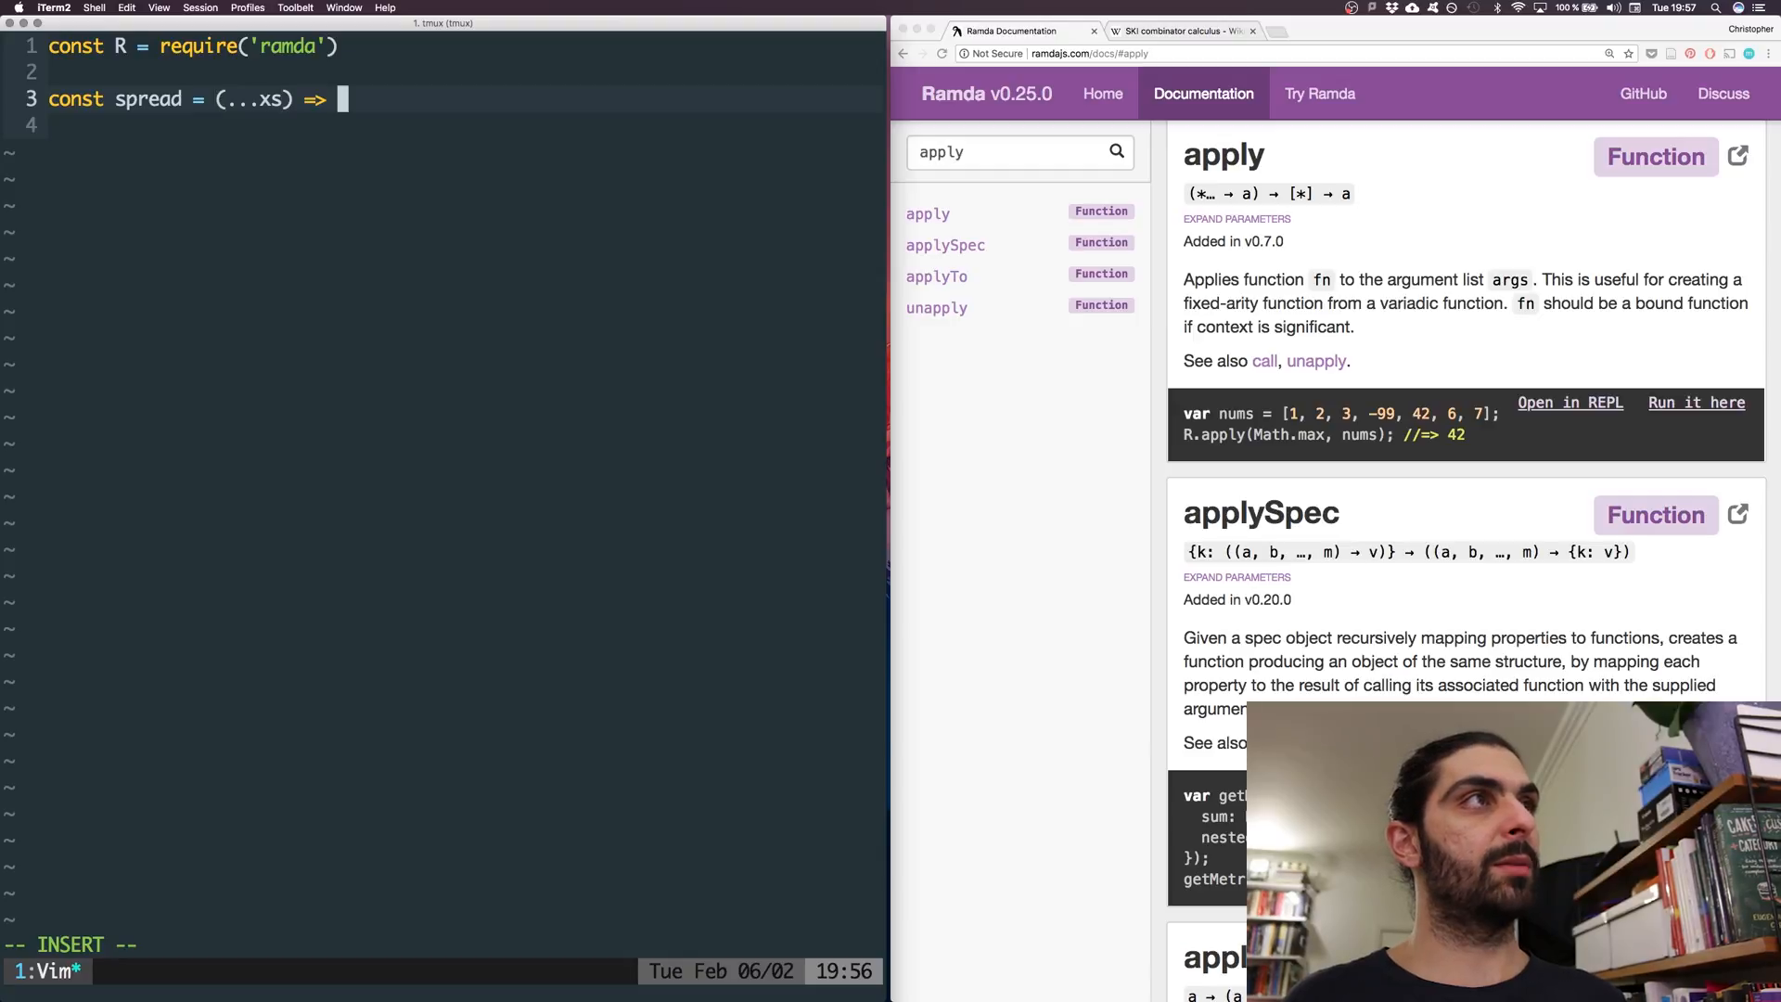
text([...)
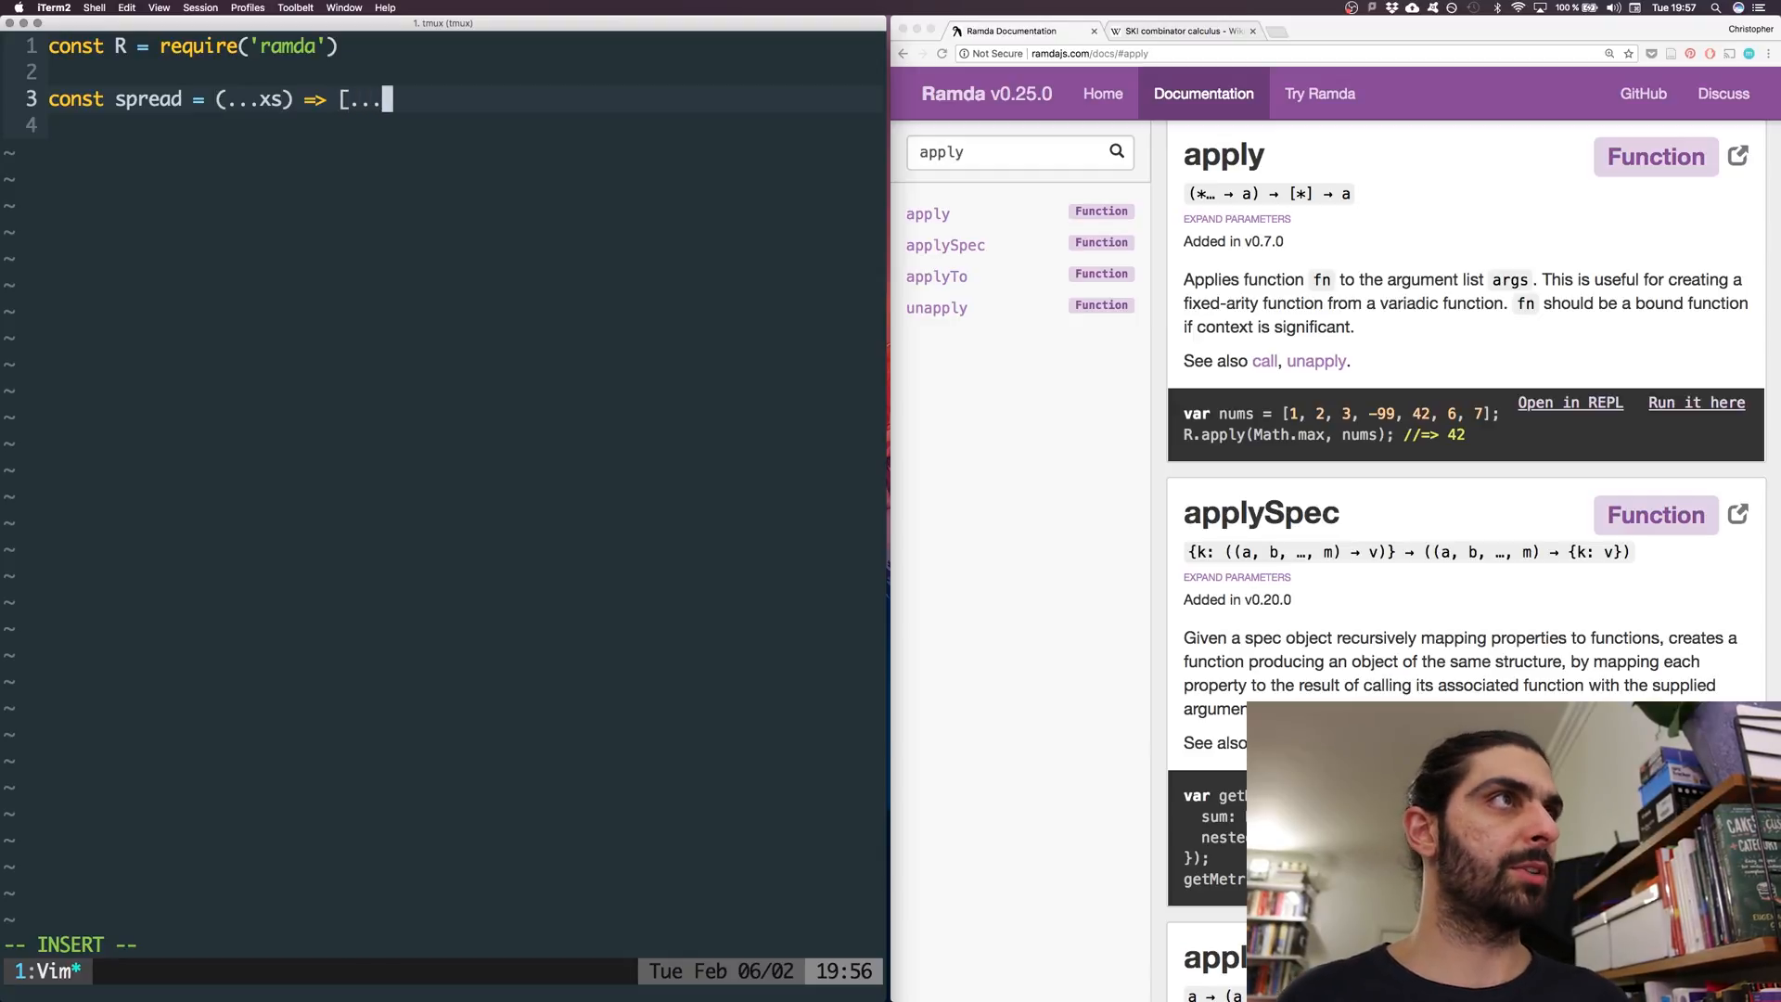
text(xs])
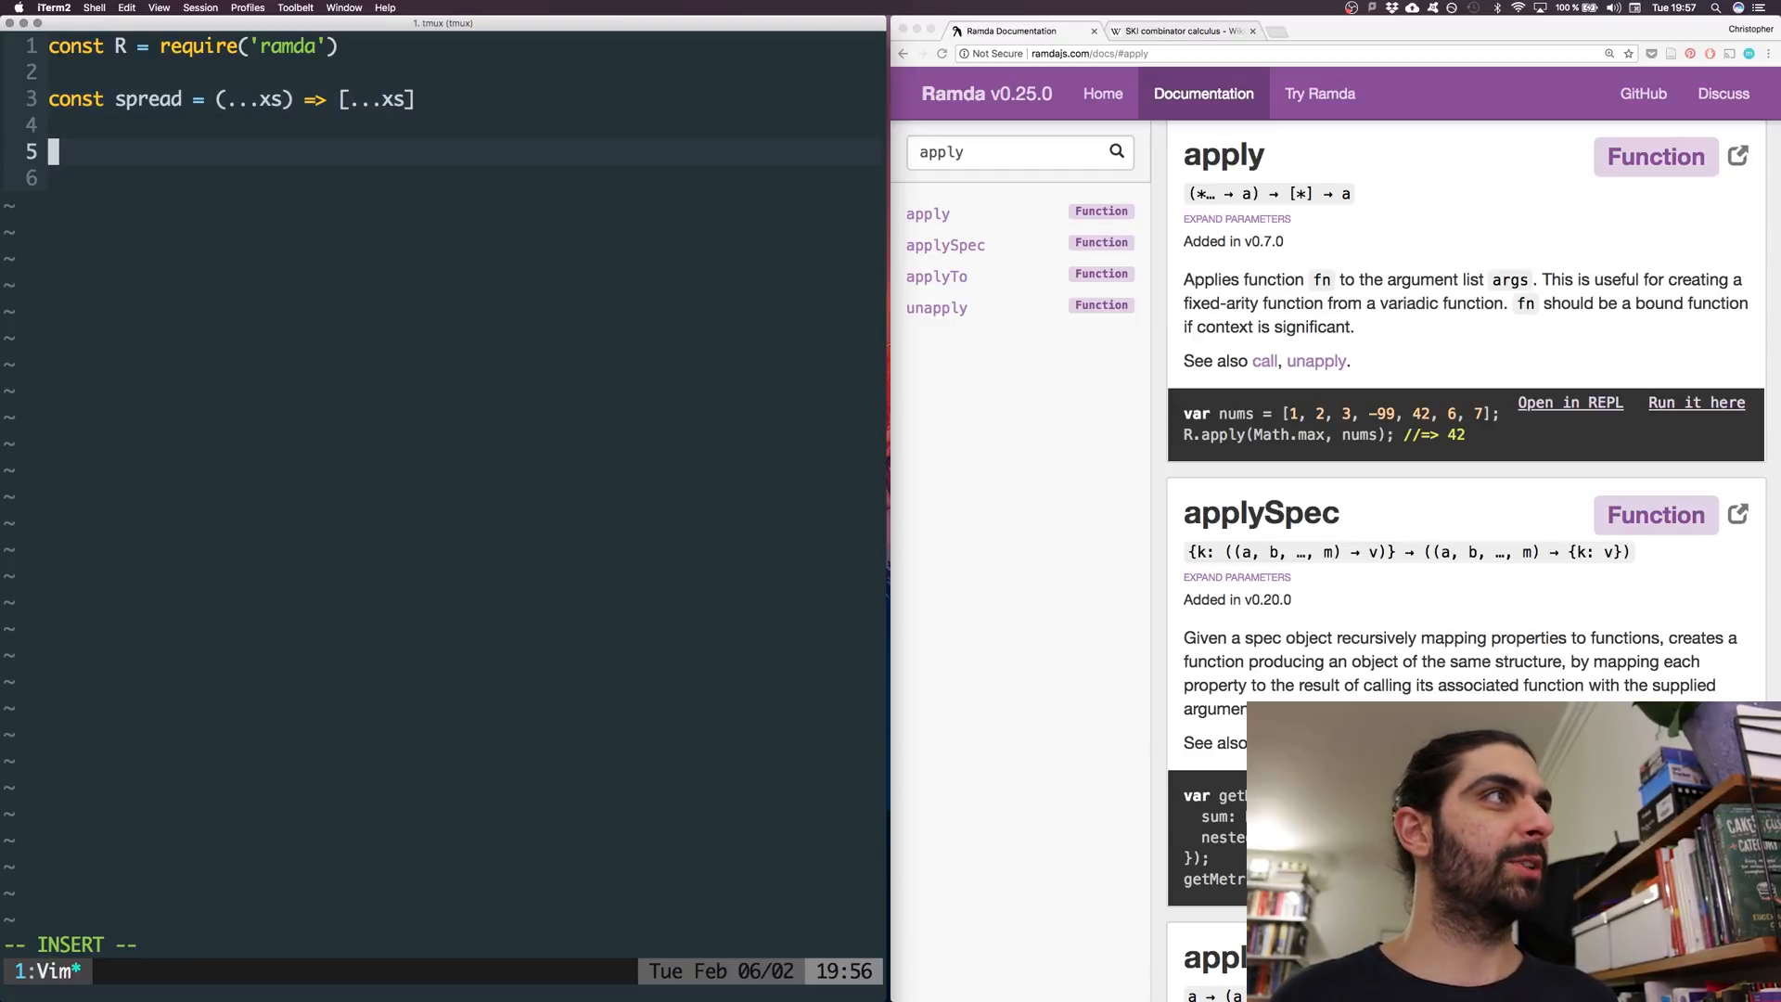
- Edit the spread(1,2,3,4,5) log and begin deleting the spread helper line
text(console.log(spre)
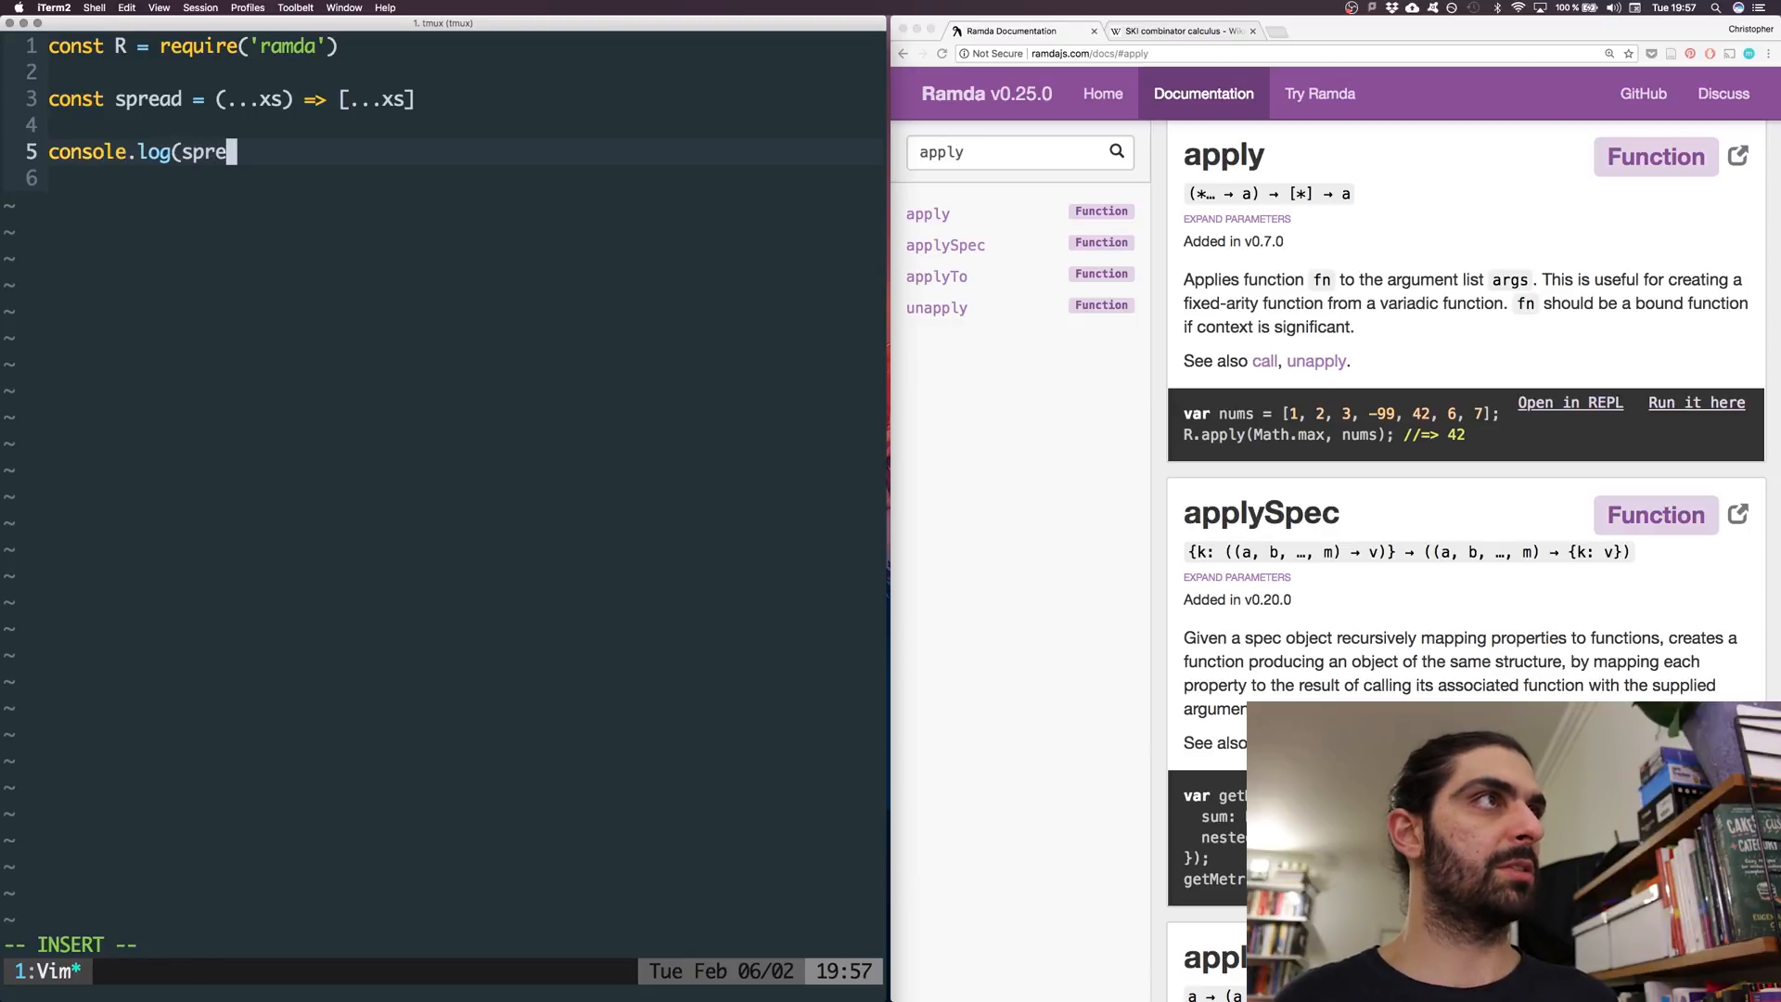
text(1,2,3,4,5 )))
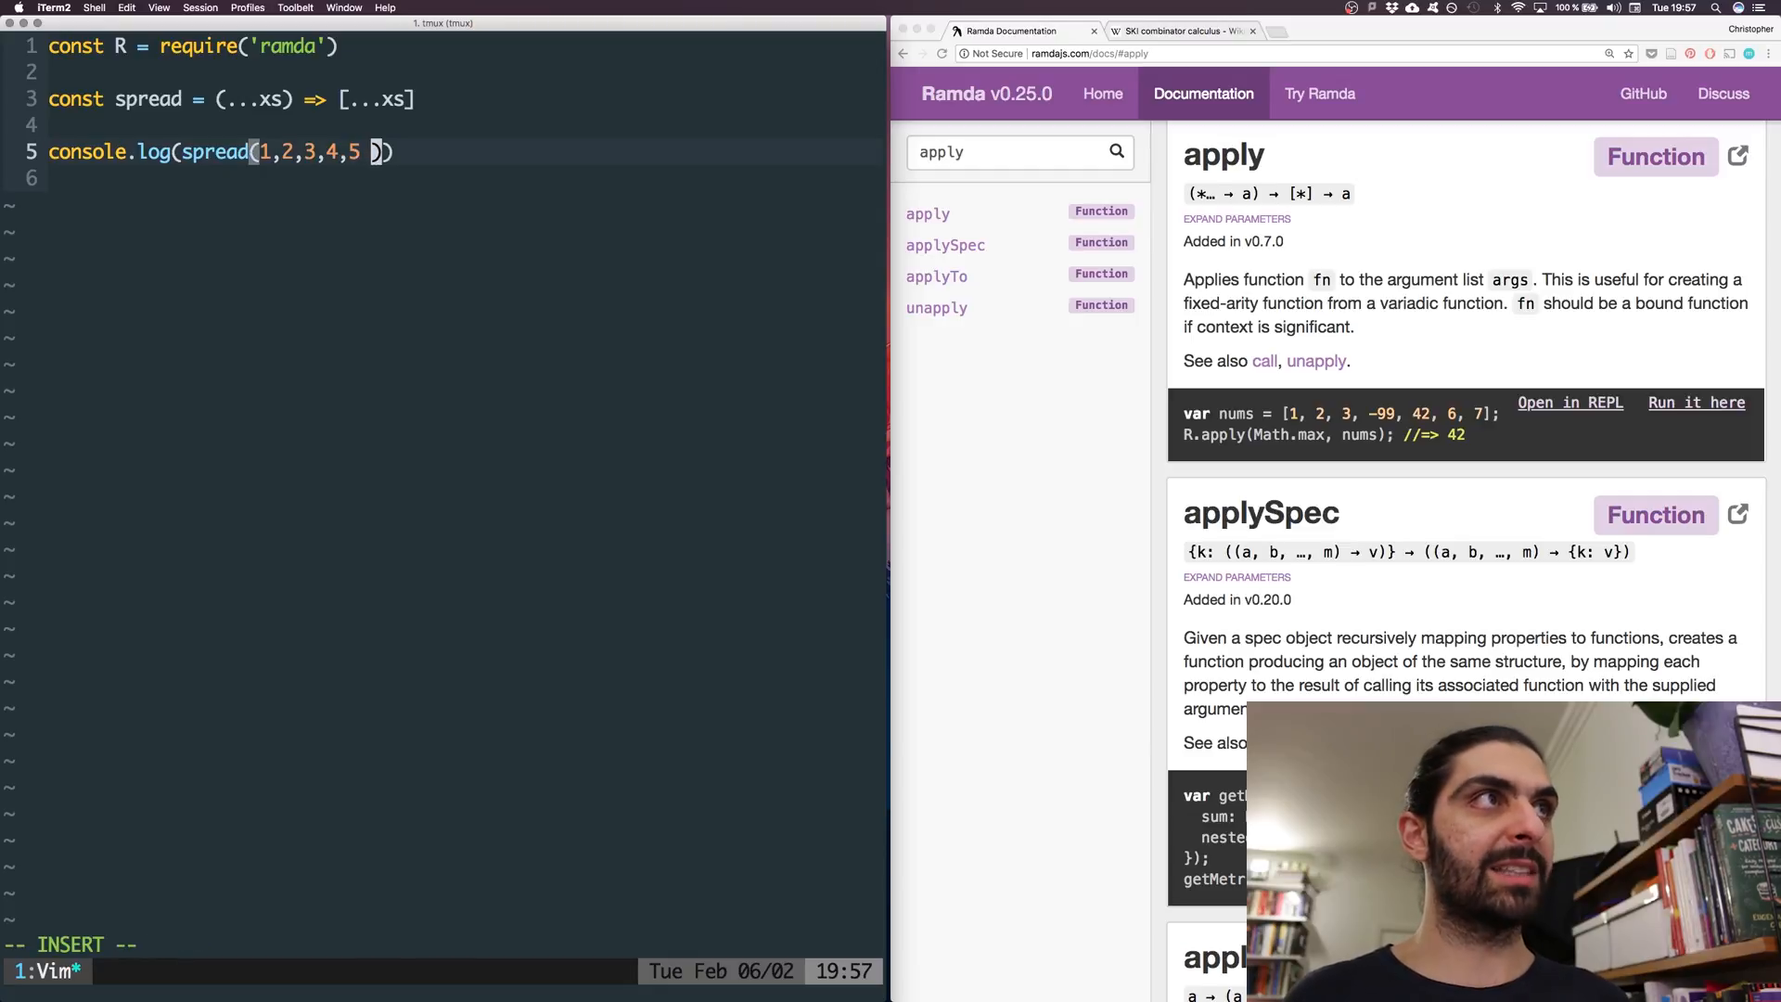
text([)
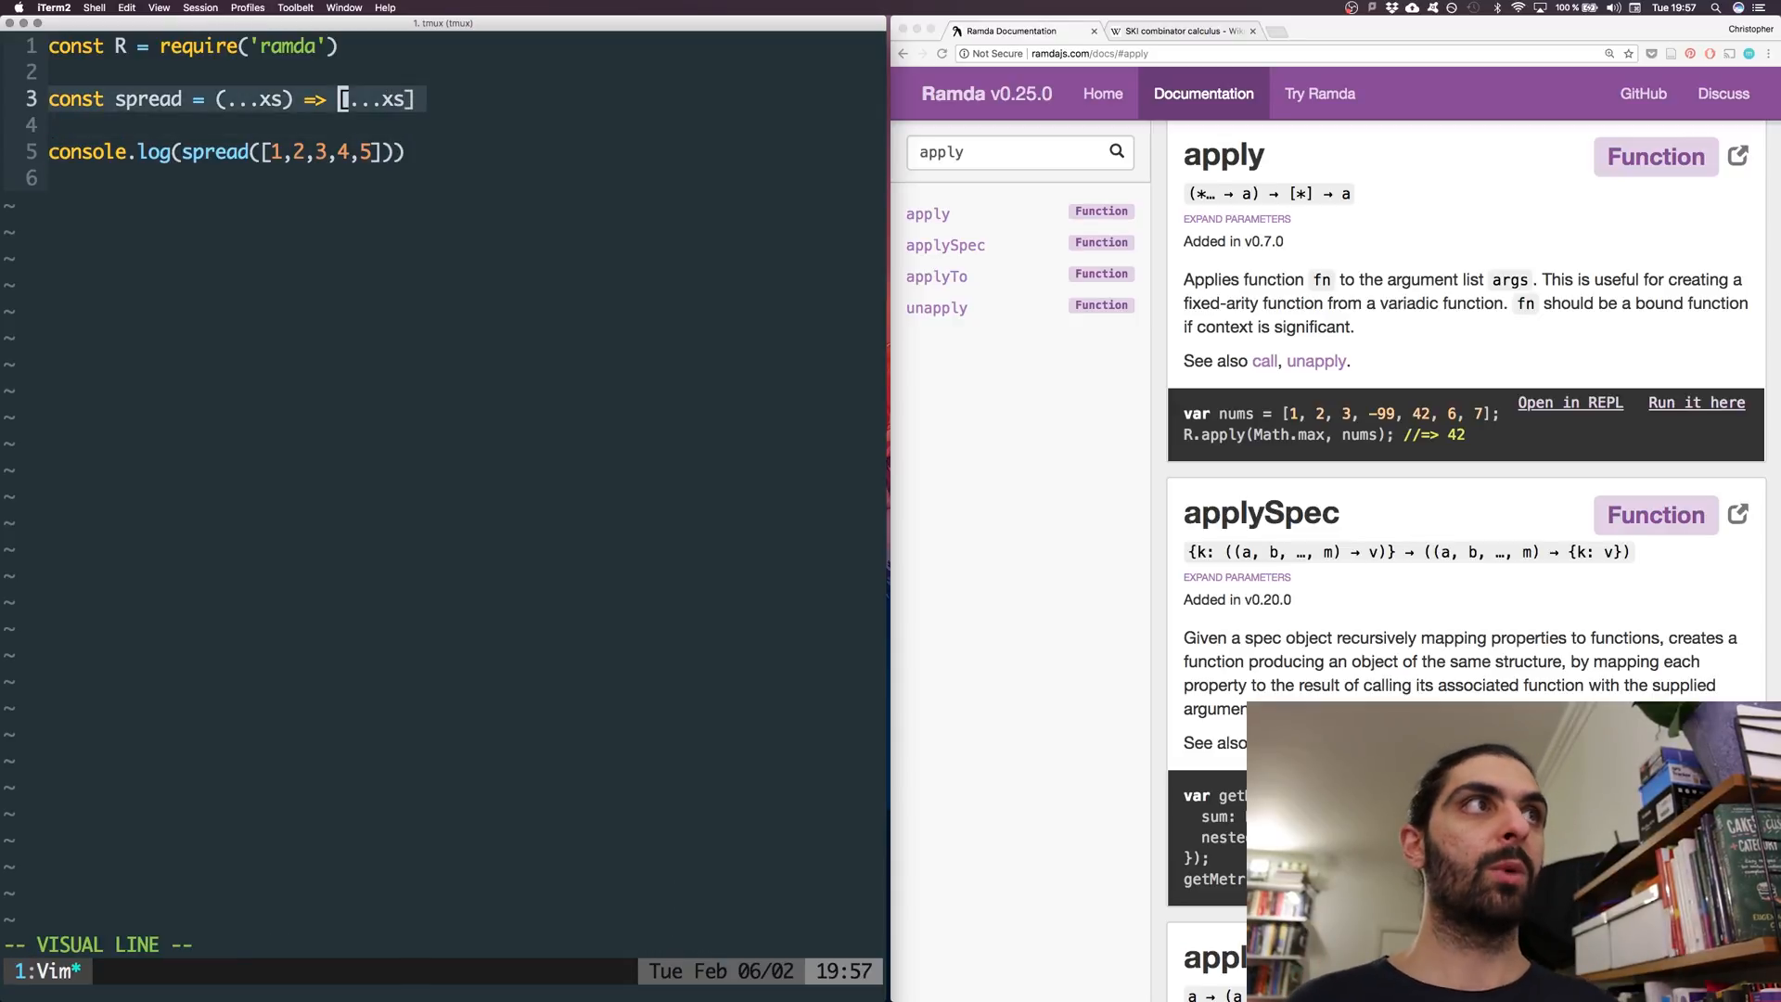
key(Escape)
text(console.log( Math.max )
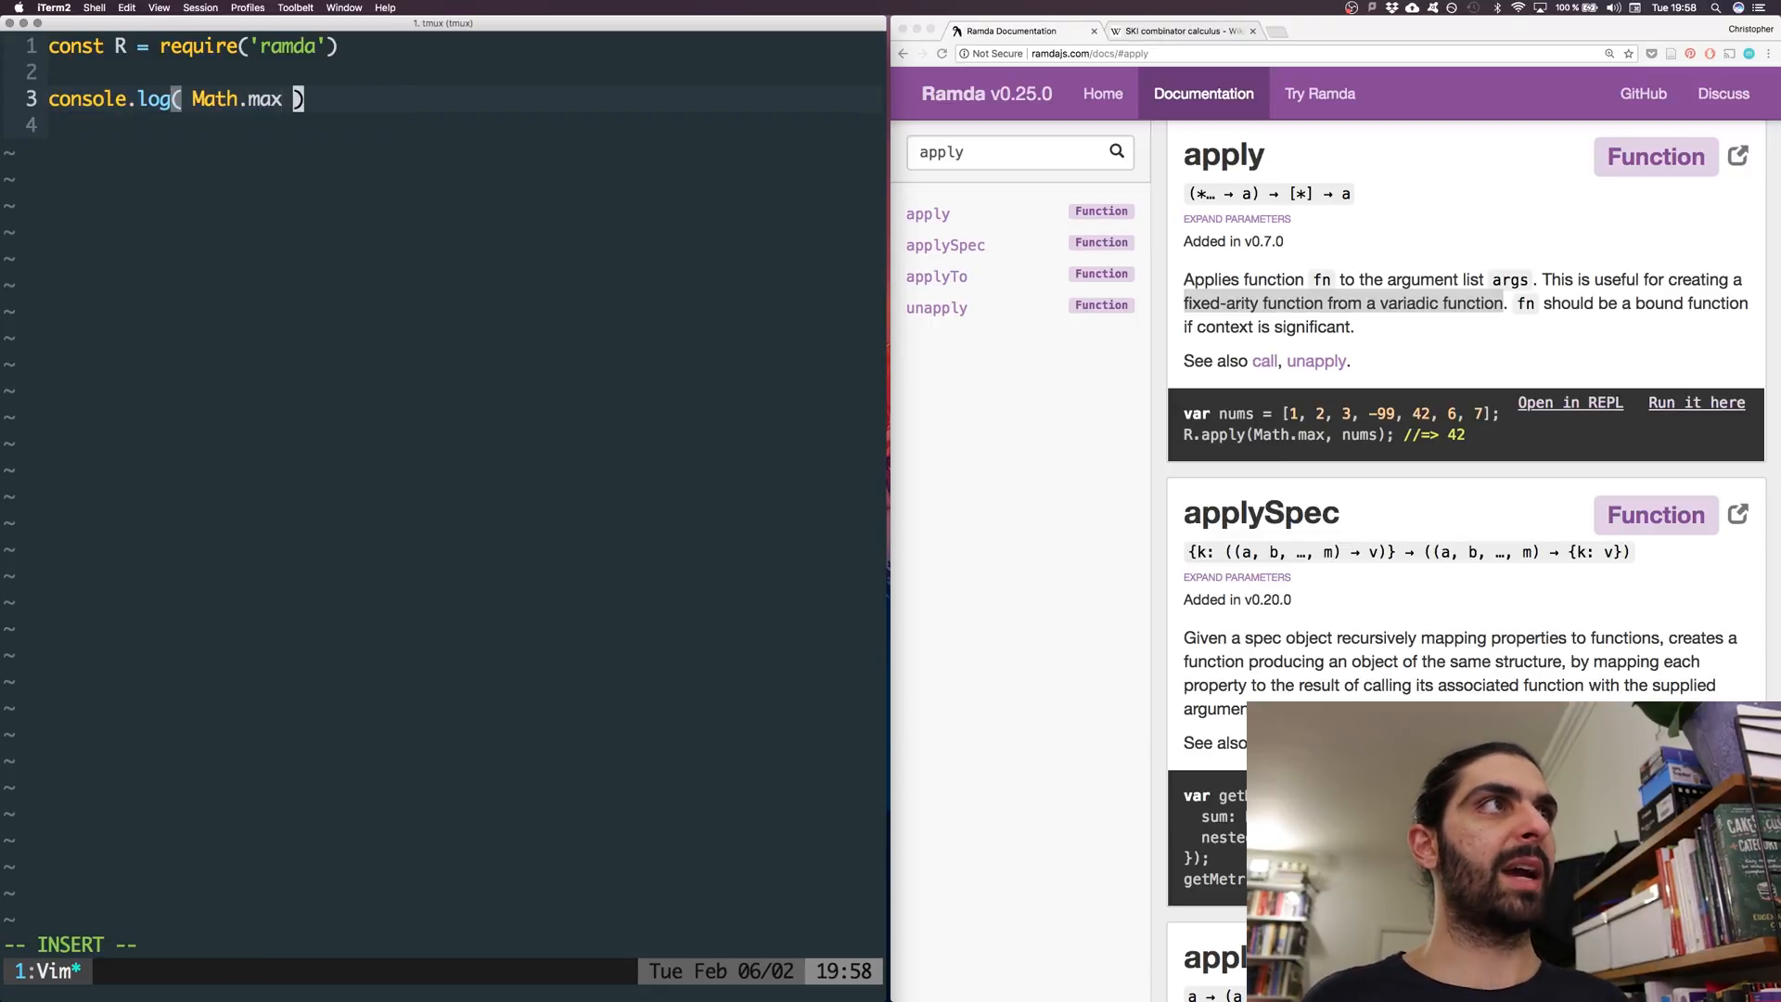
- Fill Math.max with 1,2,3,4,5,2,2,3,3 and open a blank line above the log
text(1)
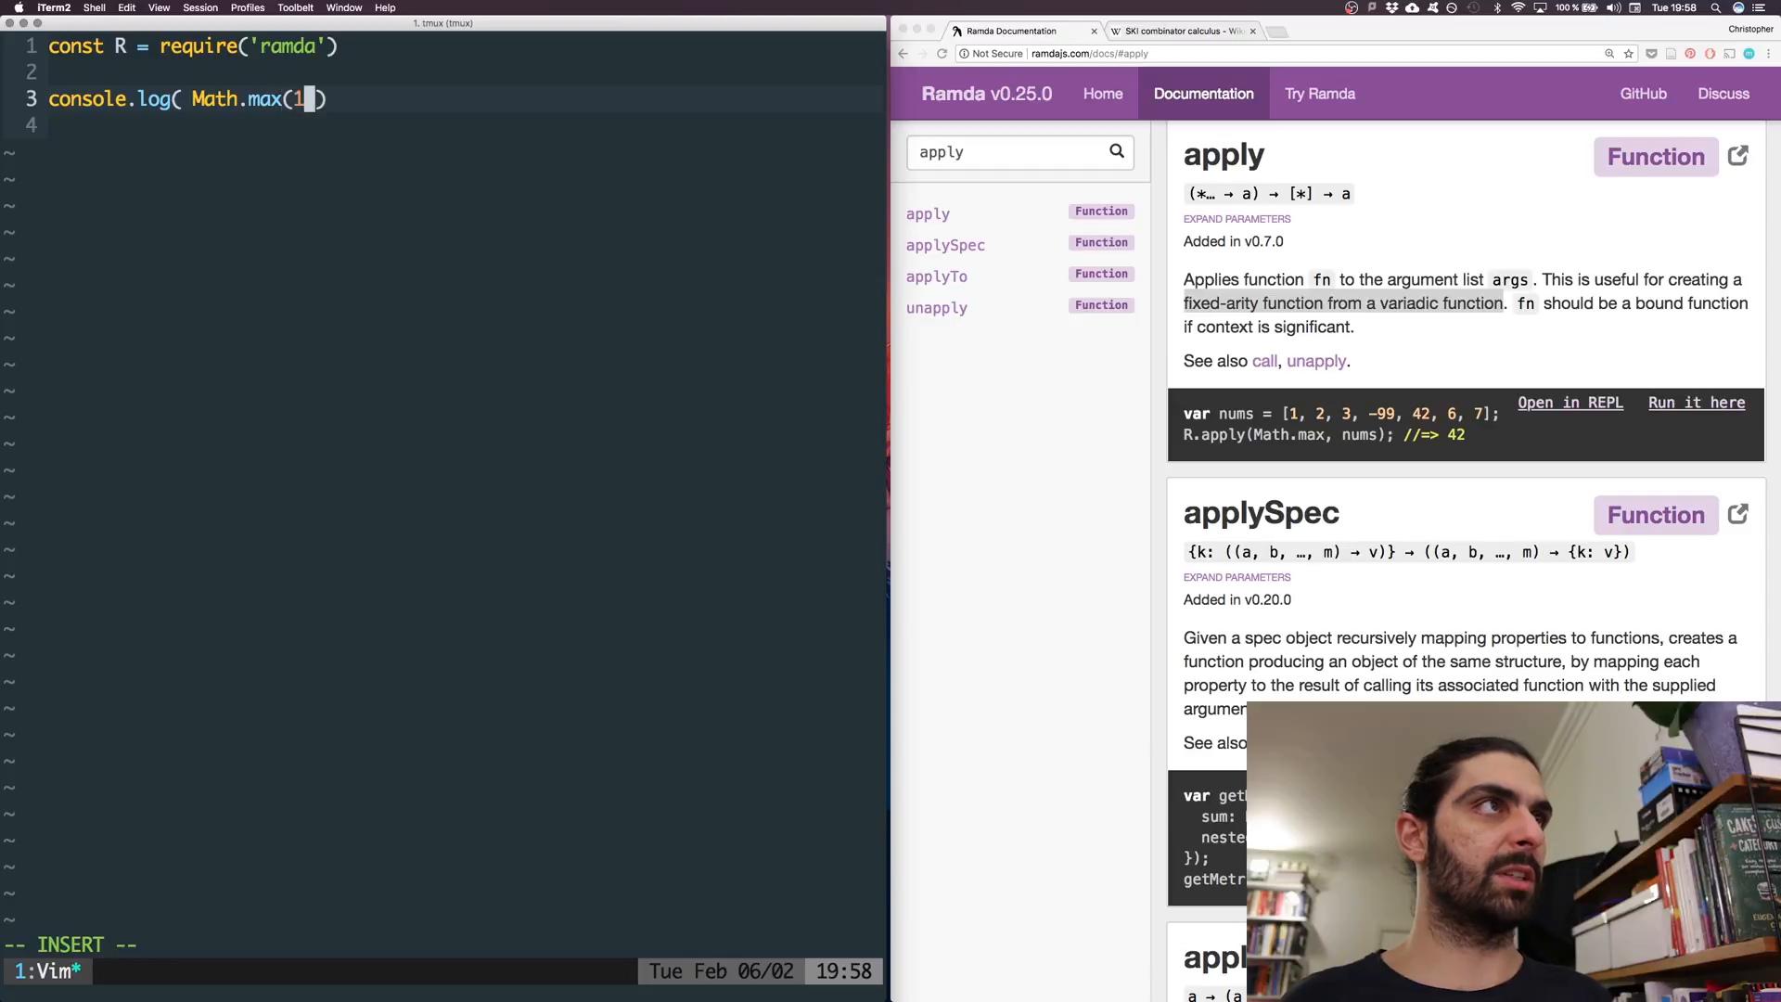
text(,2,3,4,5,222)
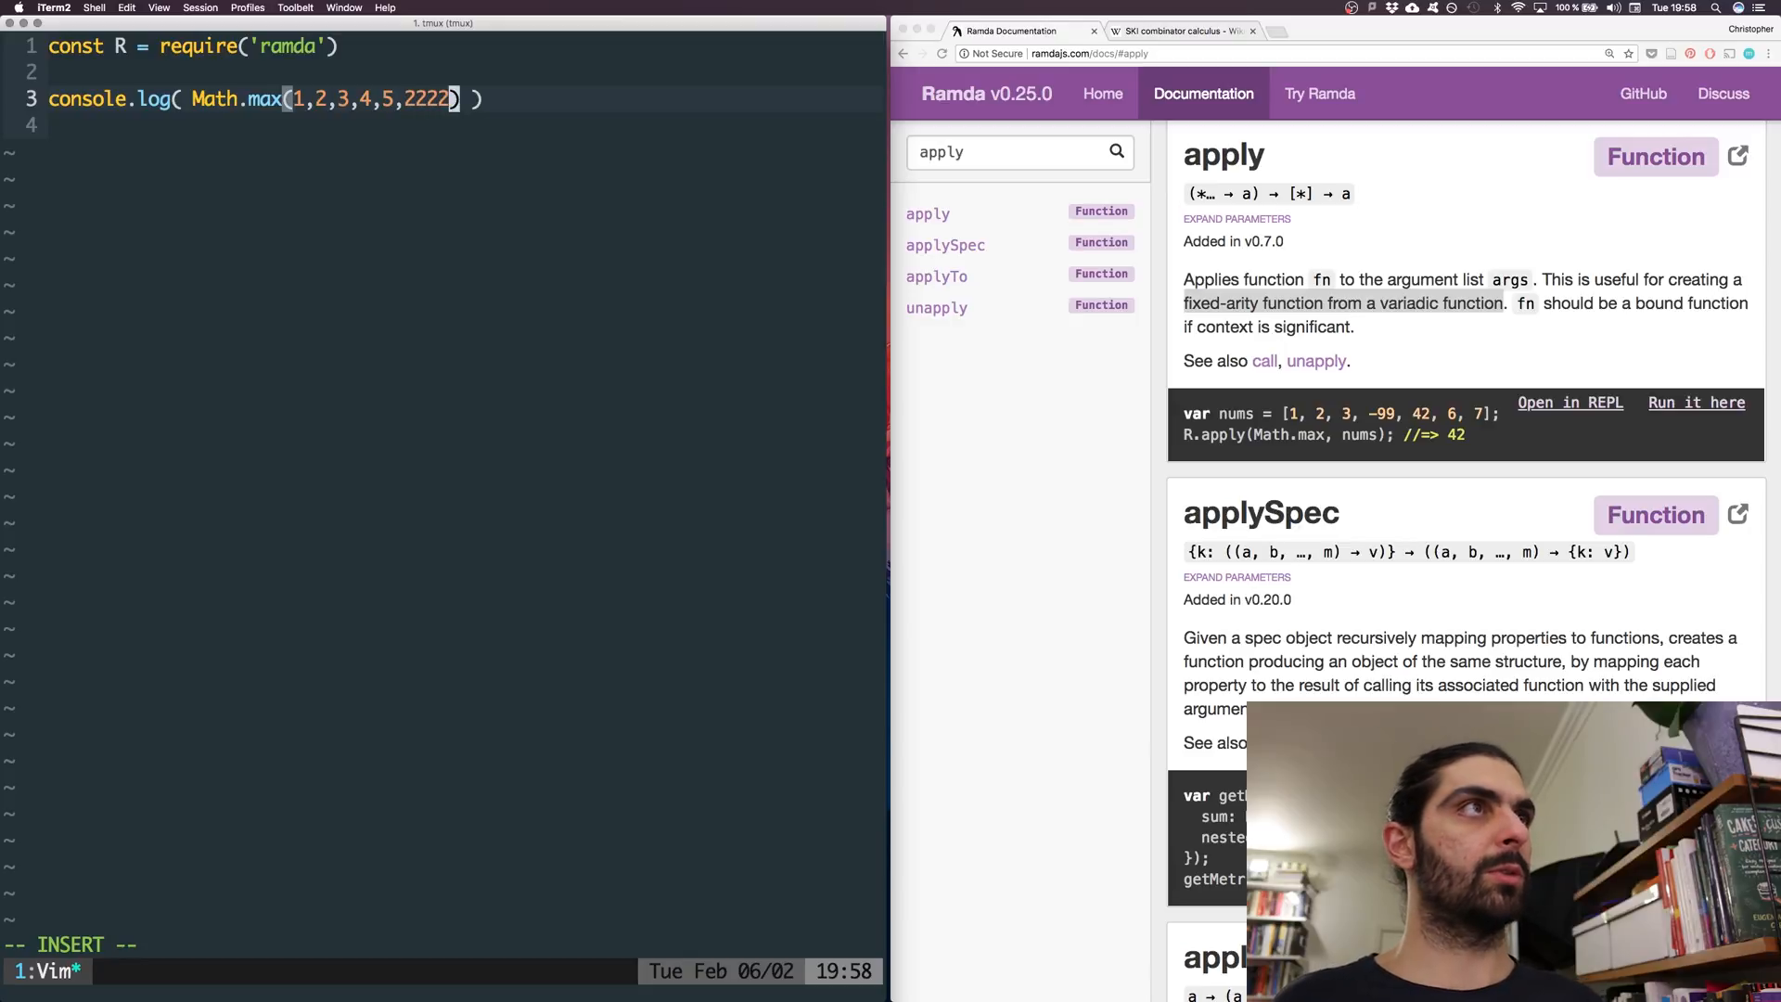
text(2,2,3,3)
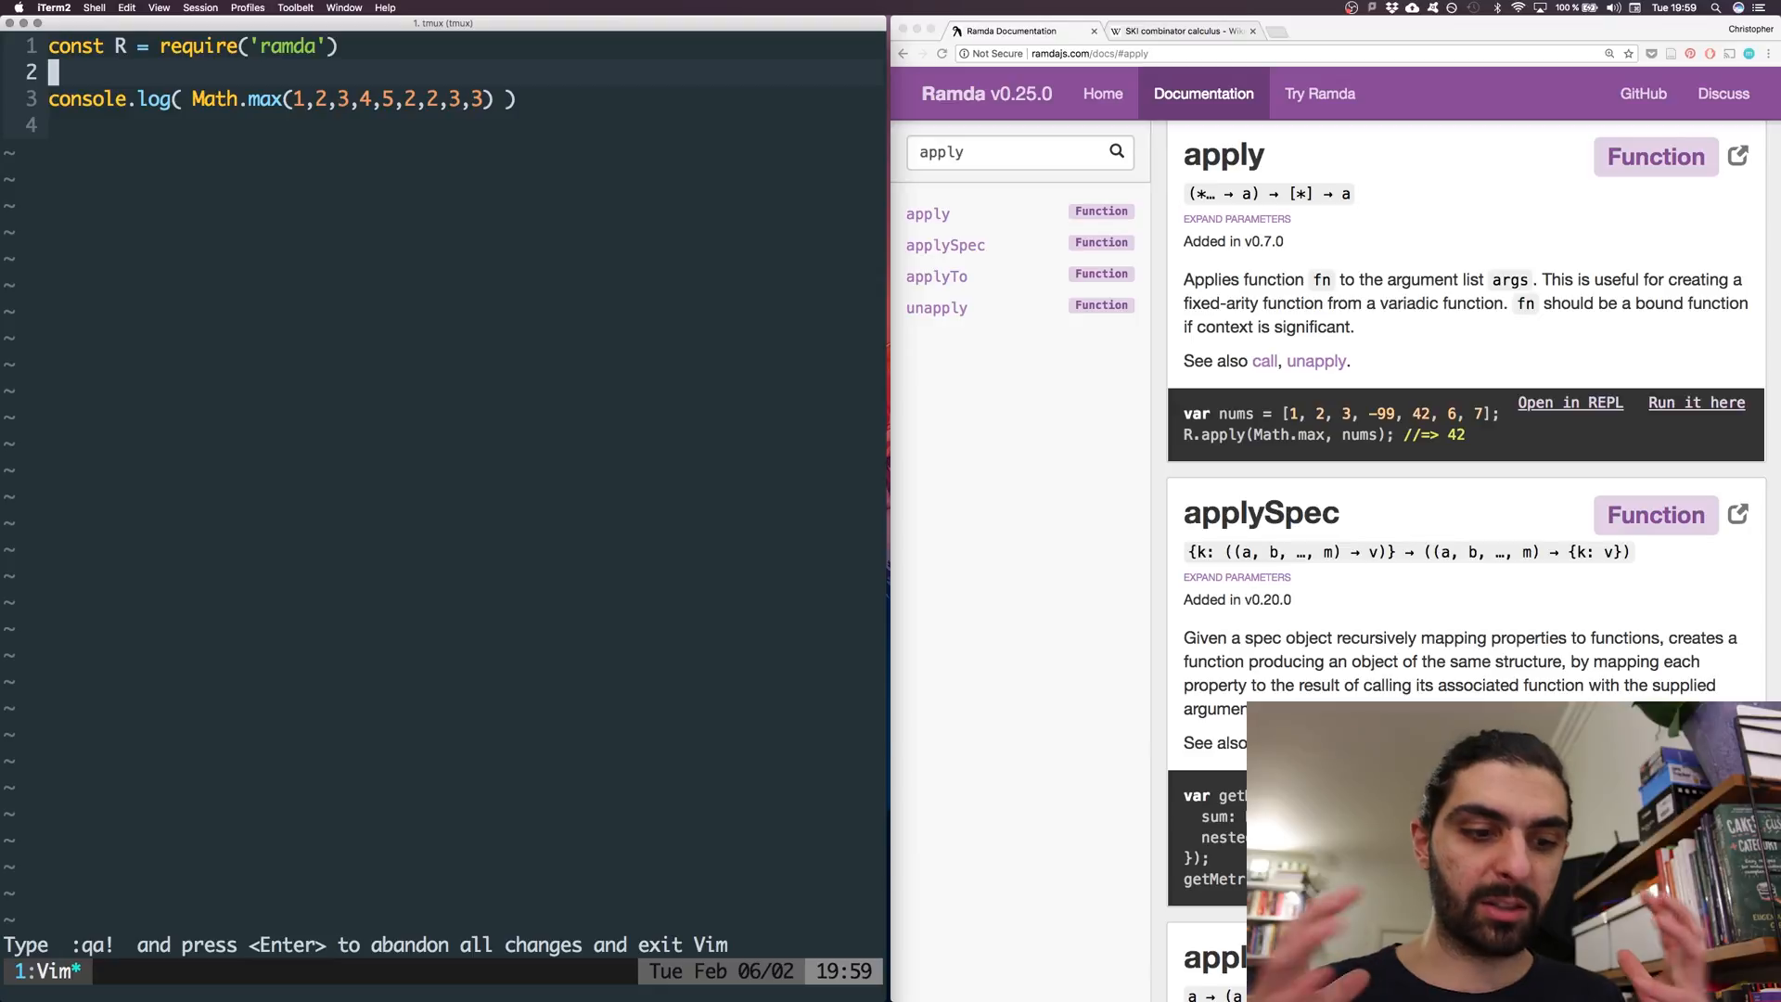
key(o)
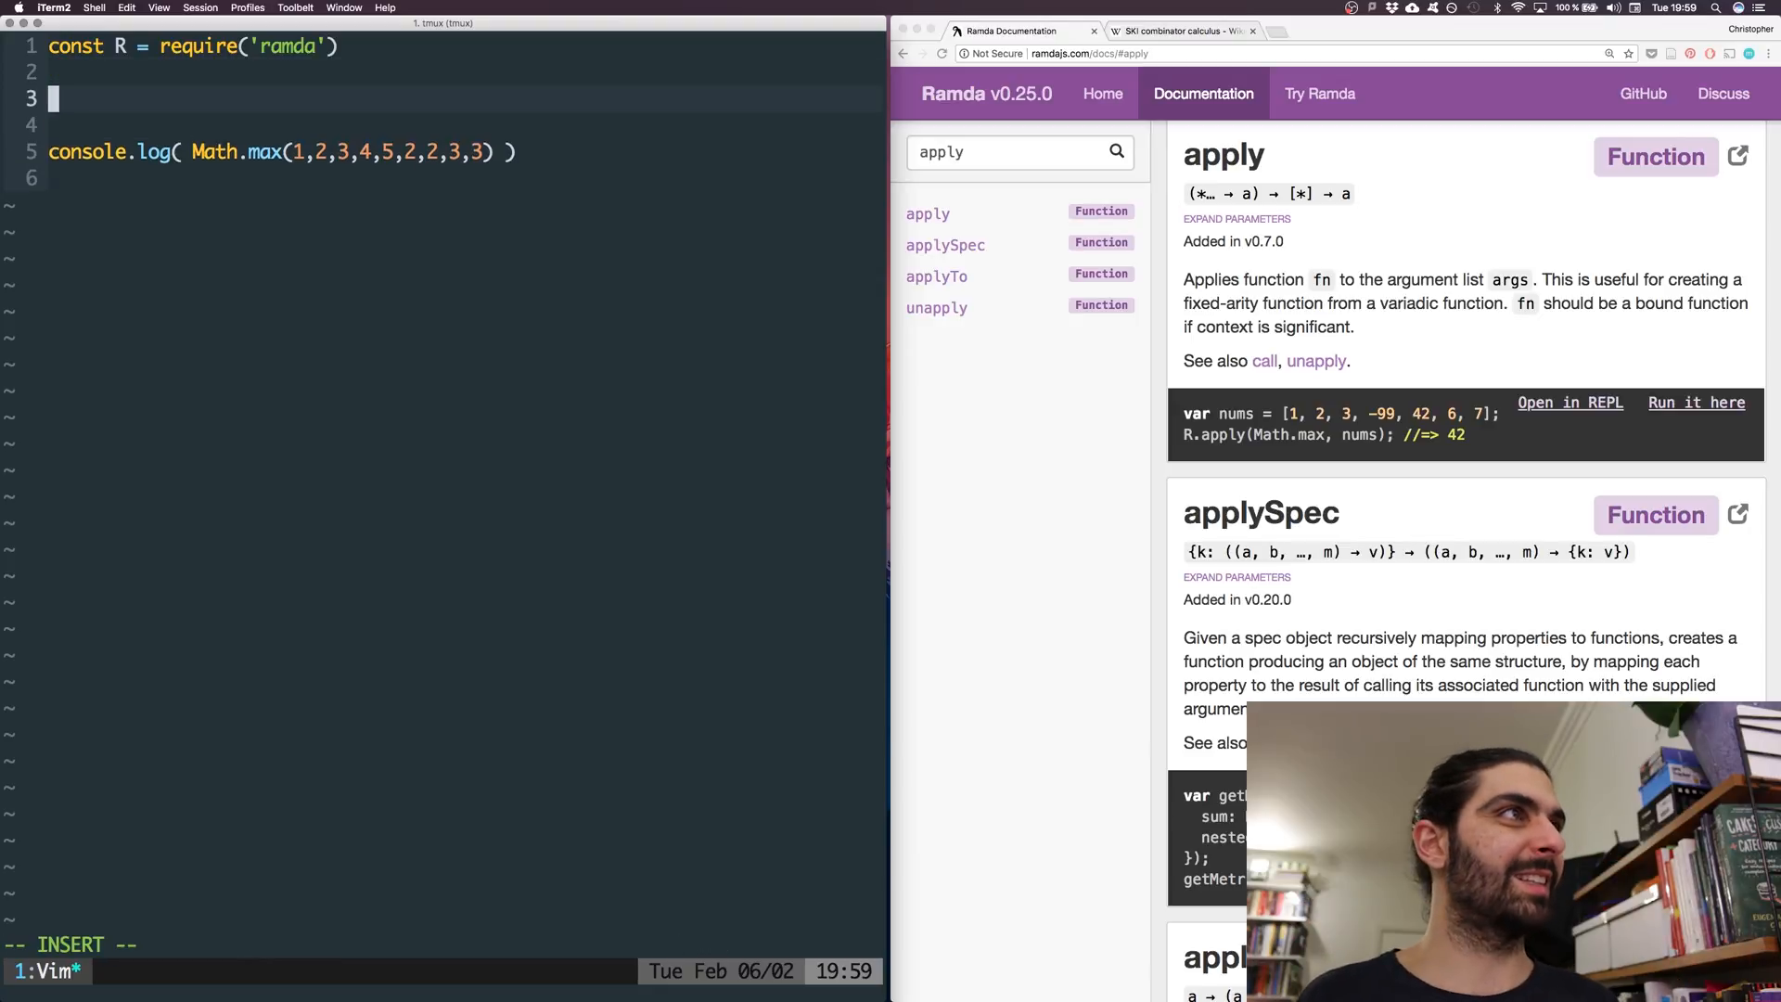
- Declare const data = [1,2,3,4,5,2,2,3,3] and feed data to Math.max instead of literals
text(const da)
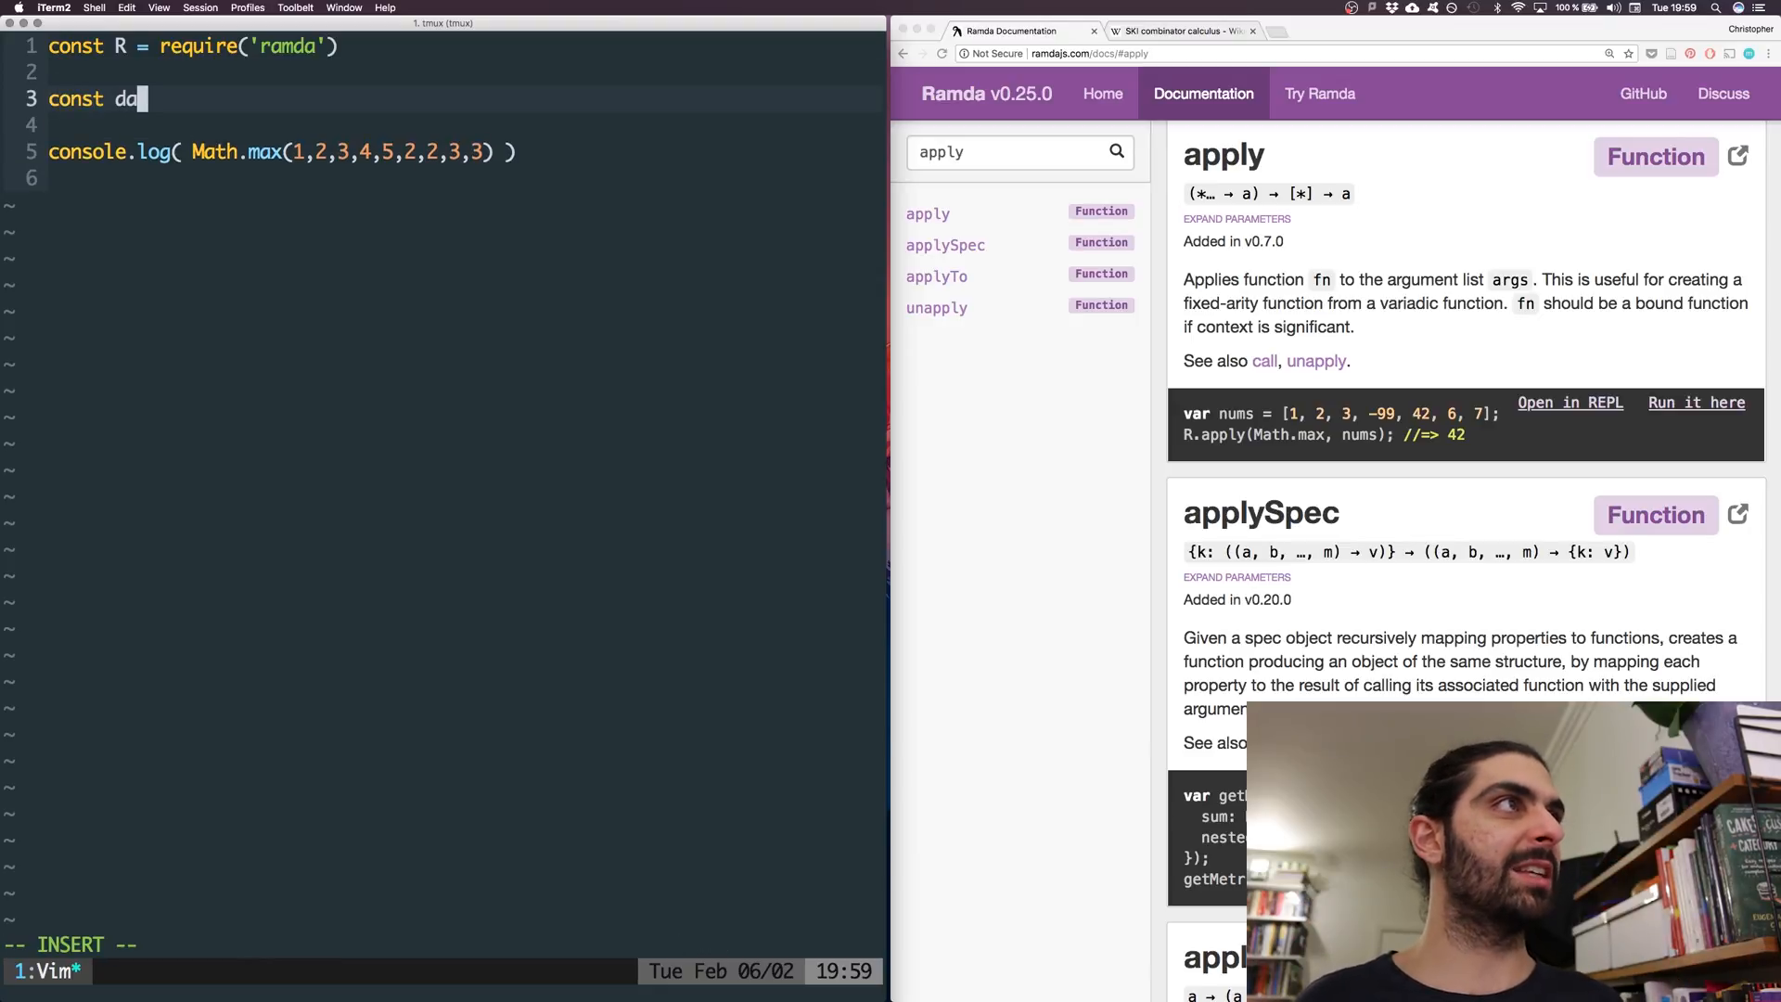
text(ta = [1,)
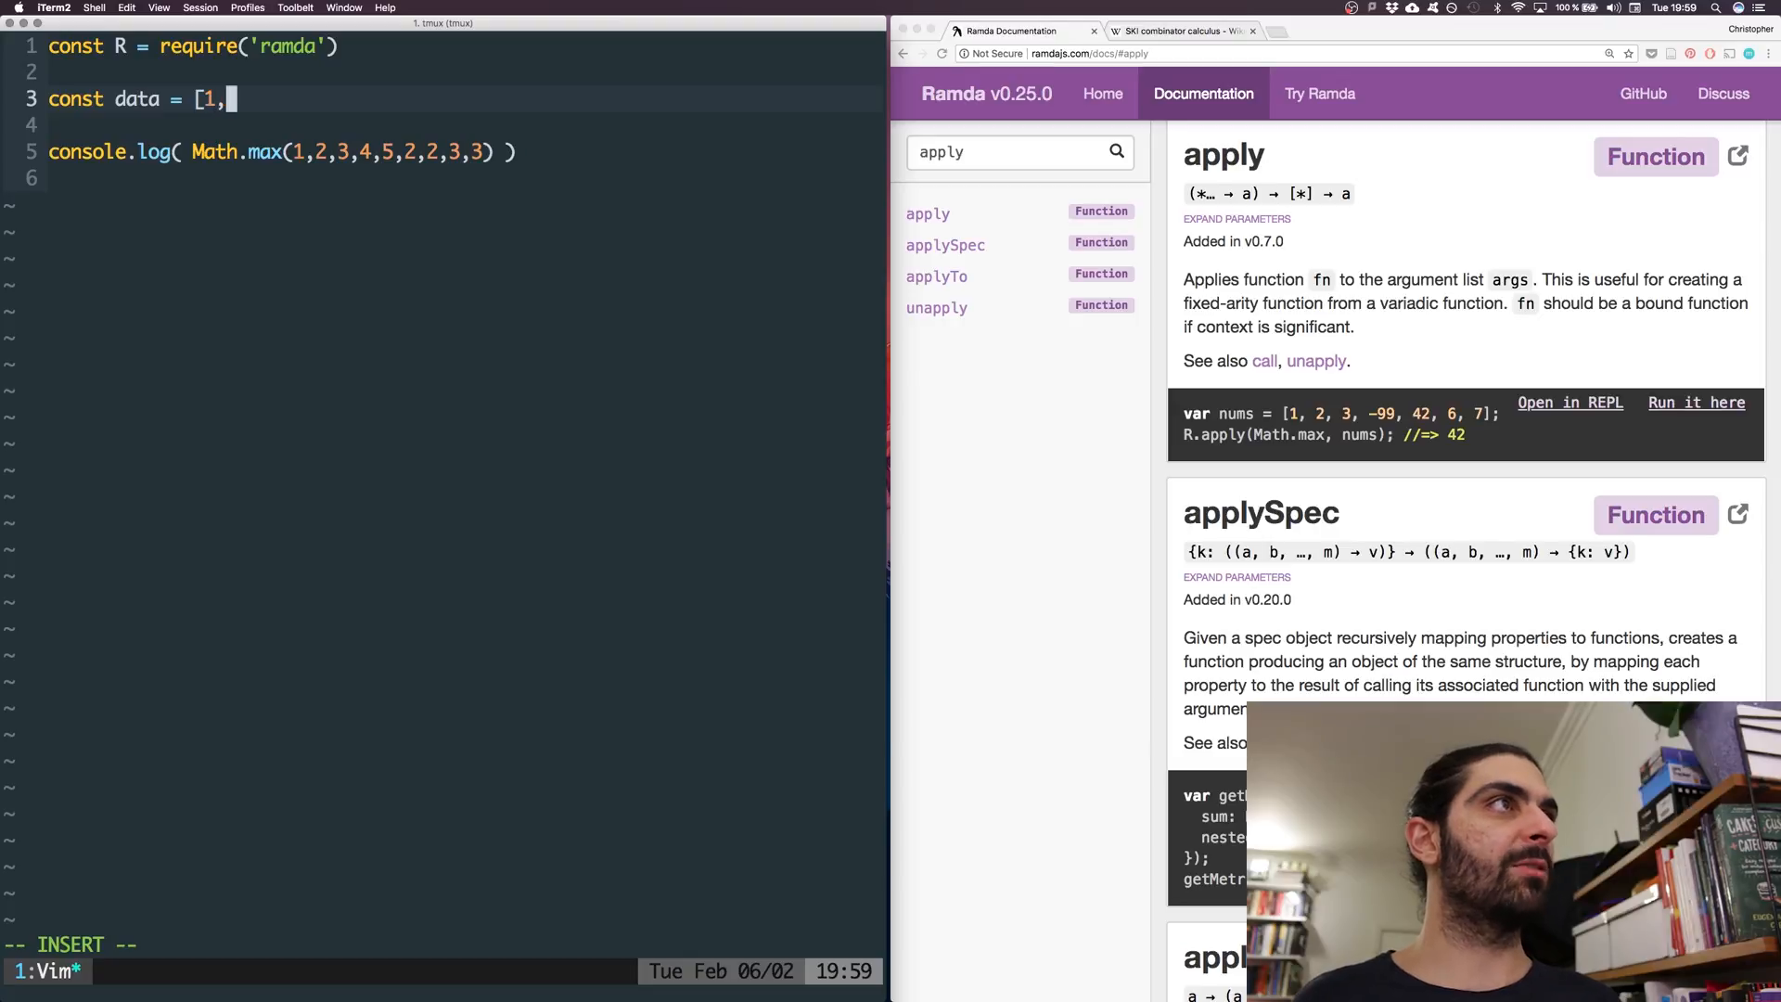
text(2,3,4,5,2,2,3,3)
click(265, 151)
text(data)
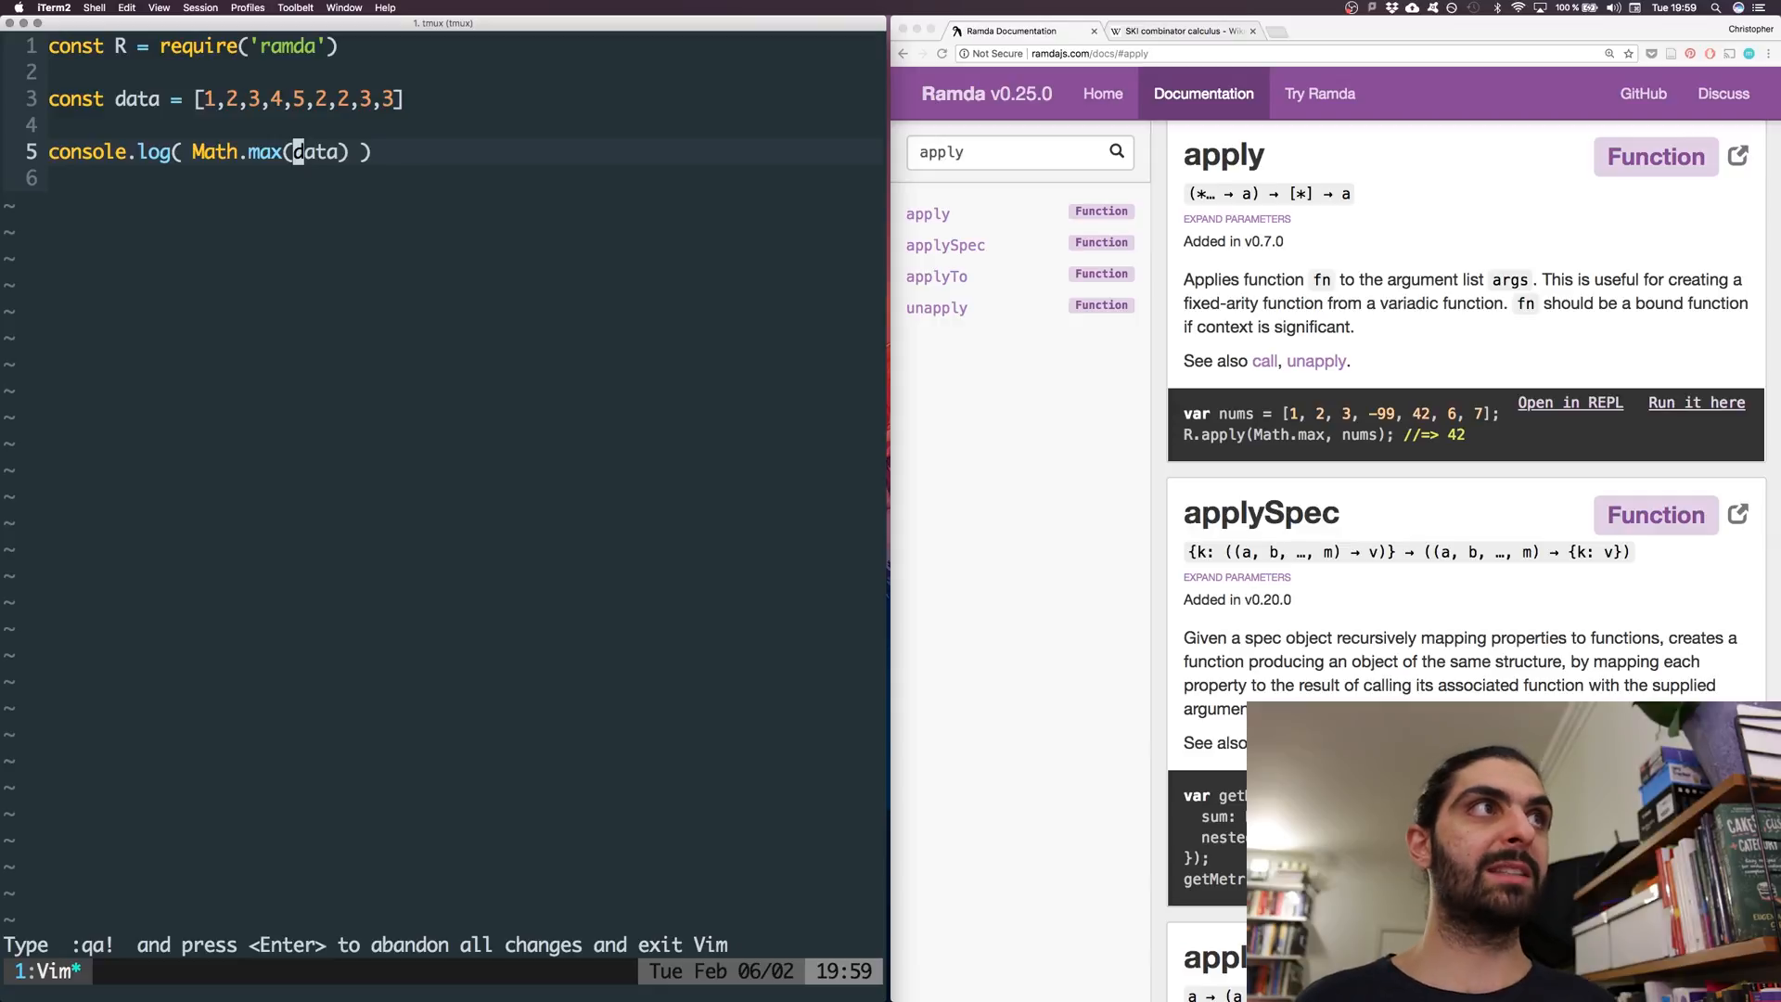
text(...)
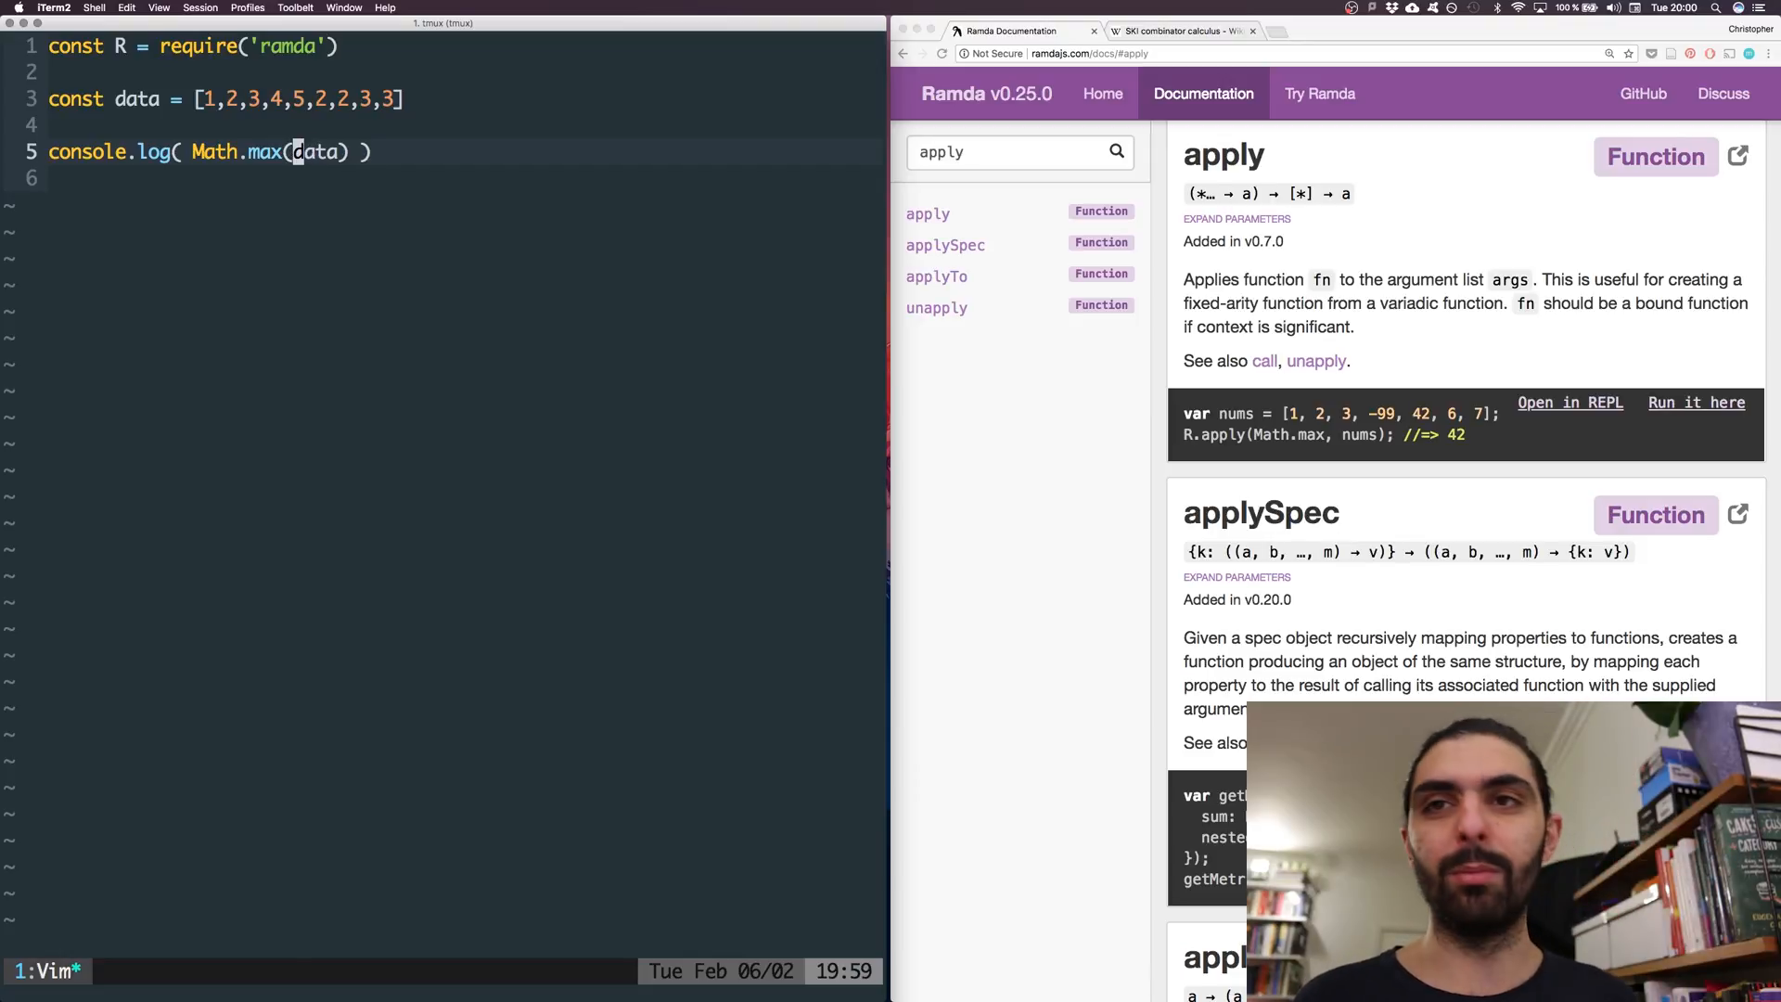
key(ctrl+v)
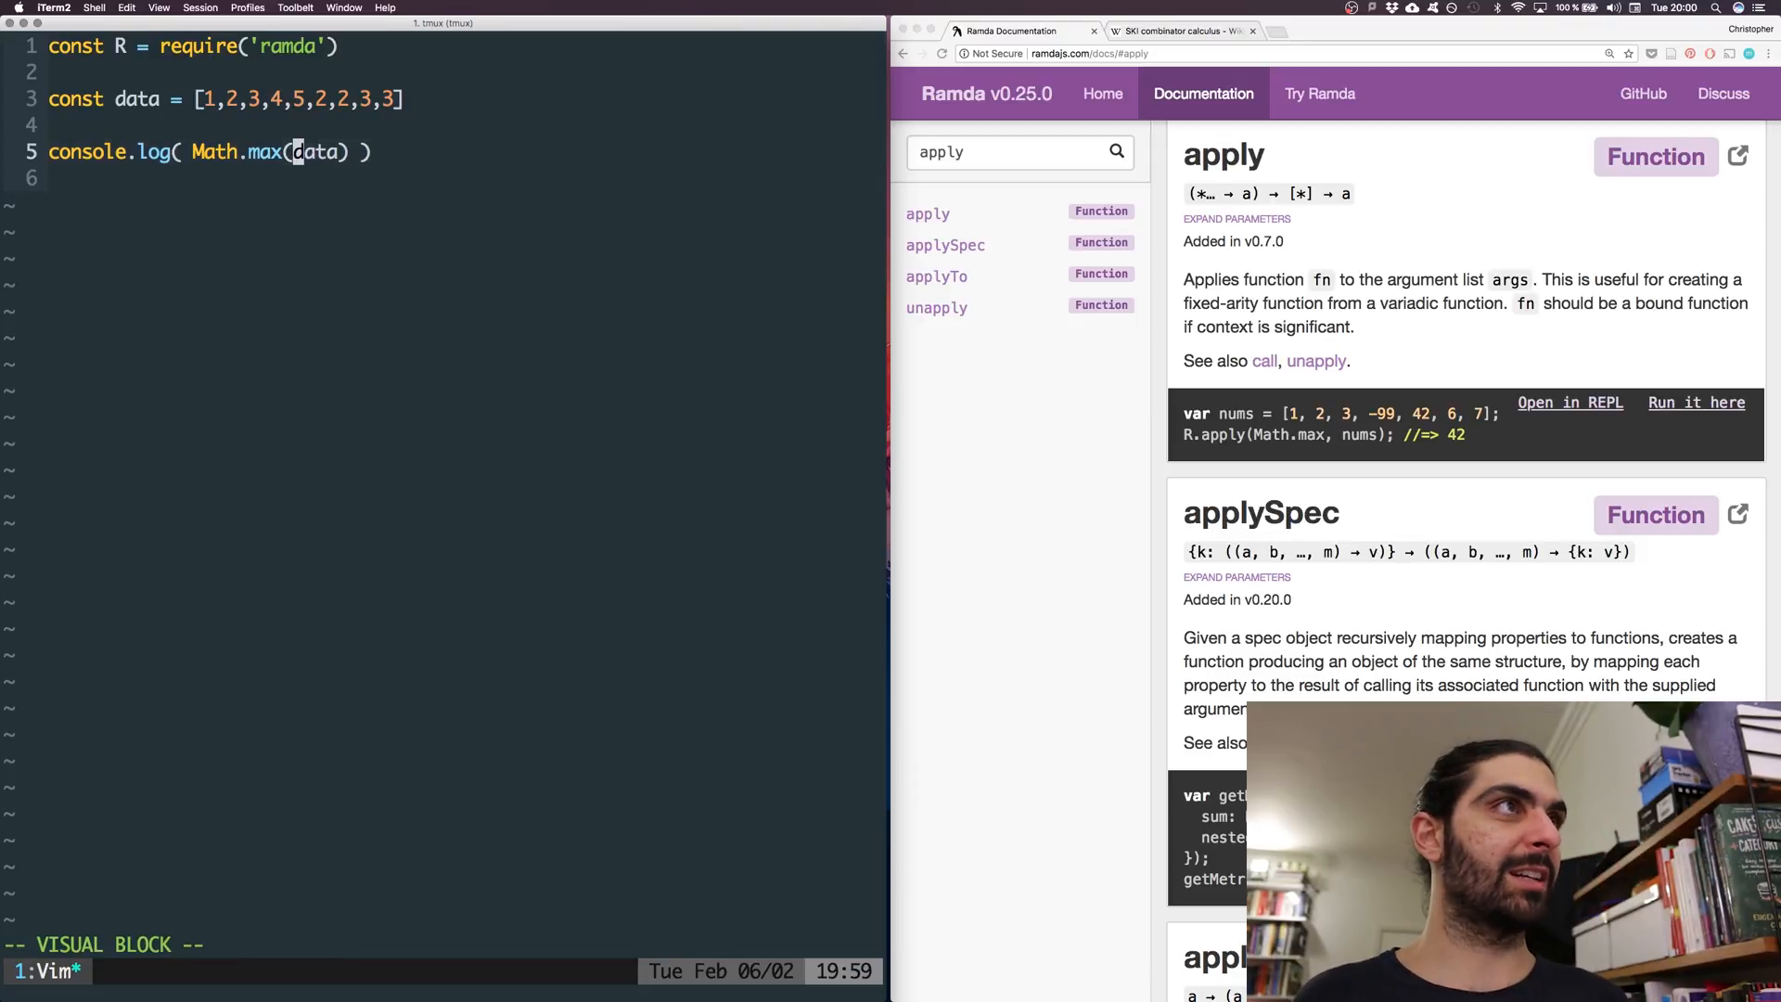
text(1,2,3,4,5,)
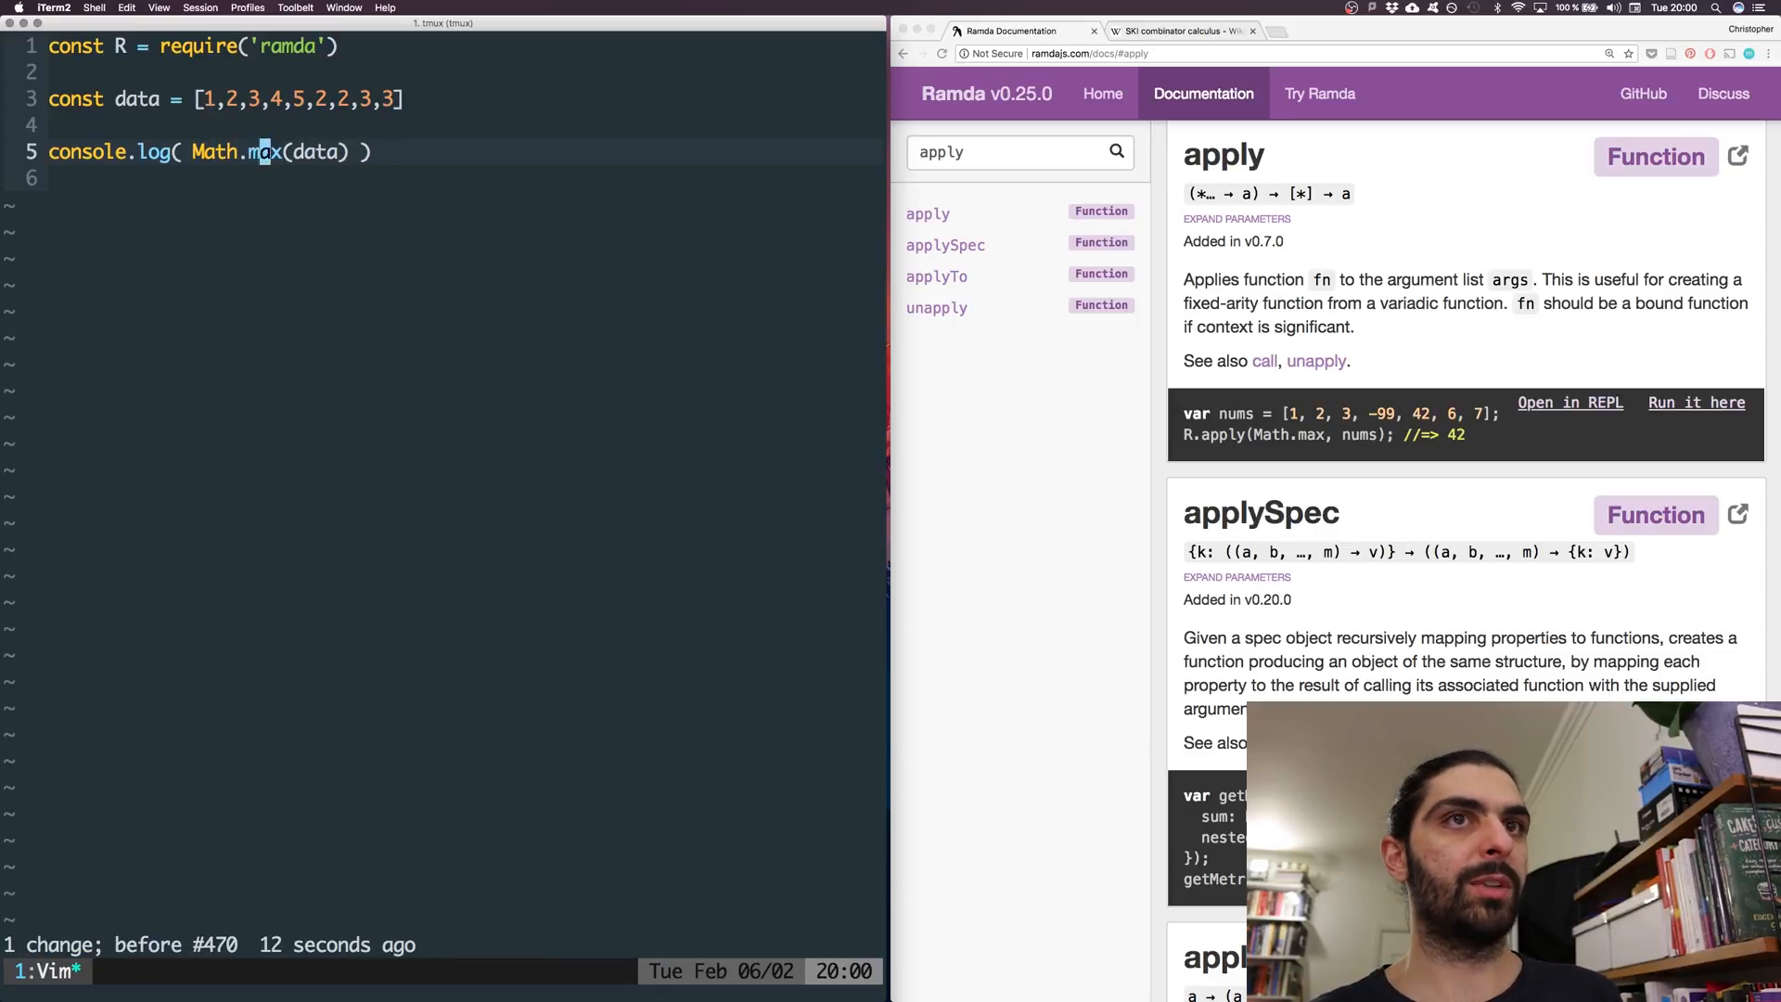
- Wrap the log as R.apply(Math.max, data) and change data's second 2 to 10
text(R.apply()
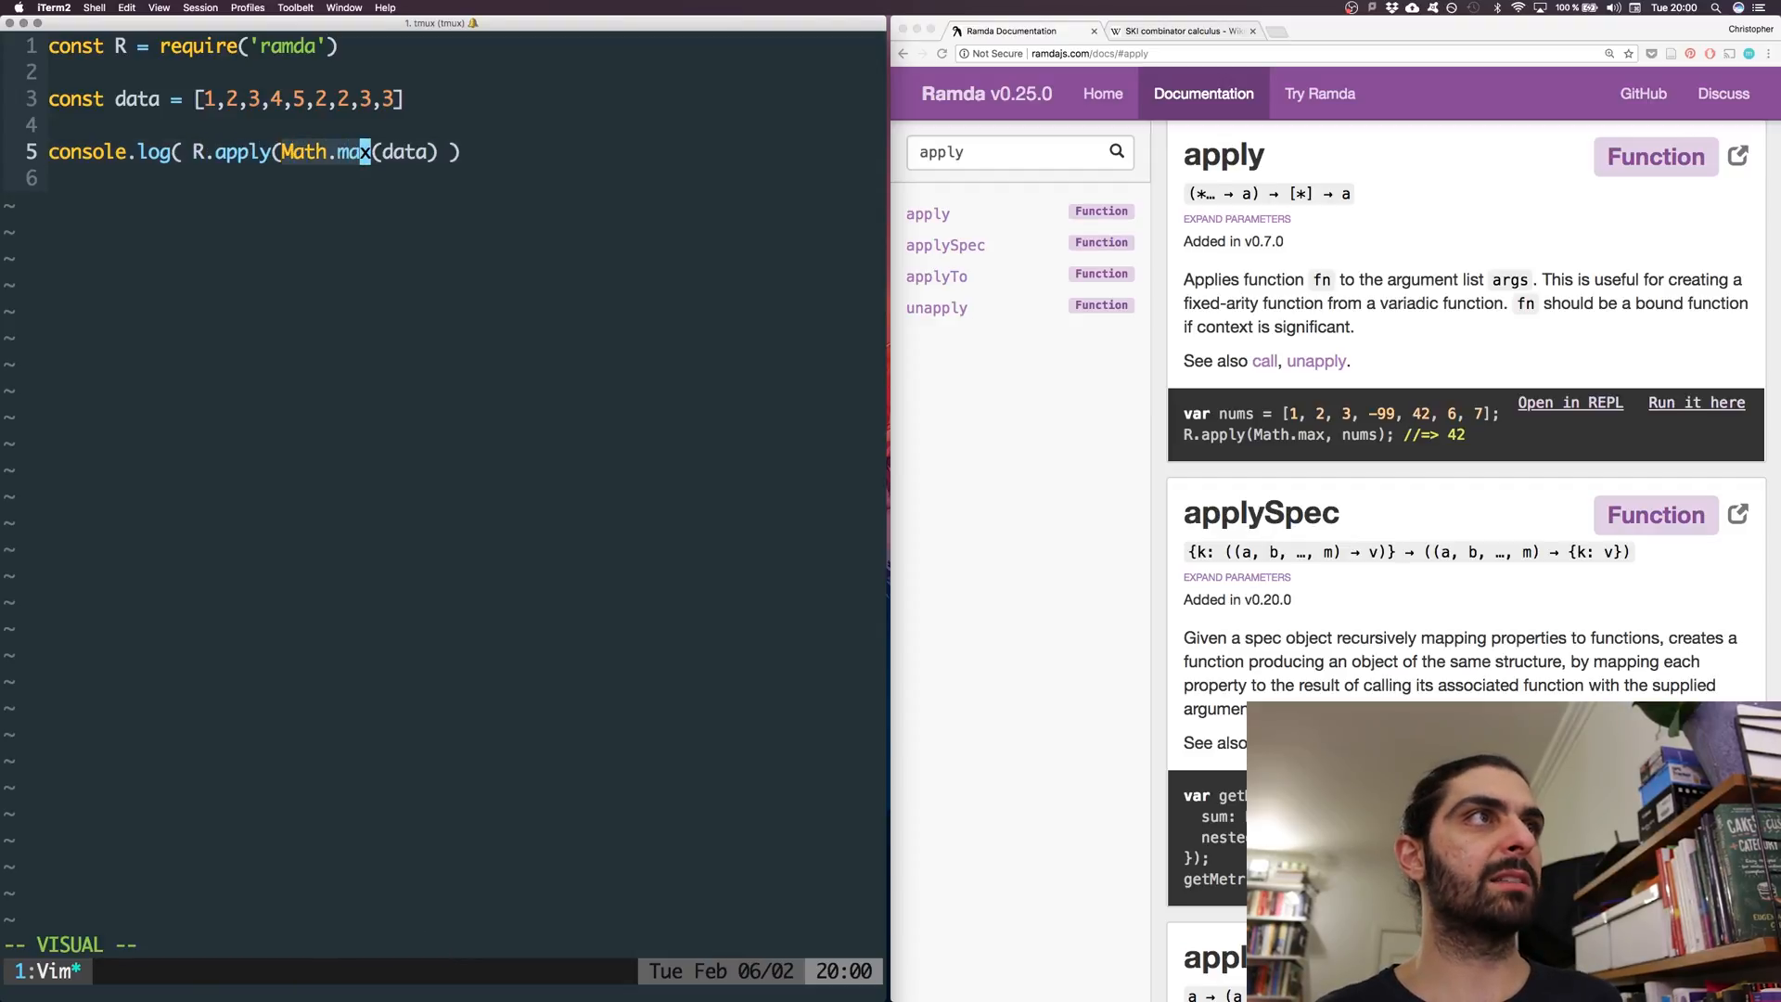
key(i)
text(10)
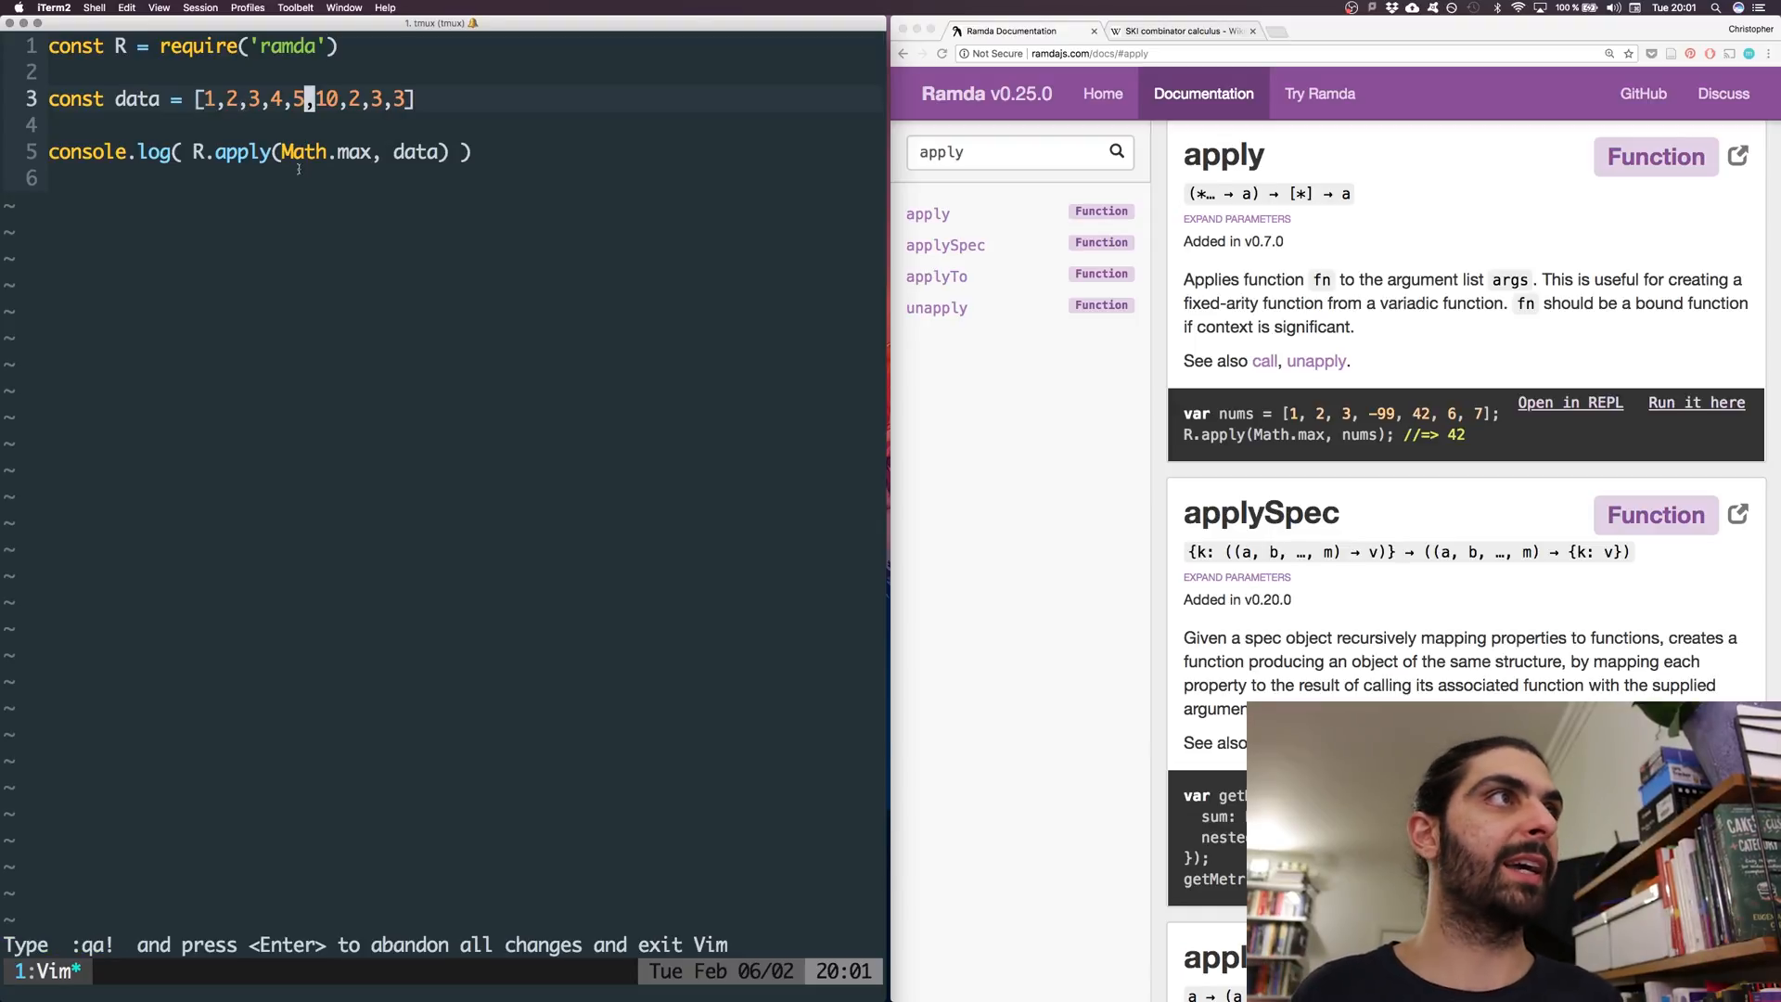
key(v)
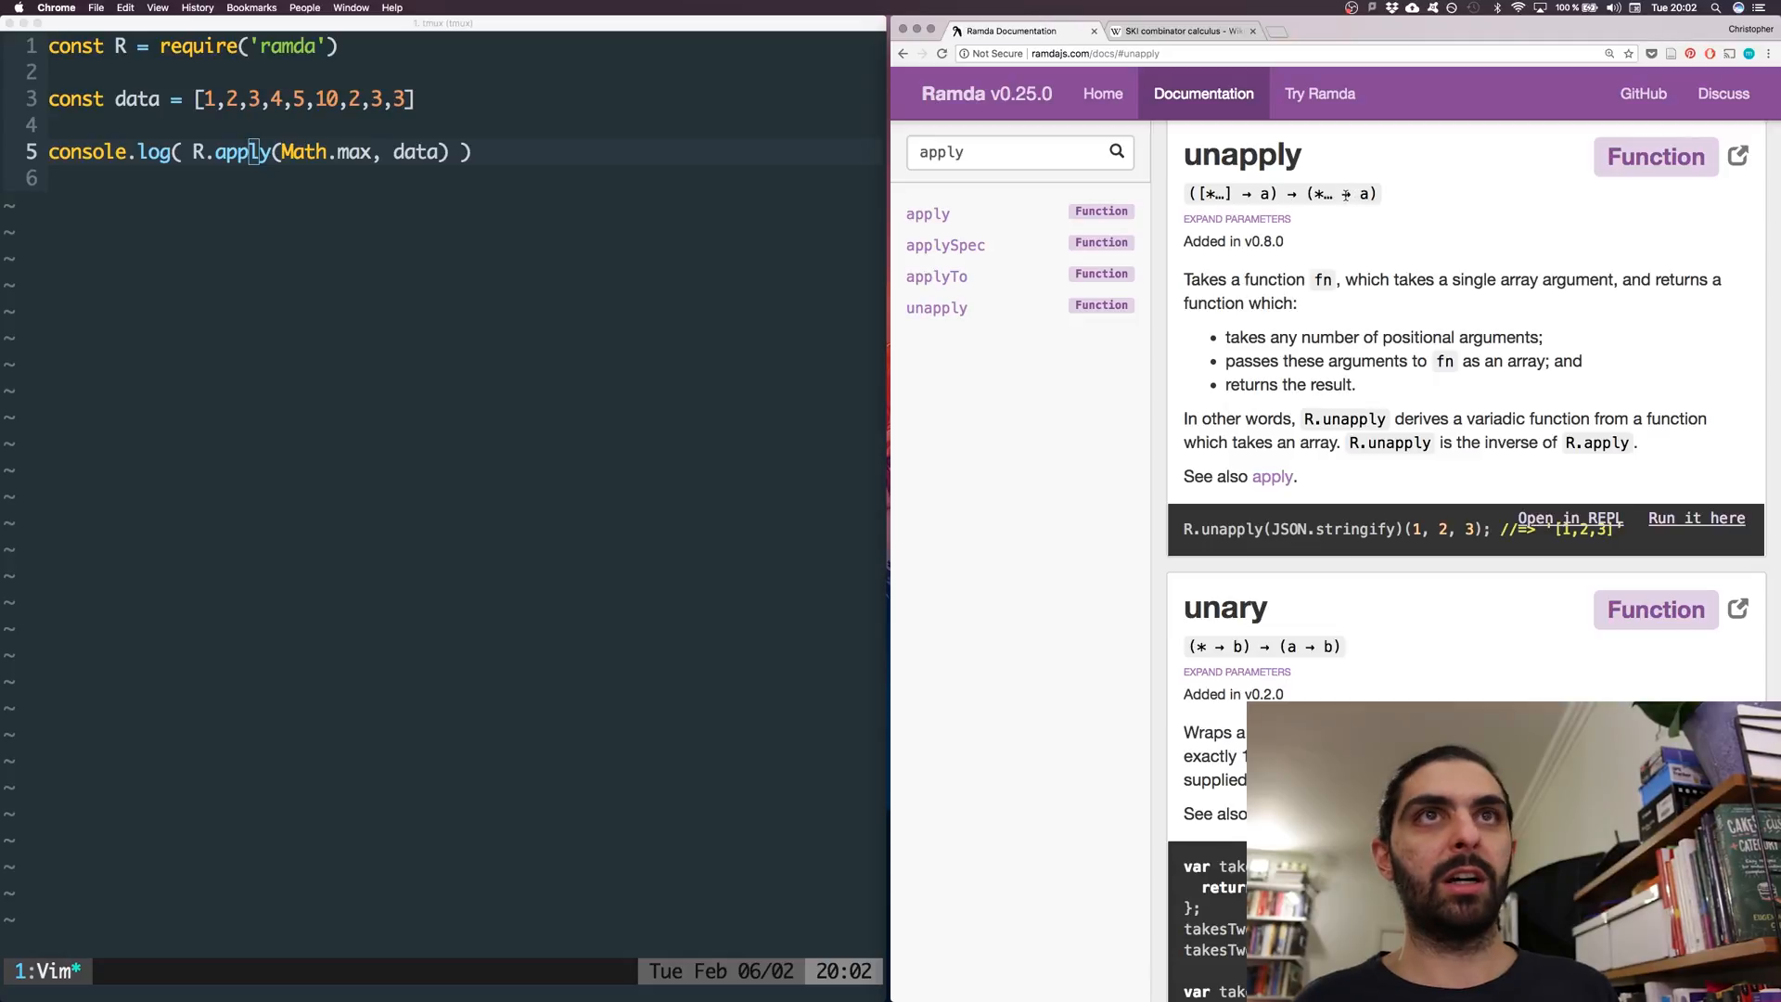
key(i)
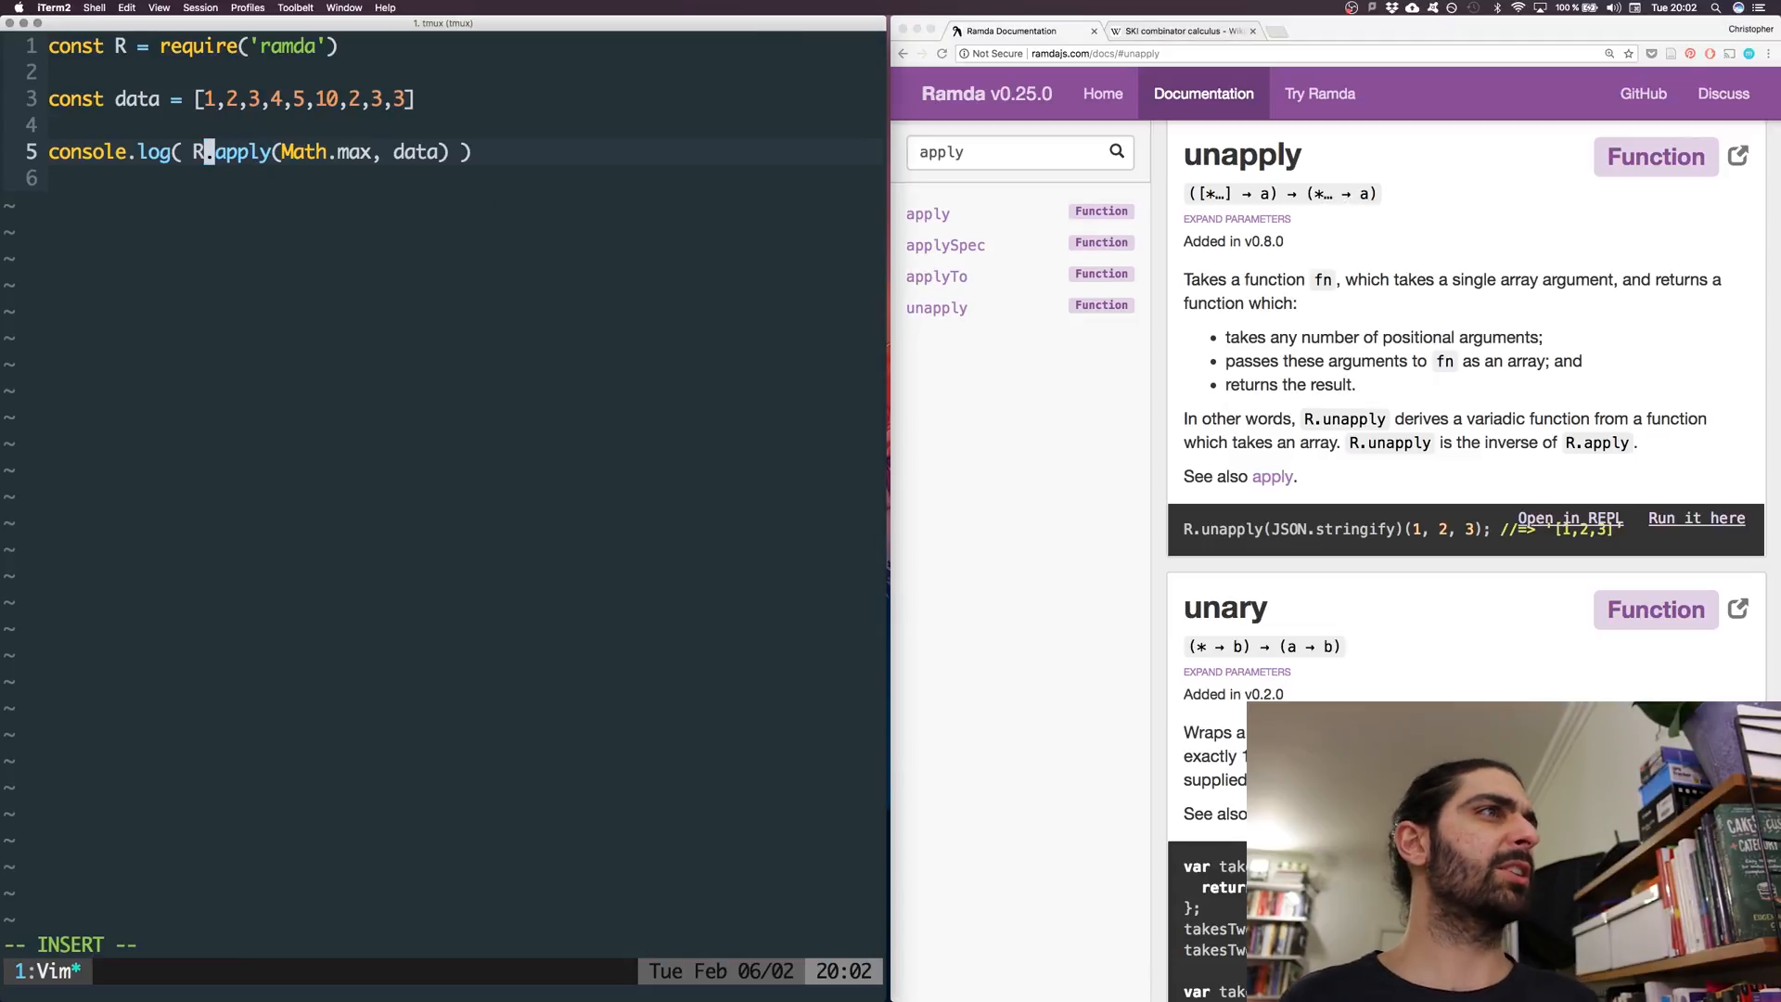
text(.)
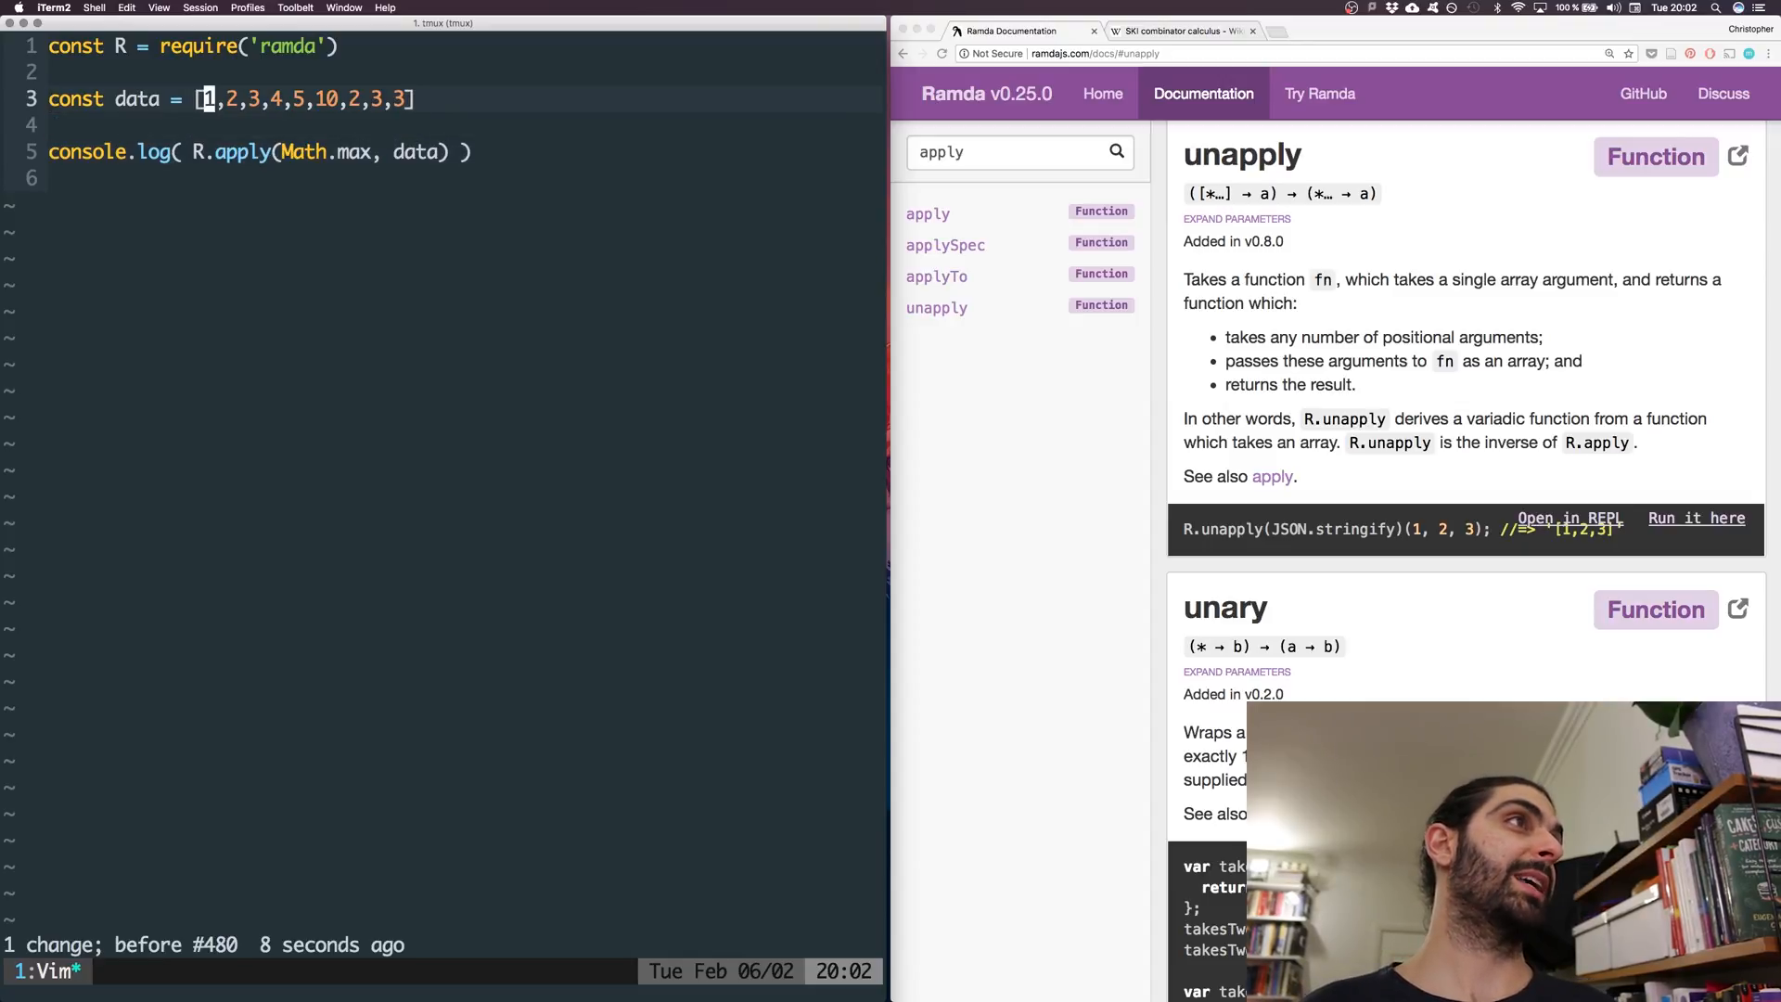
key(i)
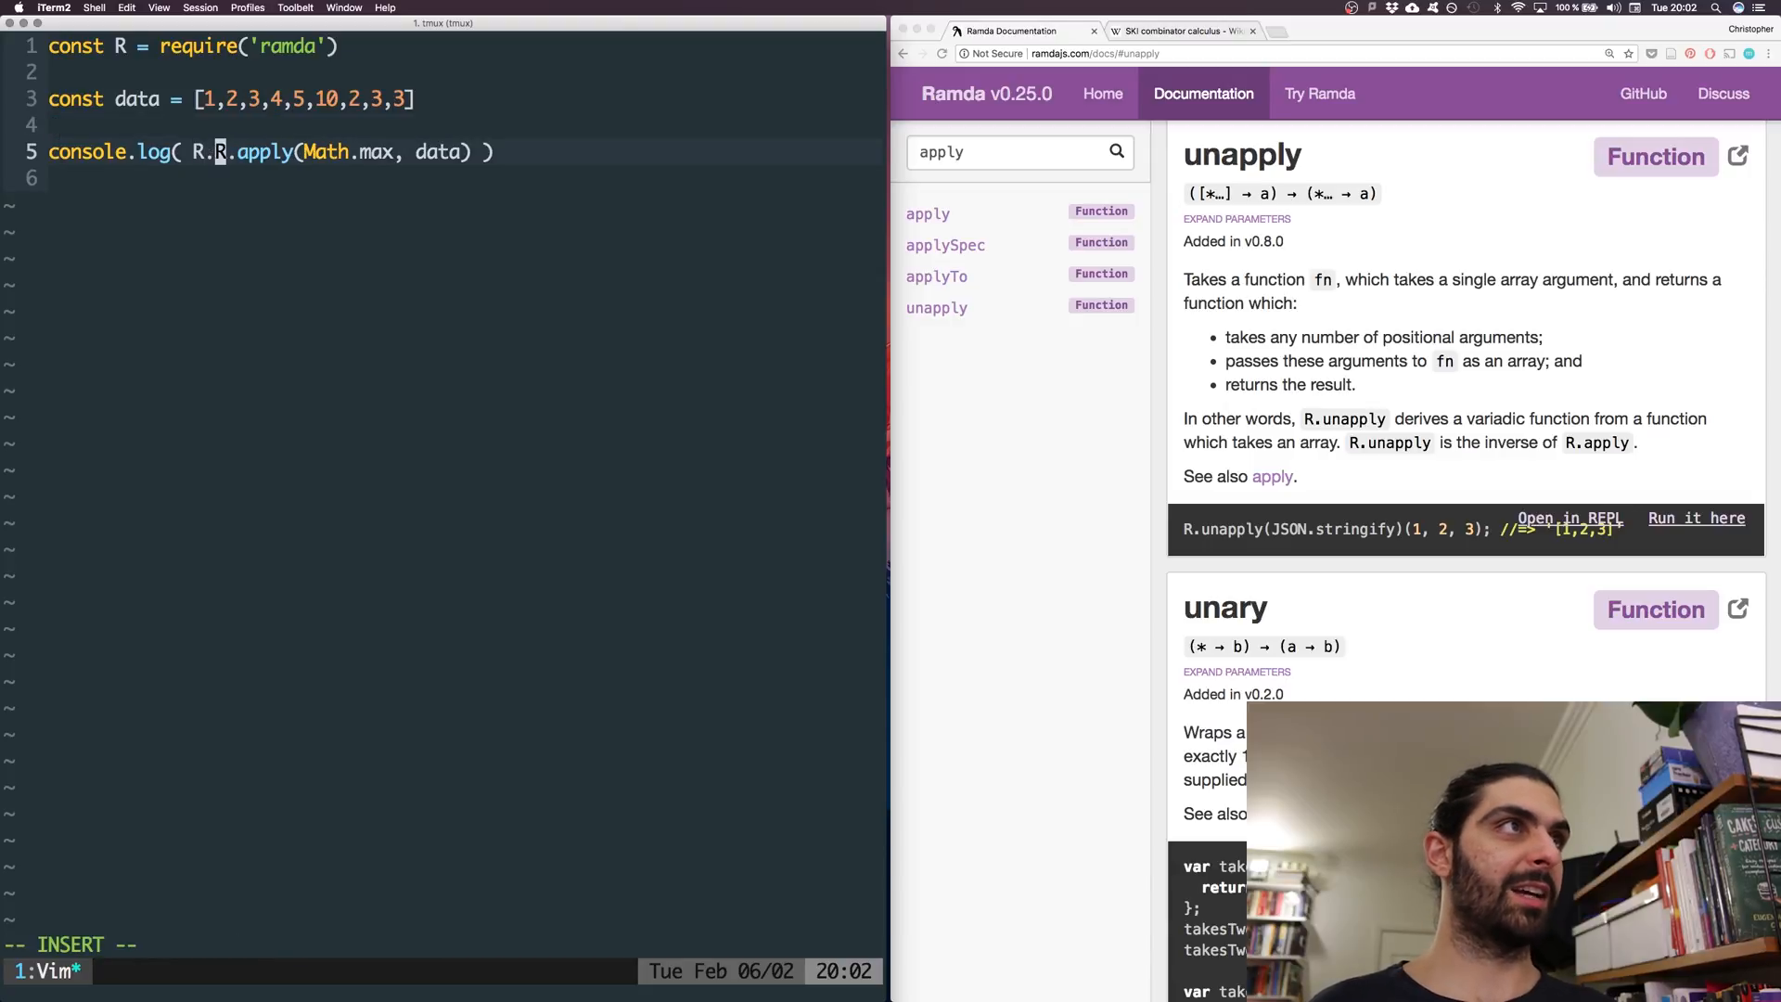
text(unapply()
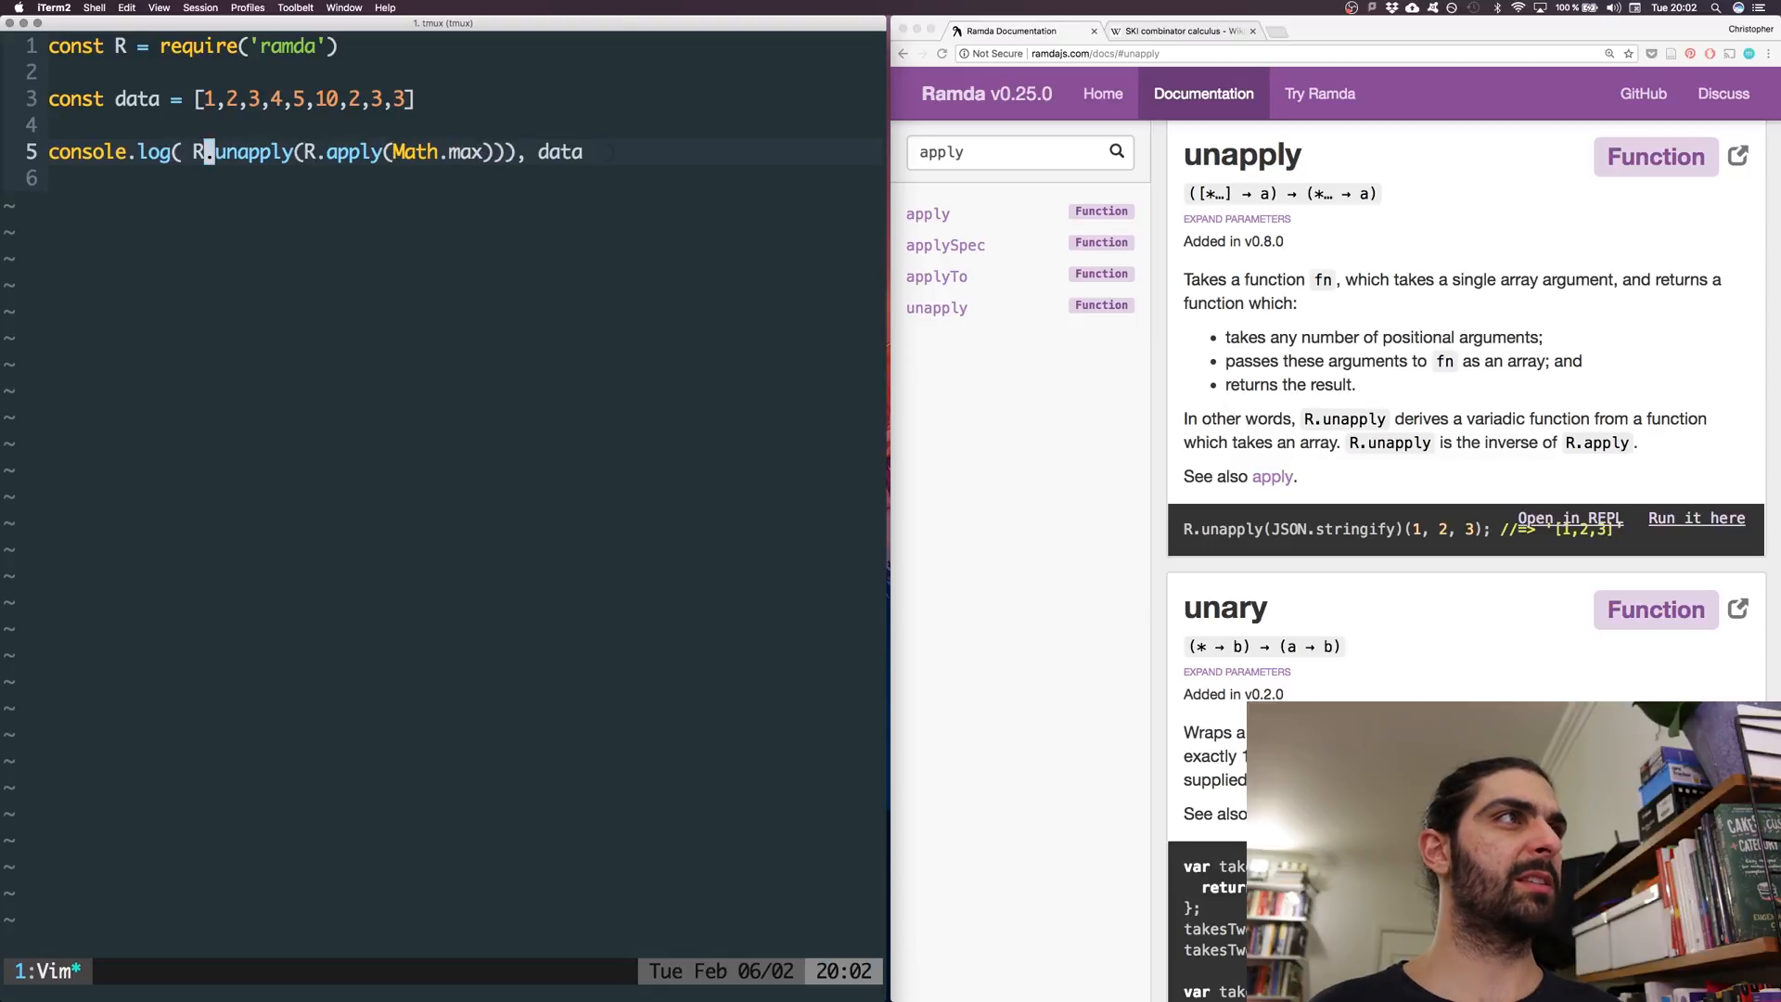
key(i)
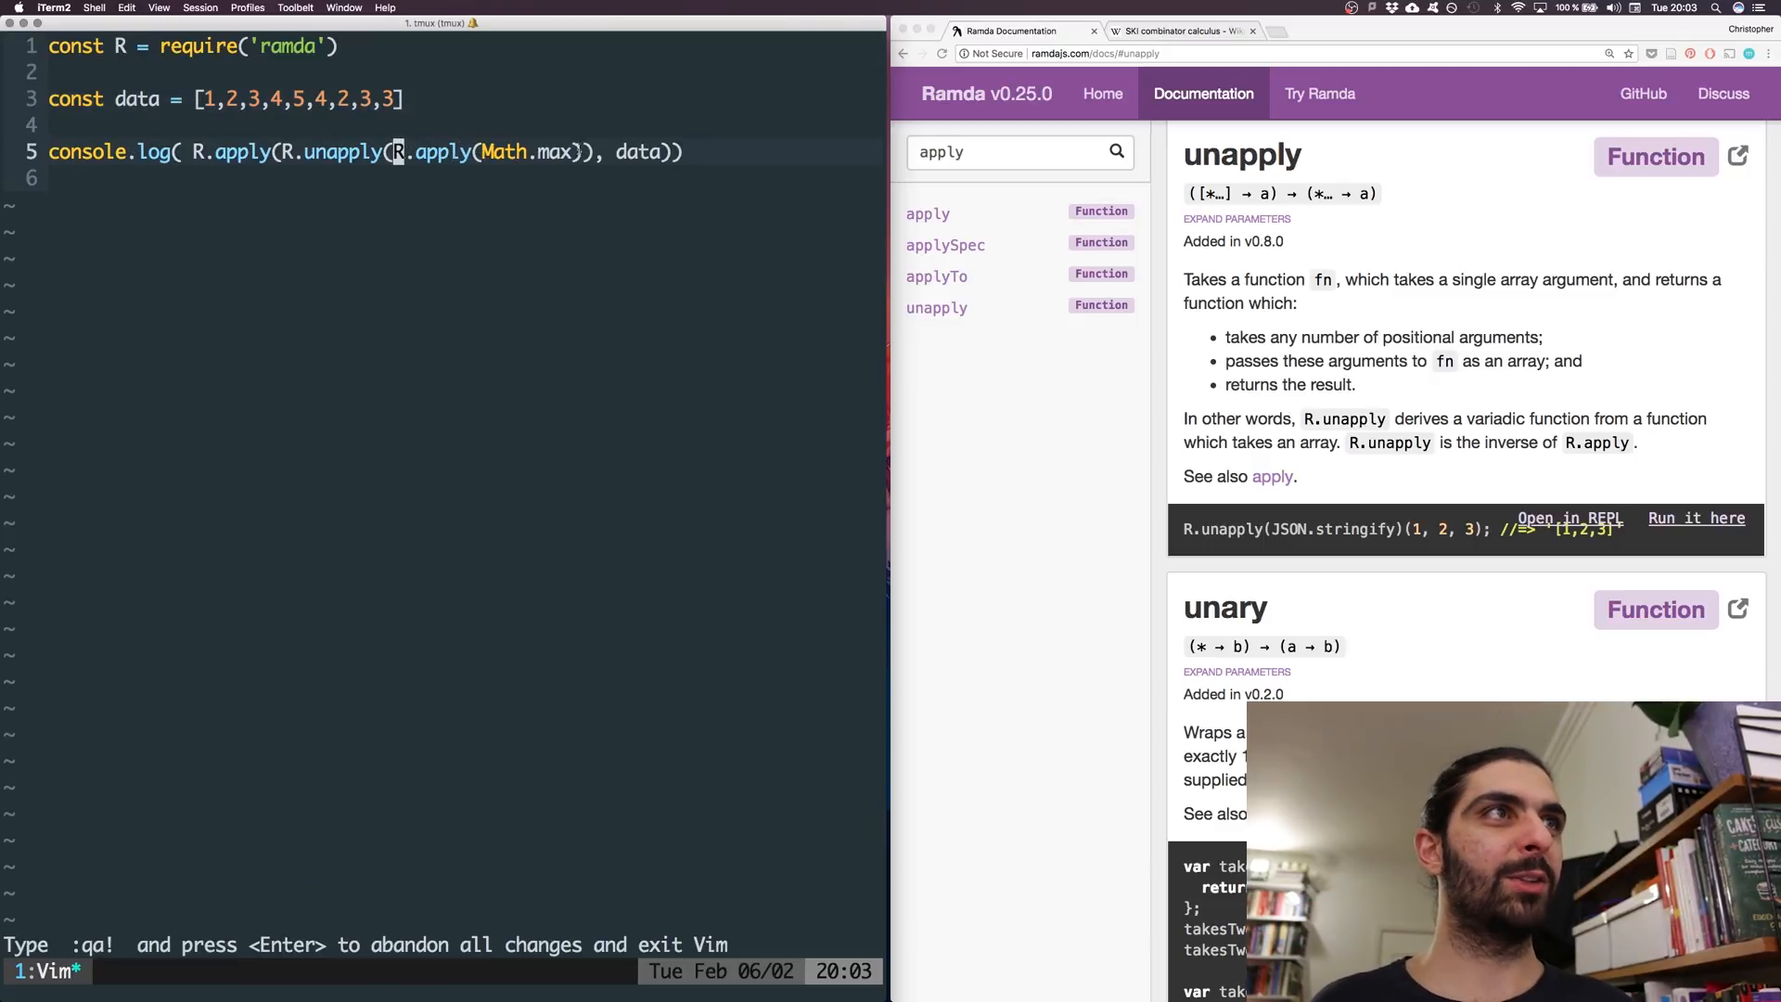
key(v)
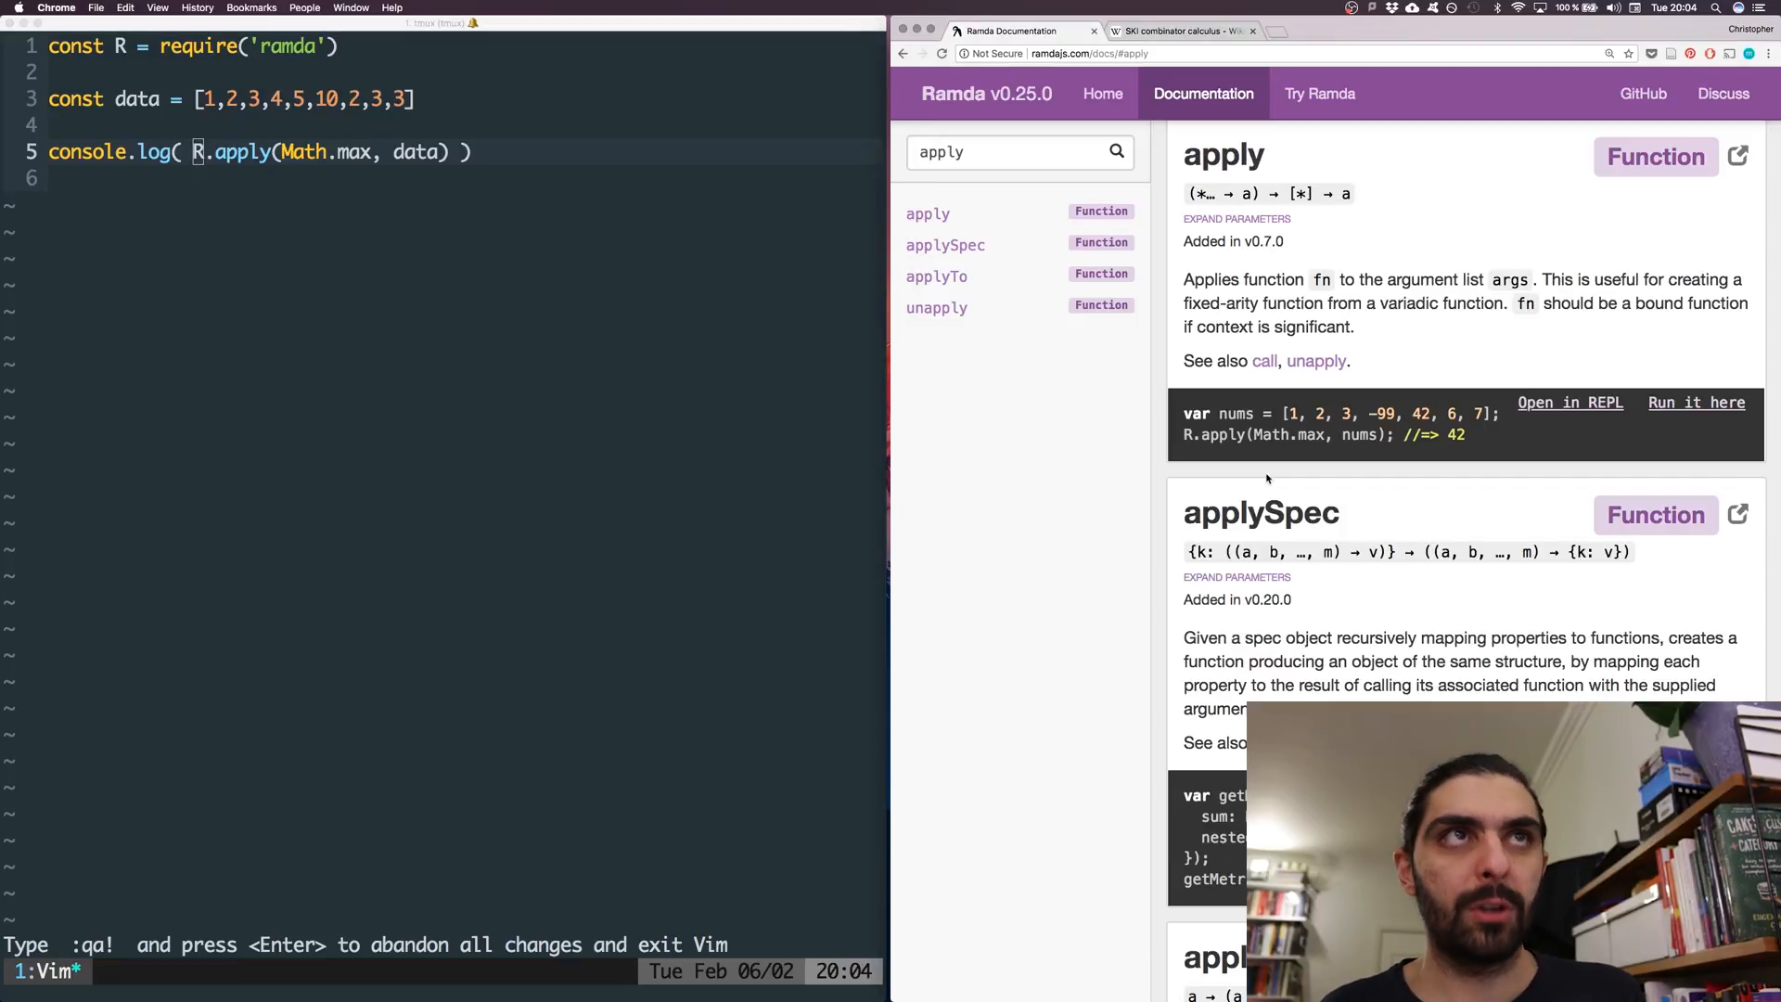
mouse_move(1269, 280)
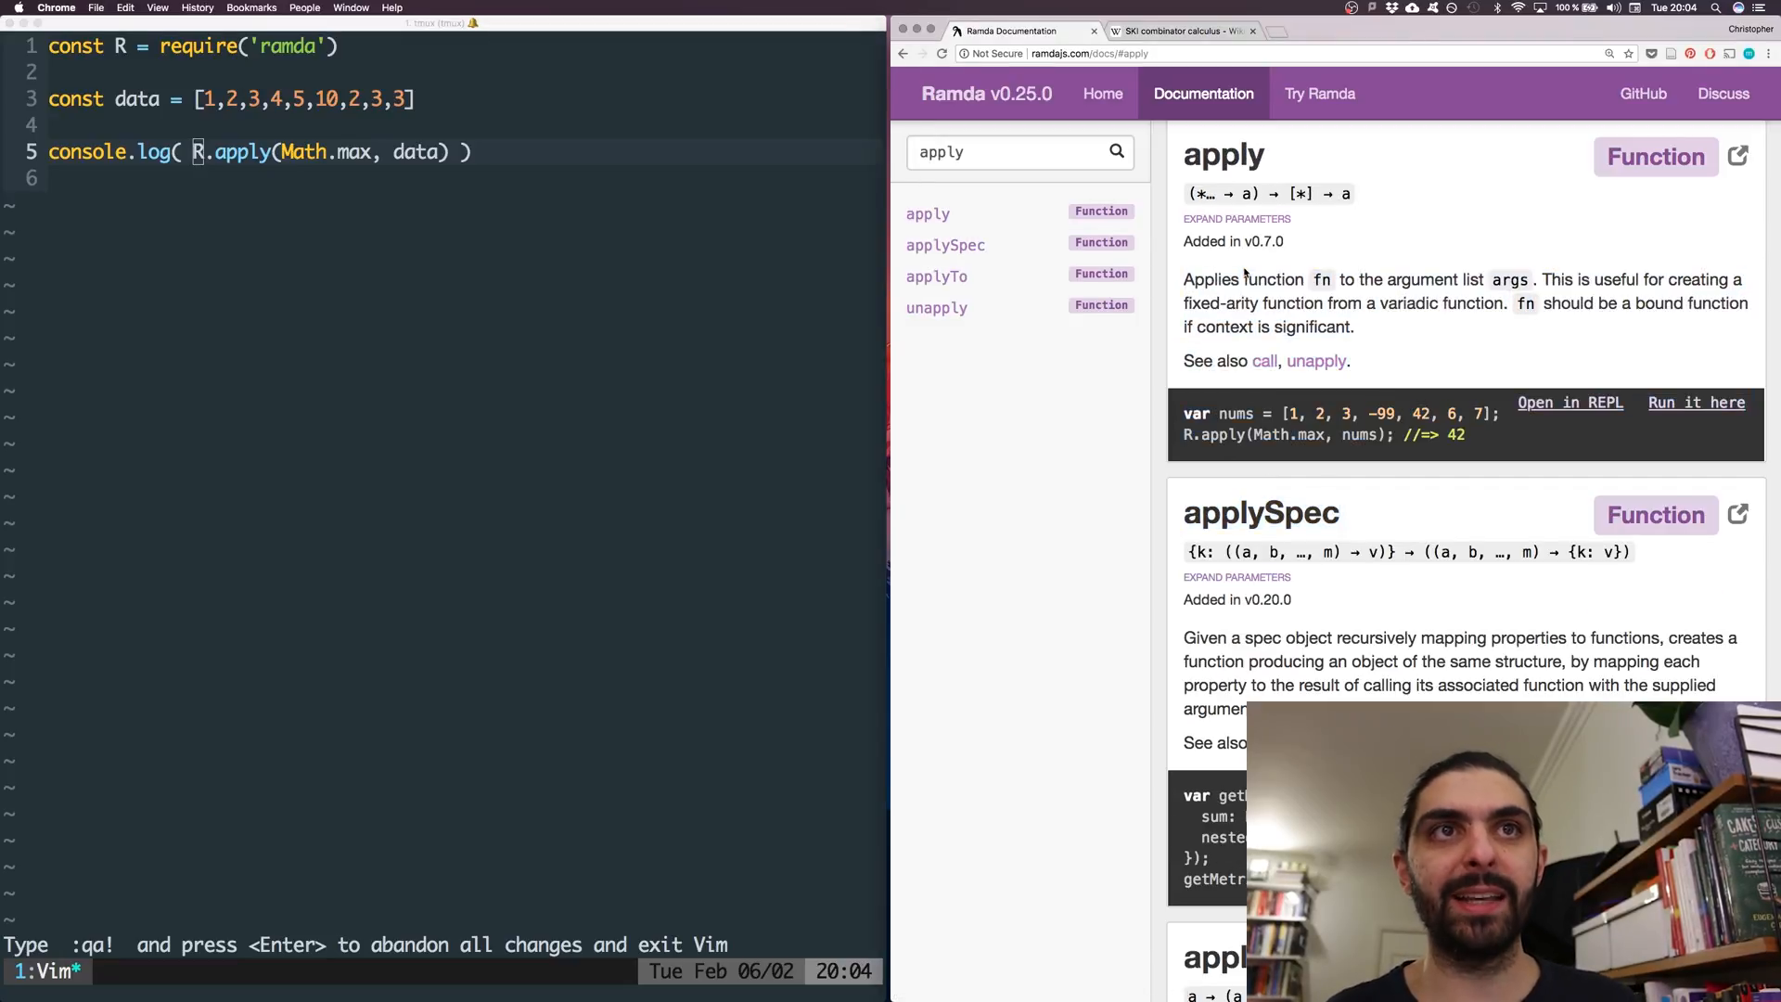
scroll(down, 3)
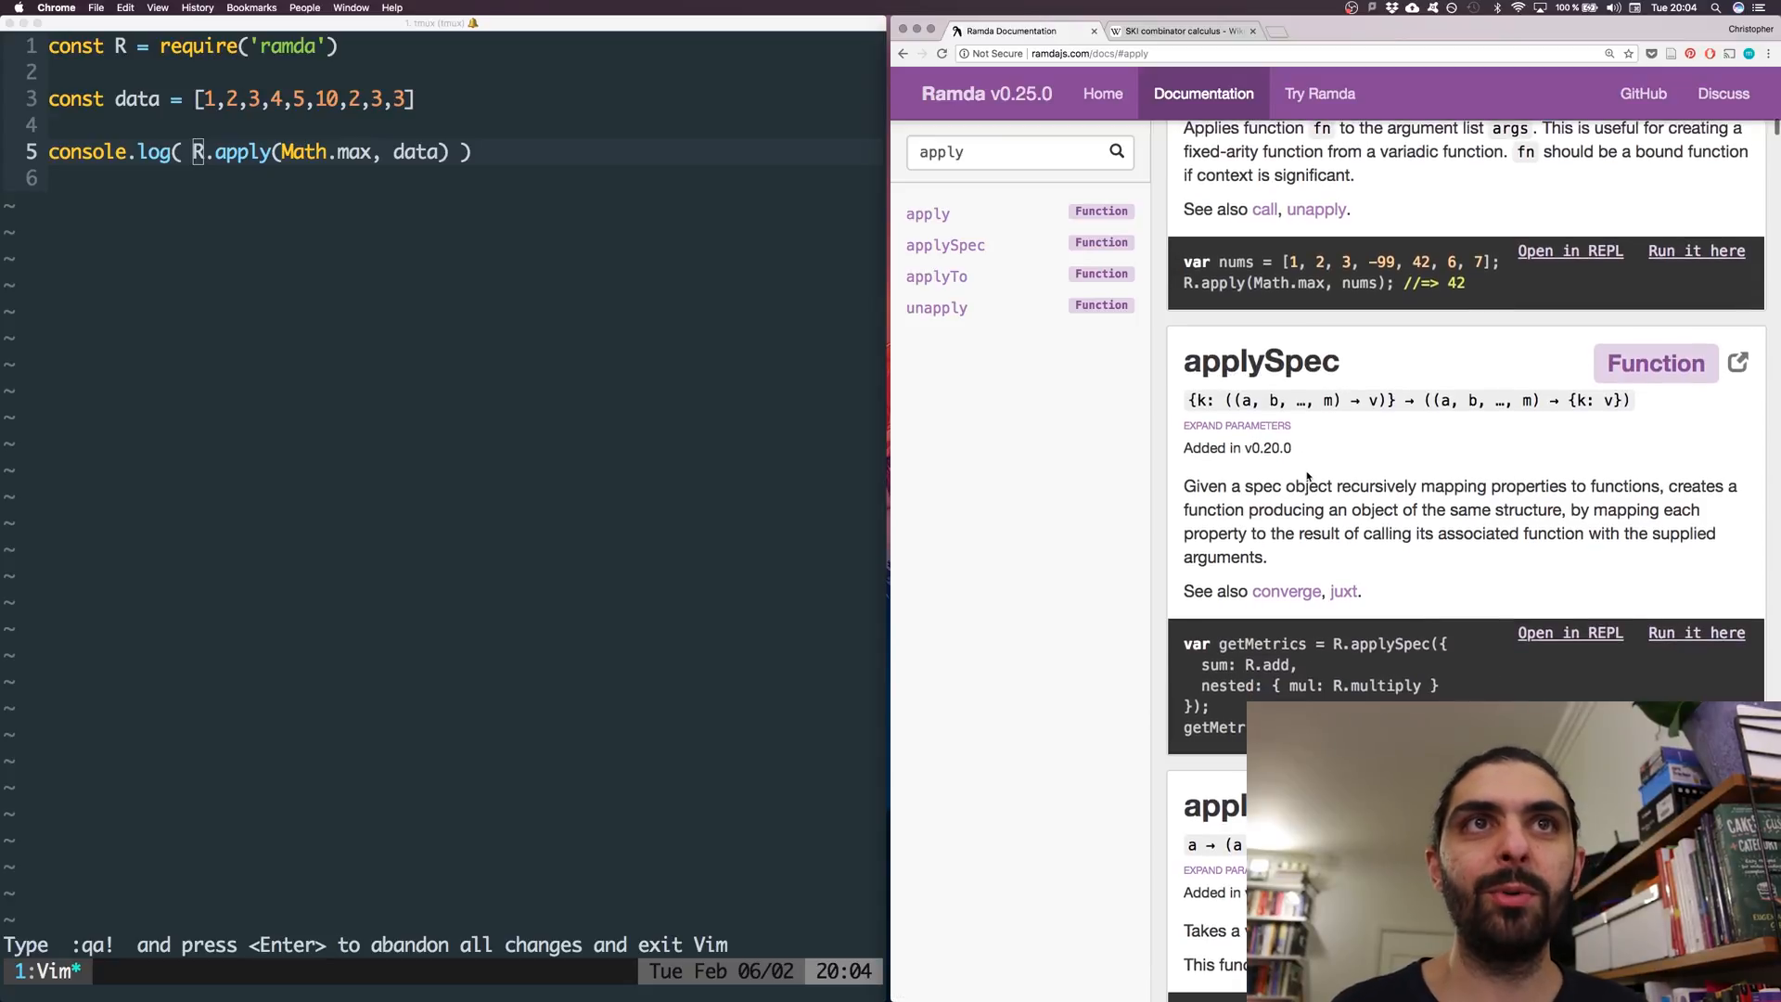